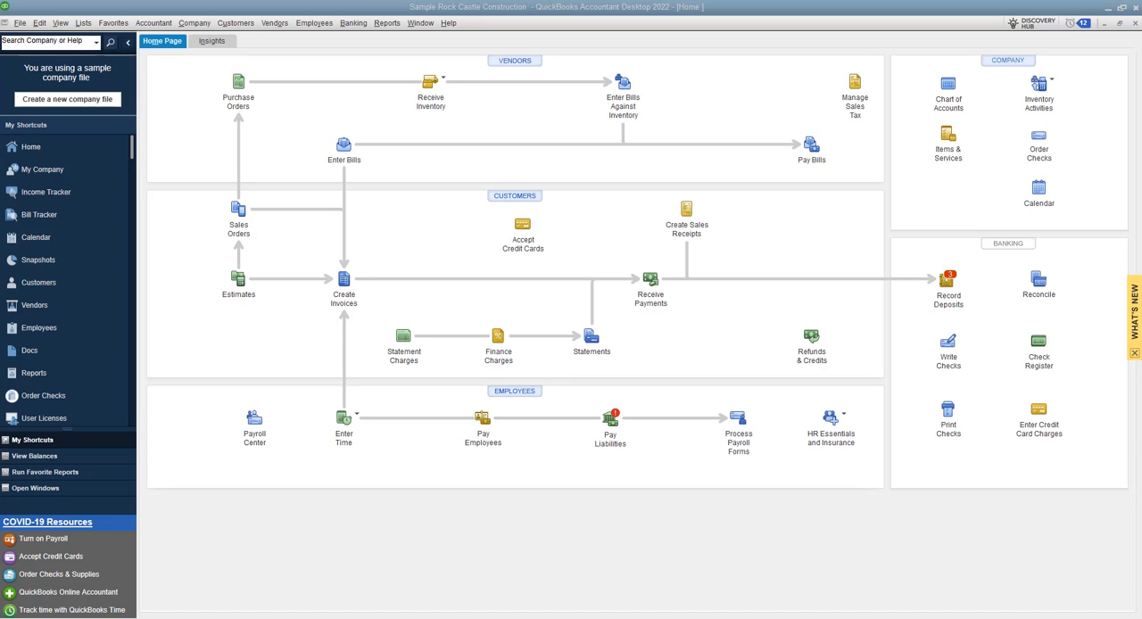
pyautogui.moveTo(598, 164)
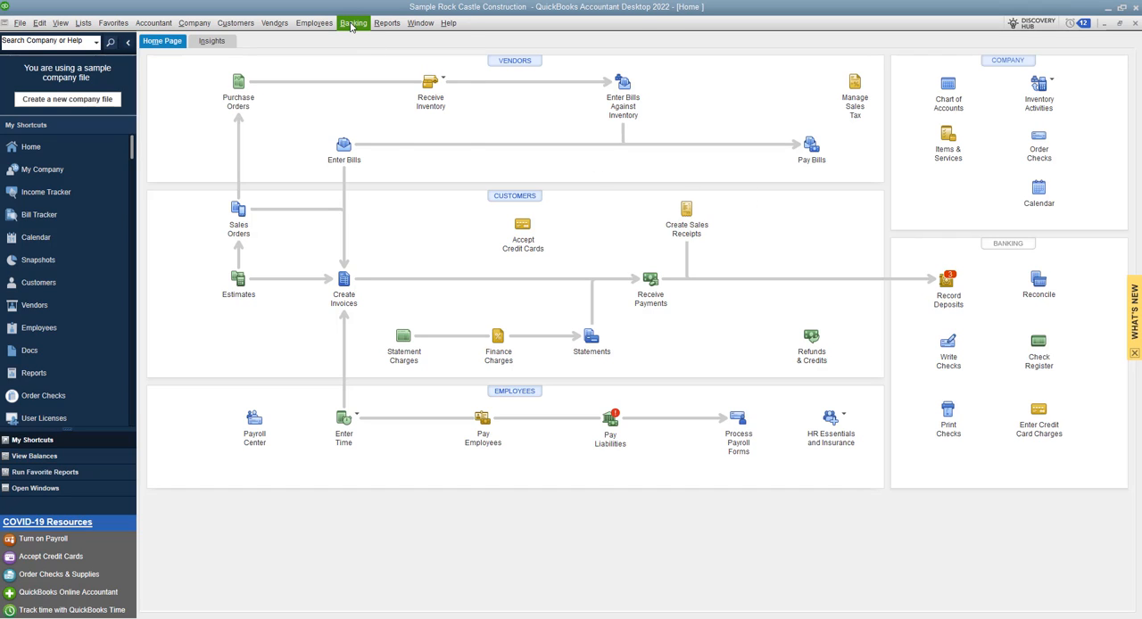
# Step: Show the Banking menu's commands from the home page
pyautogui.click(353, 21)
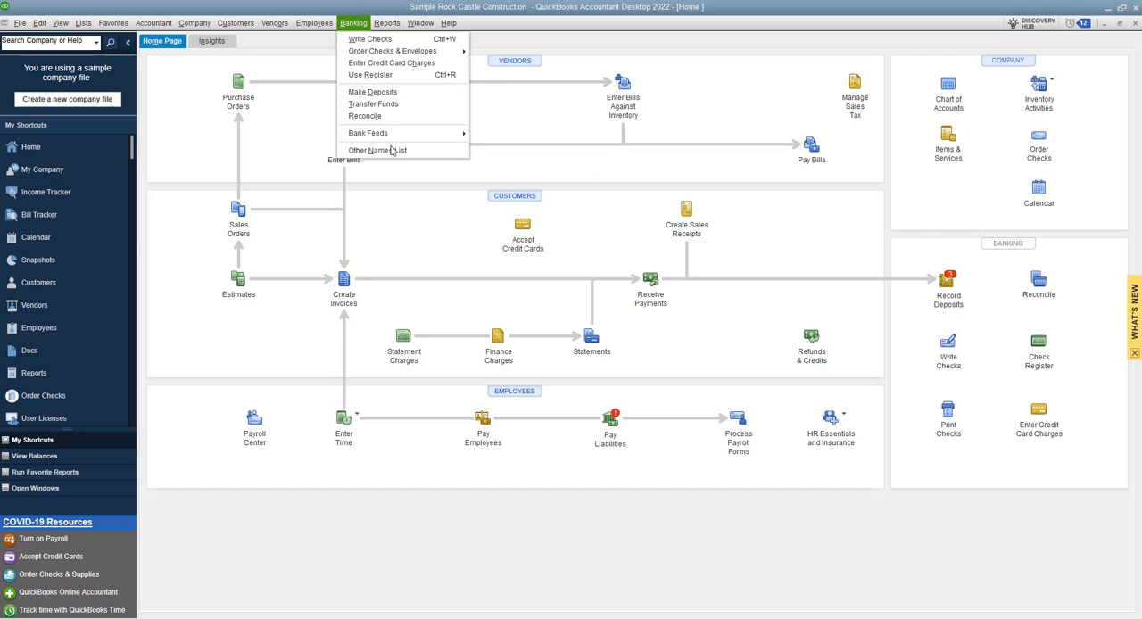
pyautogui.moveTo(367, 132)
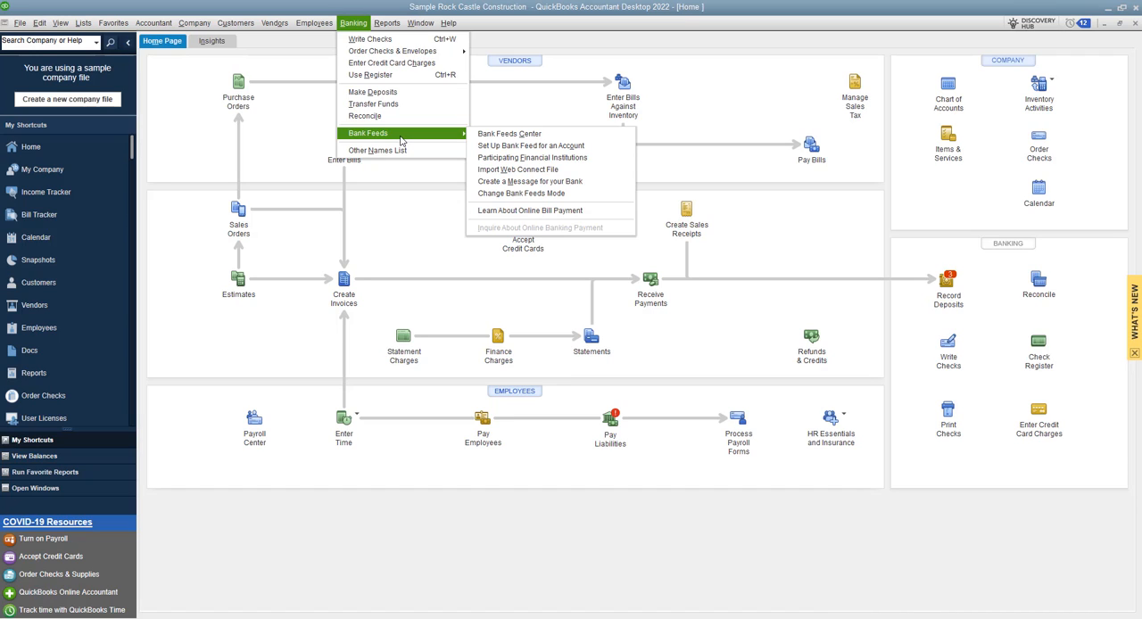
pyautogui.moveTo(510, 132)
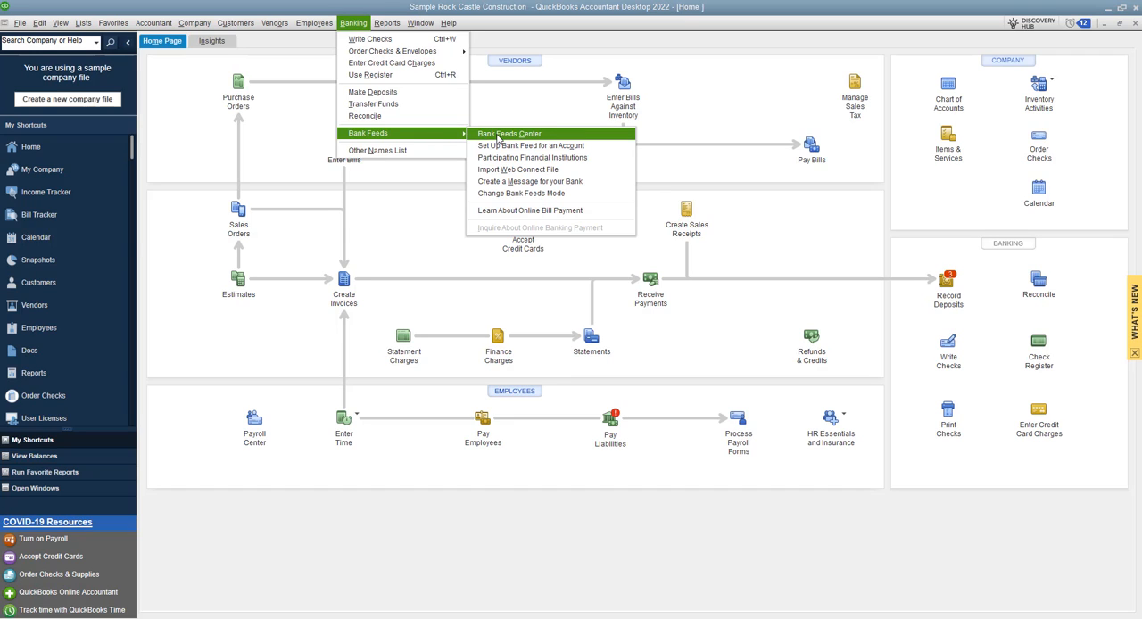
pyautogui.moveTo(507, 139)
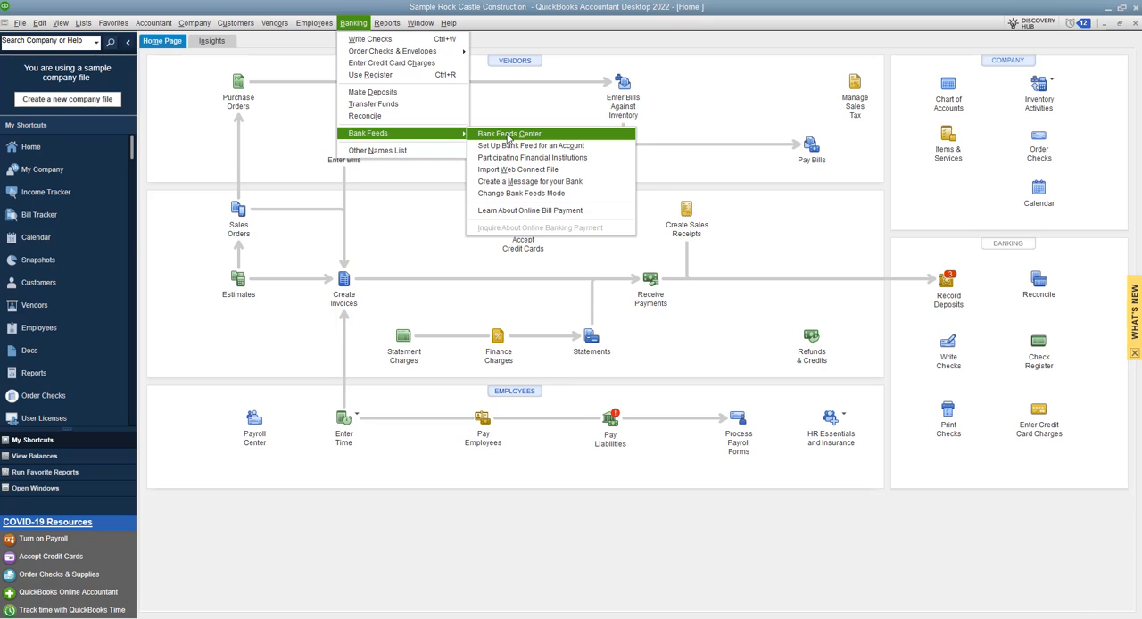
# Step: Enter the Bank Feeds Center and browse the ANYTIME Financial account tiles on the left
pyautogui.click(509, 132)
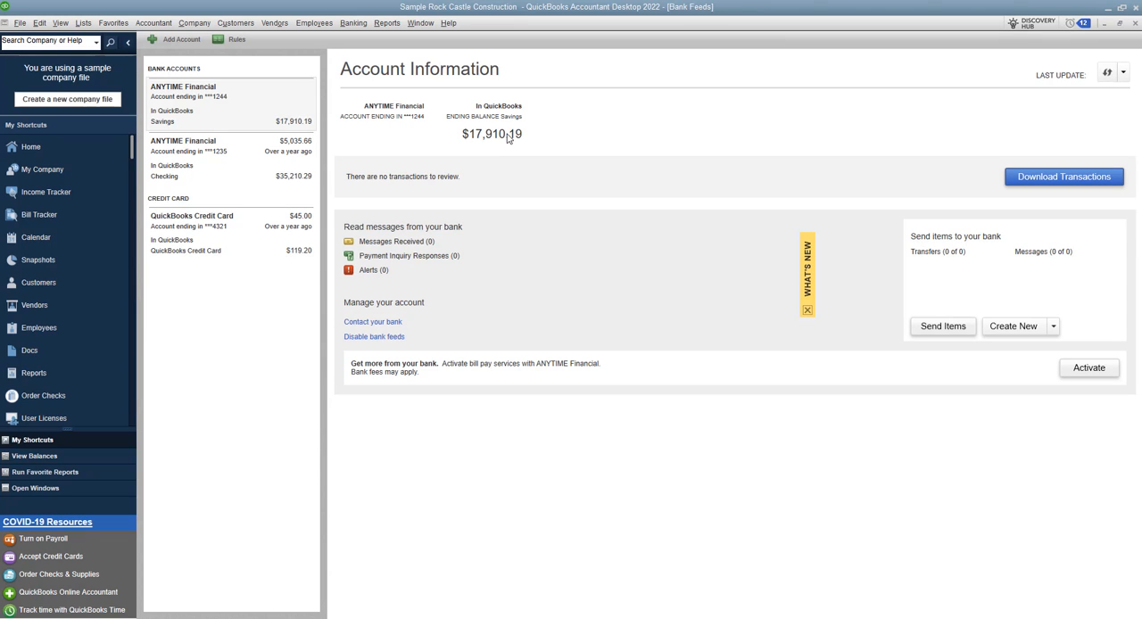
pyautogui.click(230, 157)
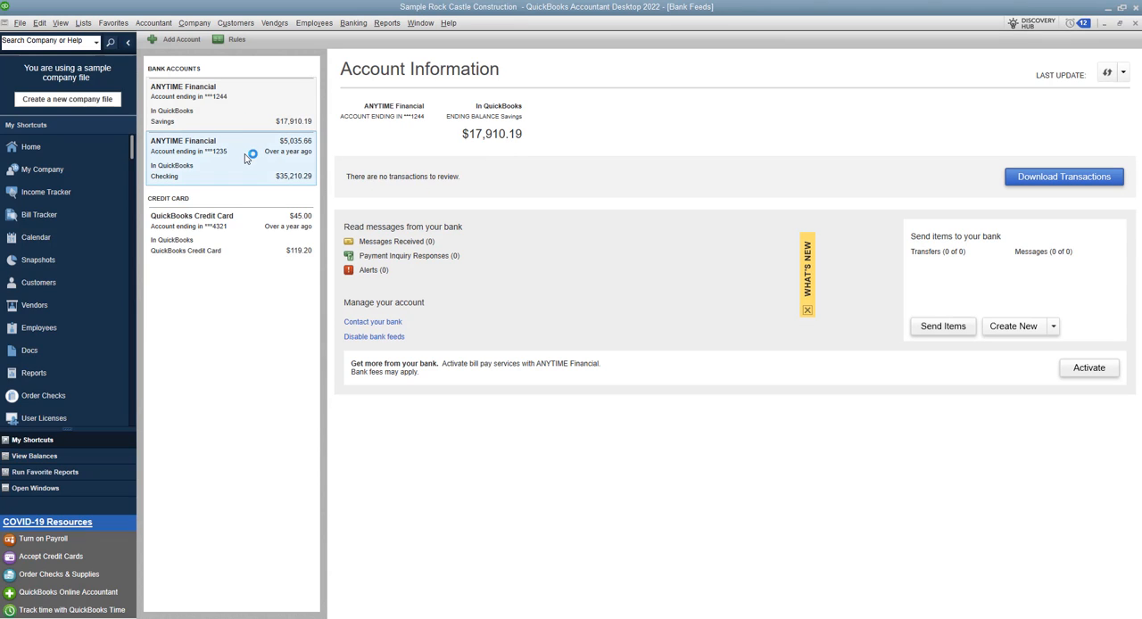
pyautogui.click(230, 232)
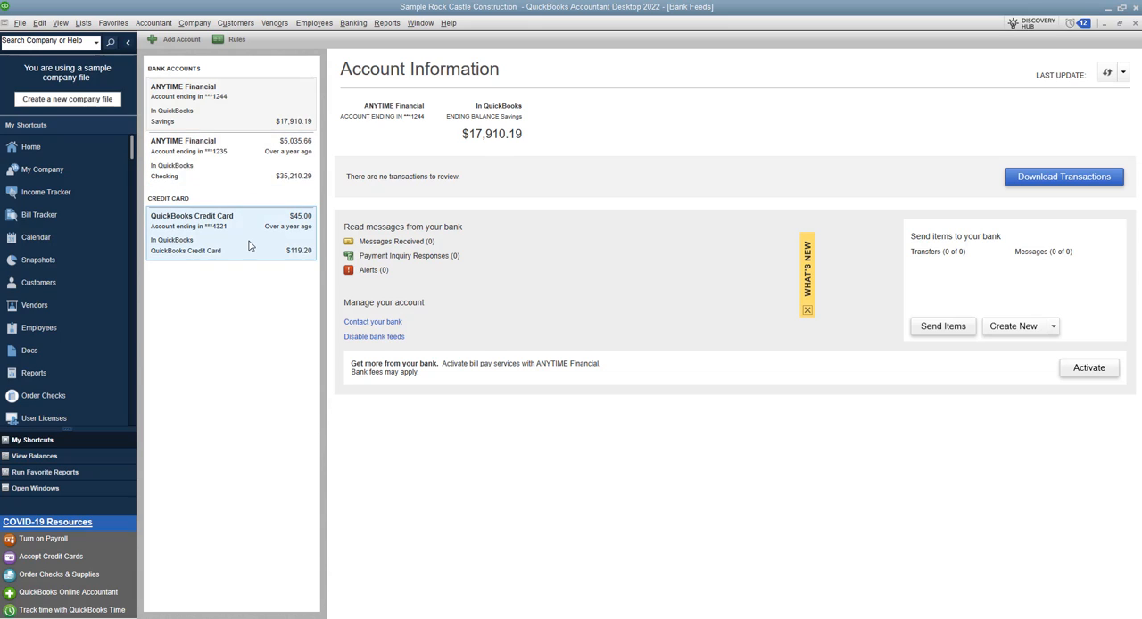
pyautogui.moveTo(249, 241)
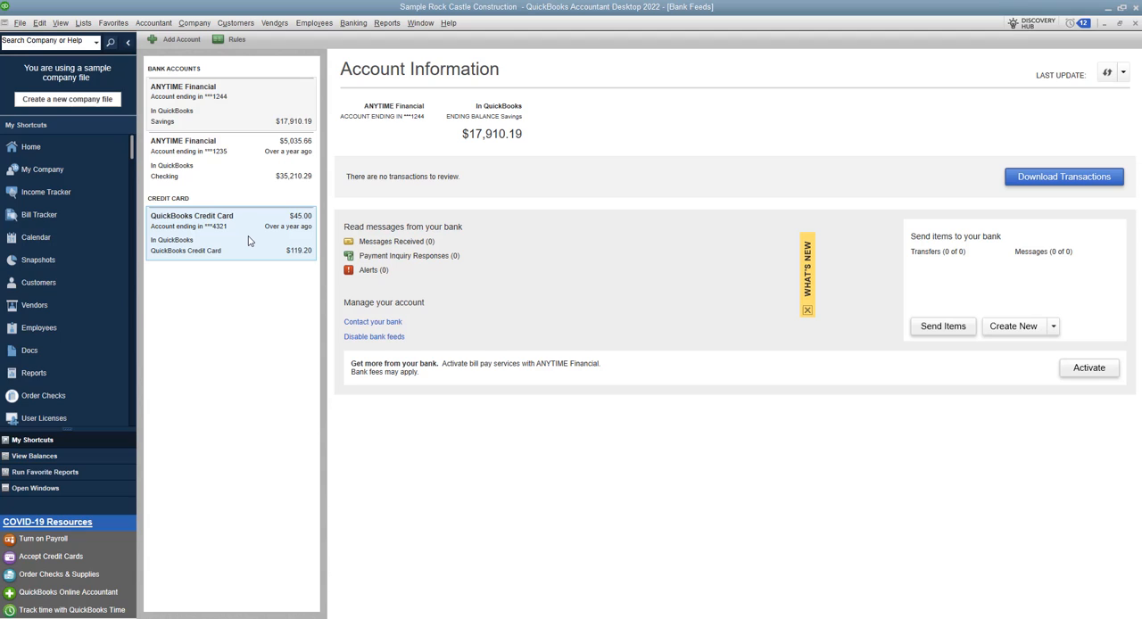
pyautogui.click(230, 157)
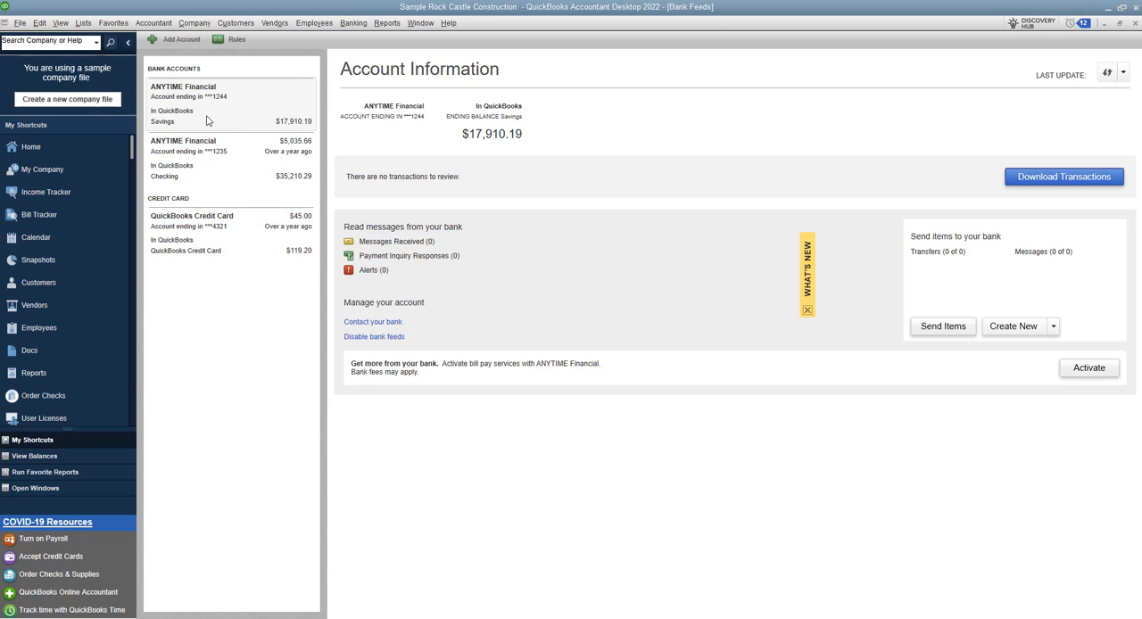
pyautogui.click(223, 157)
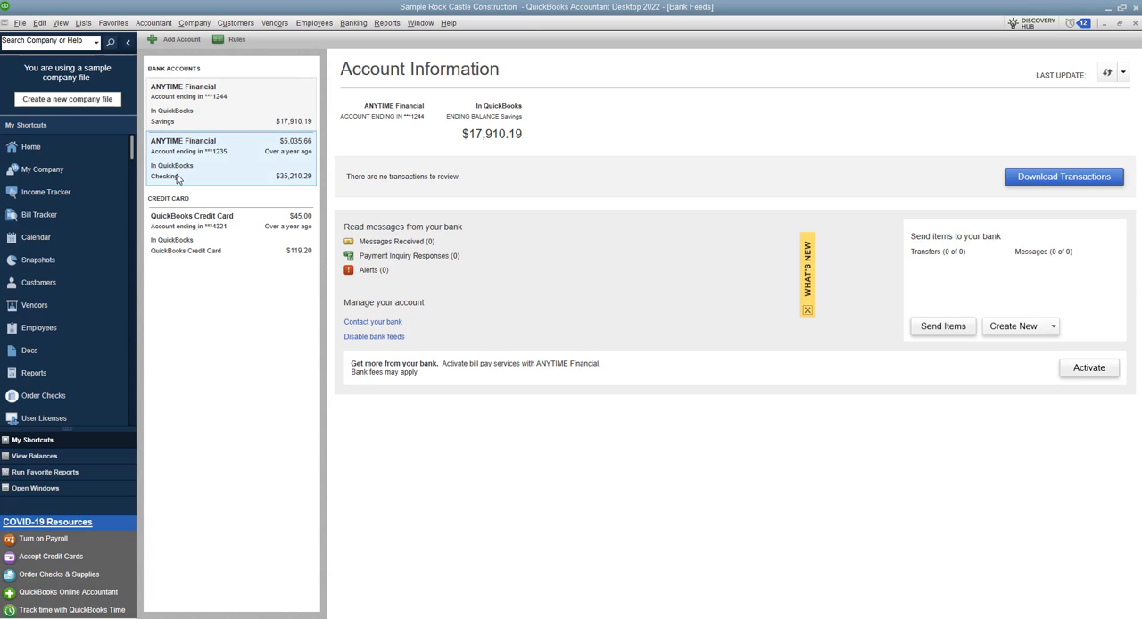
pyautogui.click(232, 232)
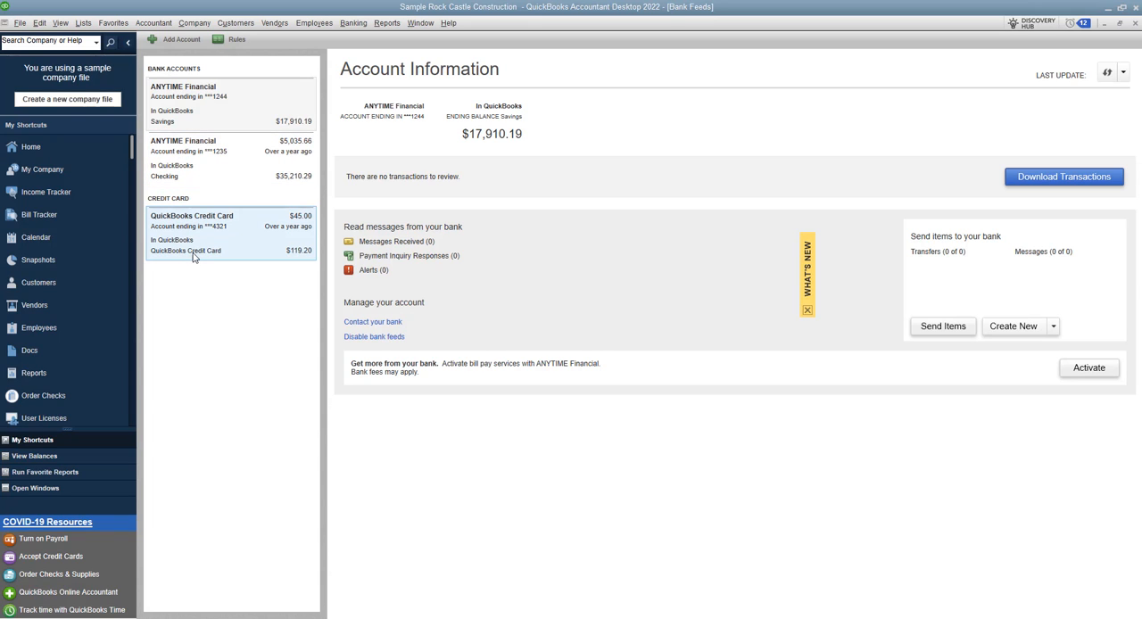
pyautogui.click(213, 157)
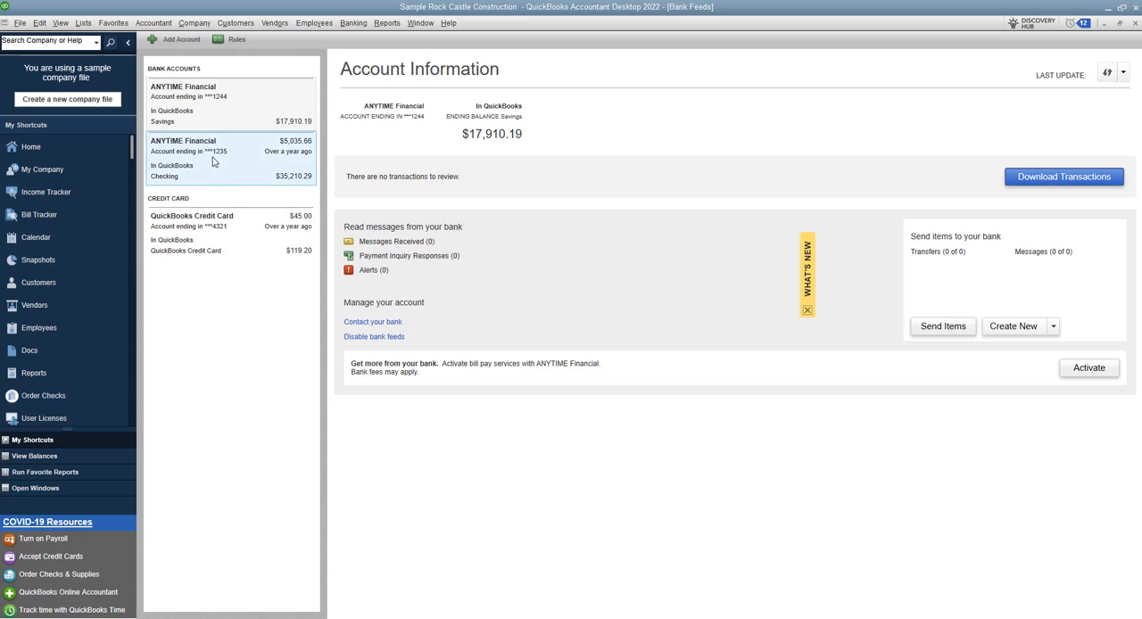
# Step: Select the ANYTIME Financial Checking tile, showing 6 transactions waiting to be added
pyautogui.click(230, 157)
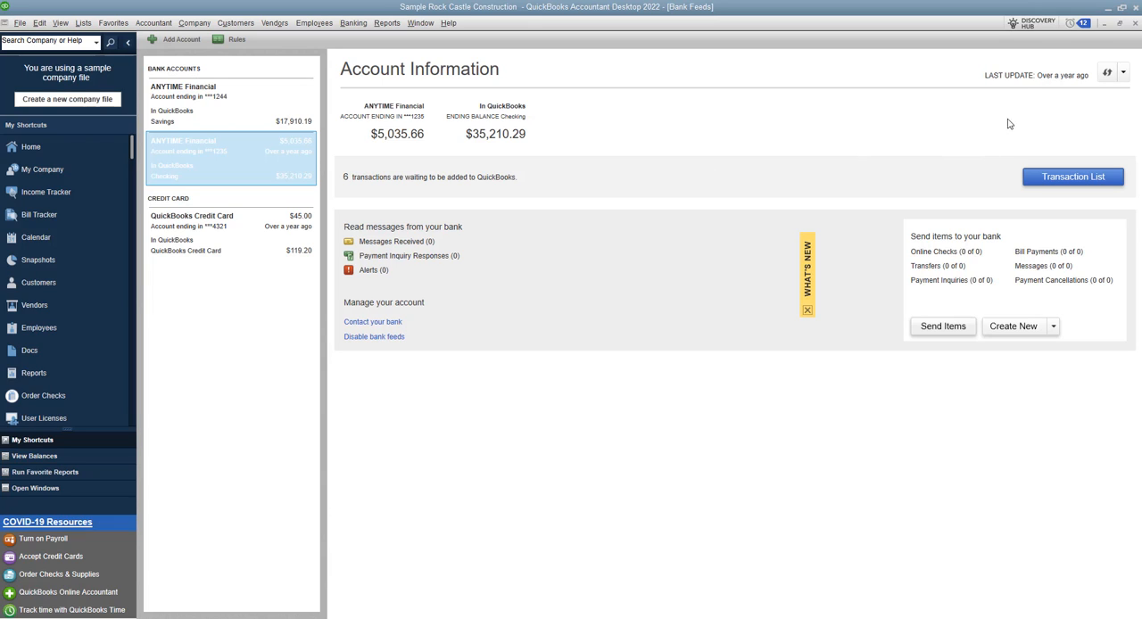
pyautogui.moveTo(1017, 86)
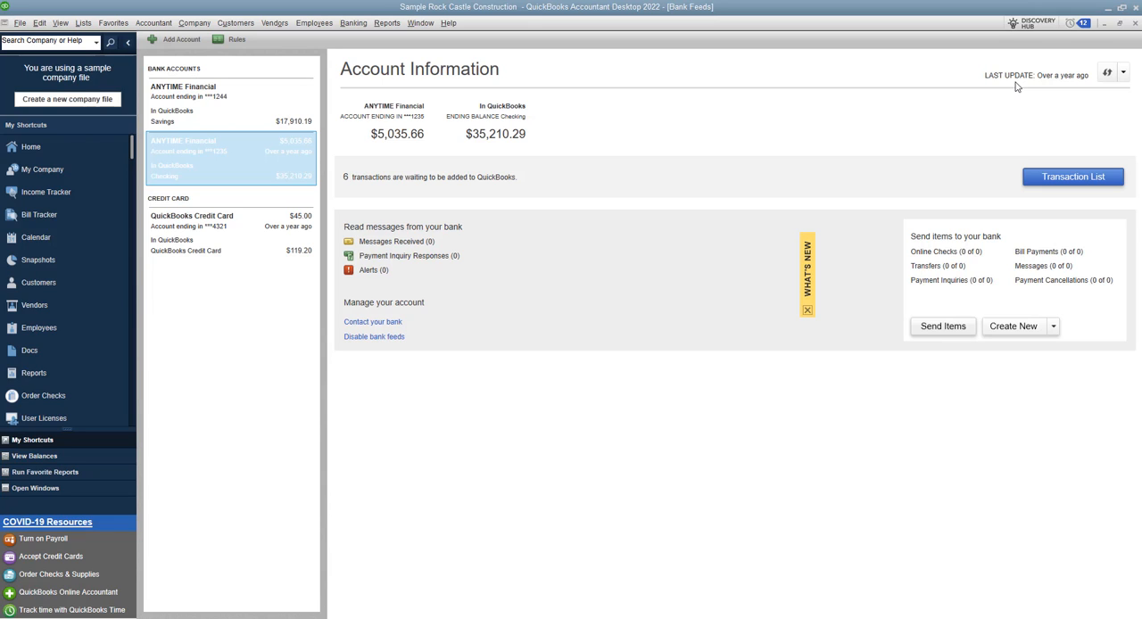
pyautogui.moveTo(1124, 73)
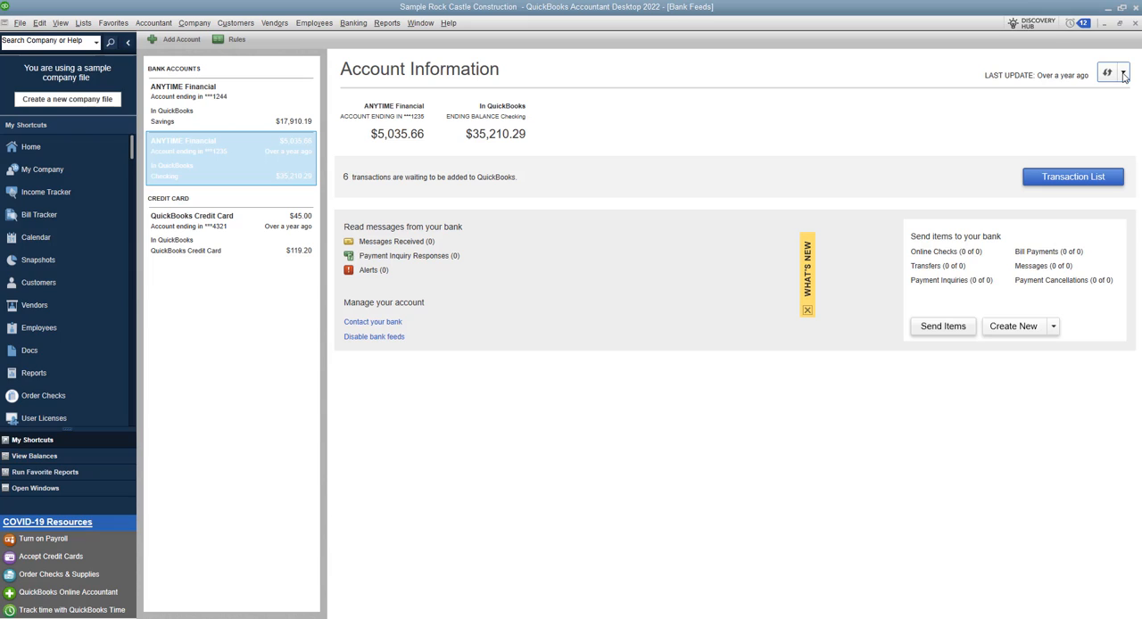
pyautogui.moveTo(1121, 75)
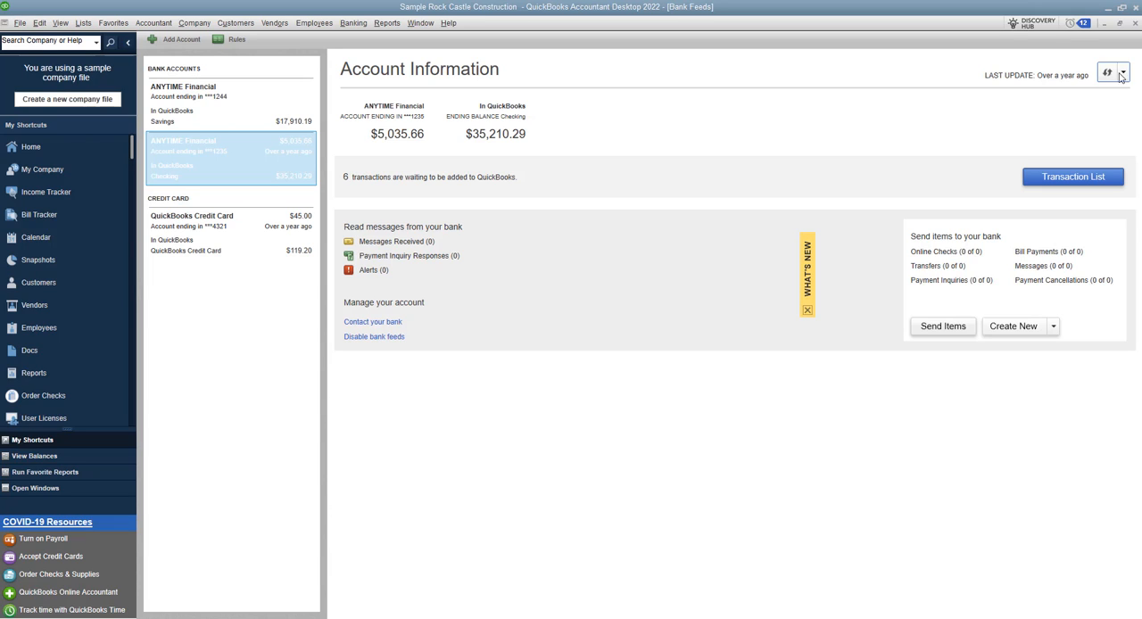
pyautogui.moveTo(407, 193)
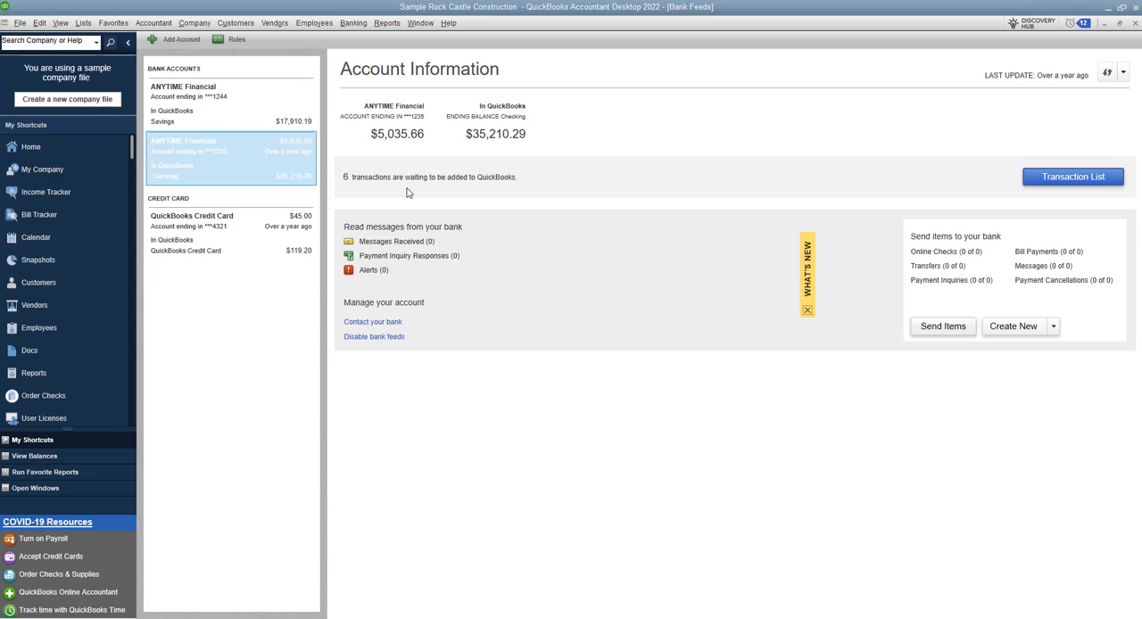
pyautogui.moveTo(452, 186)
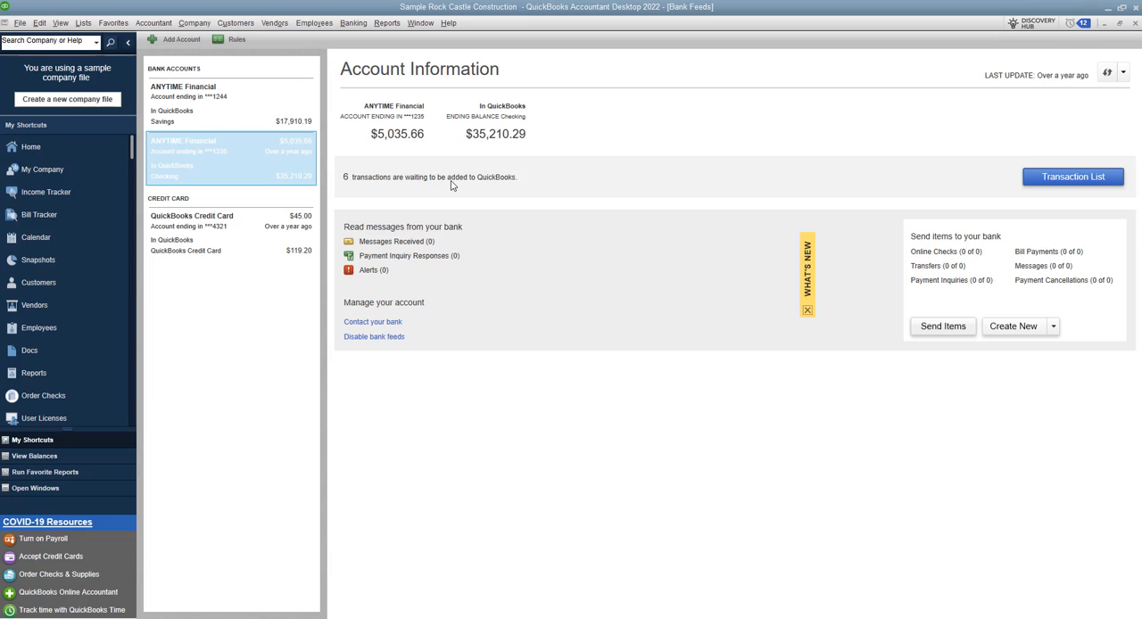
pyautogui.moveTo(383, 186)
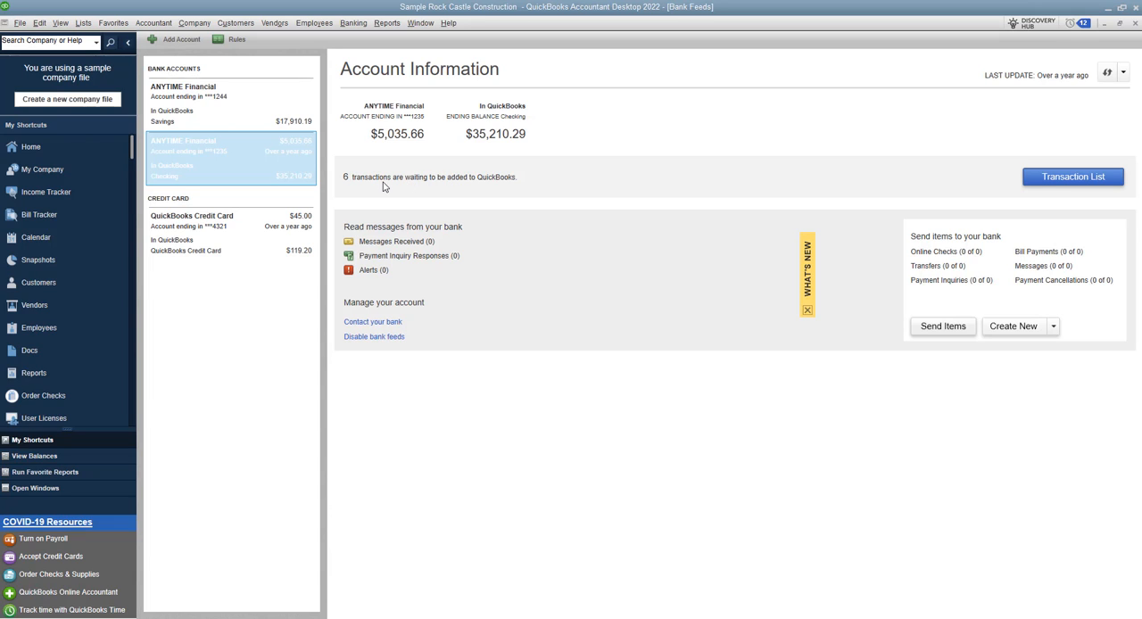
pyautogui.moveTo(450, 186)
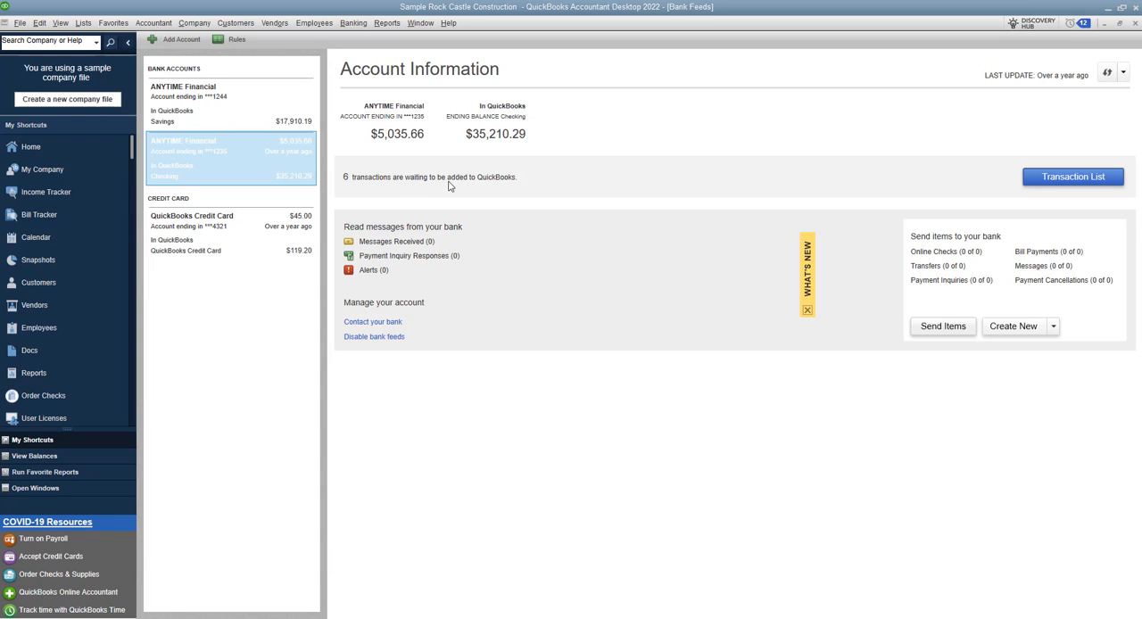
pyautogui.moveTo(897, 186)
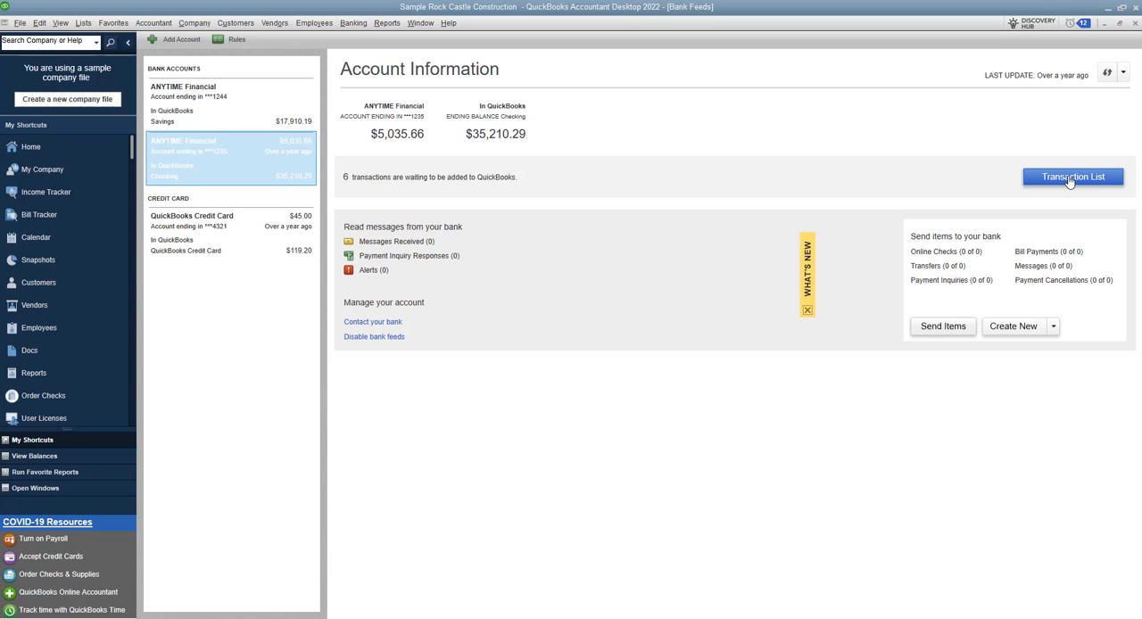
pyautogui.click(1073, 175)
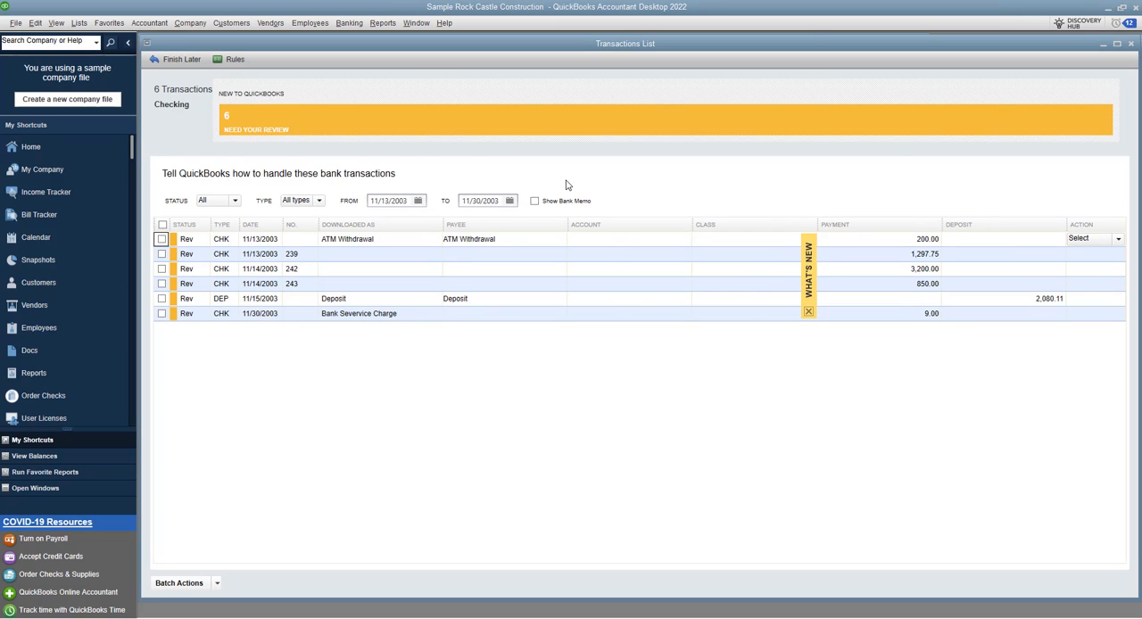
pyautogui.moveTo(200, 331)
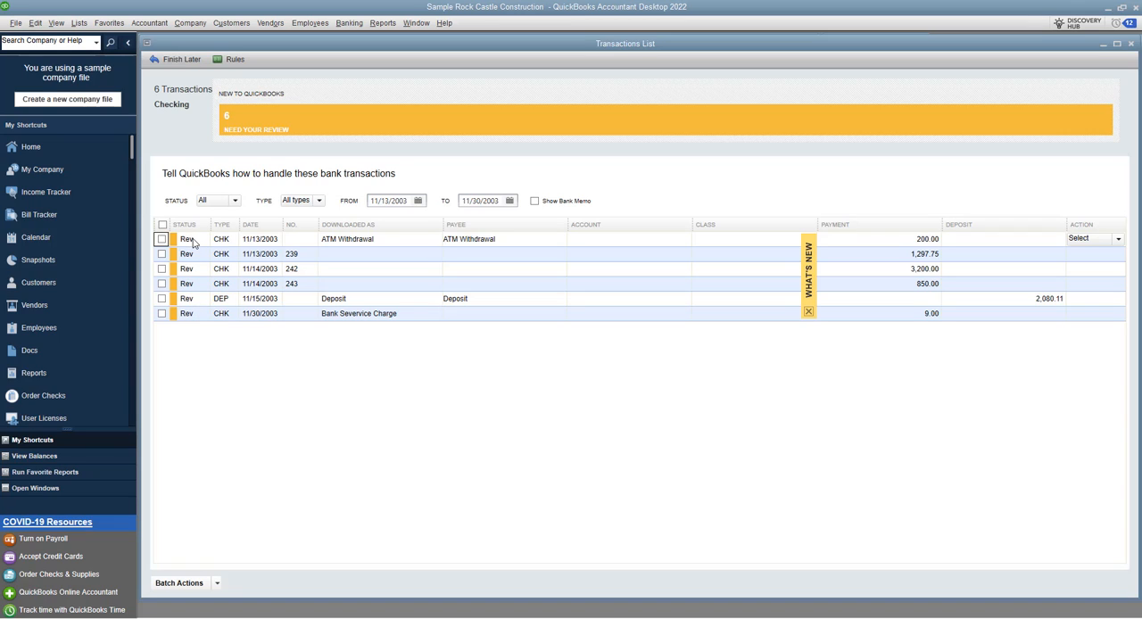
pyautogui.click(186, 240)
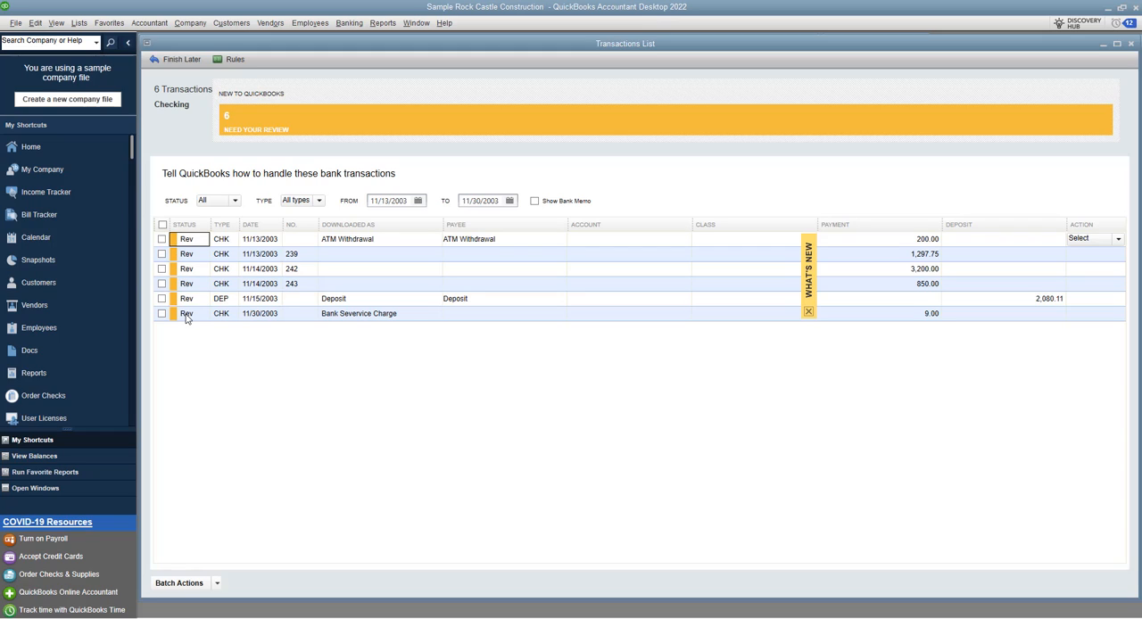
pyautogui.moveTo(193, 268)
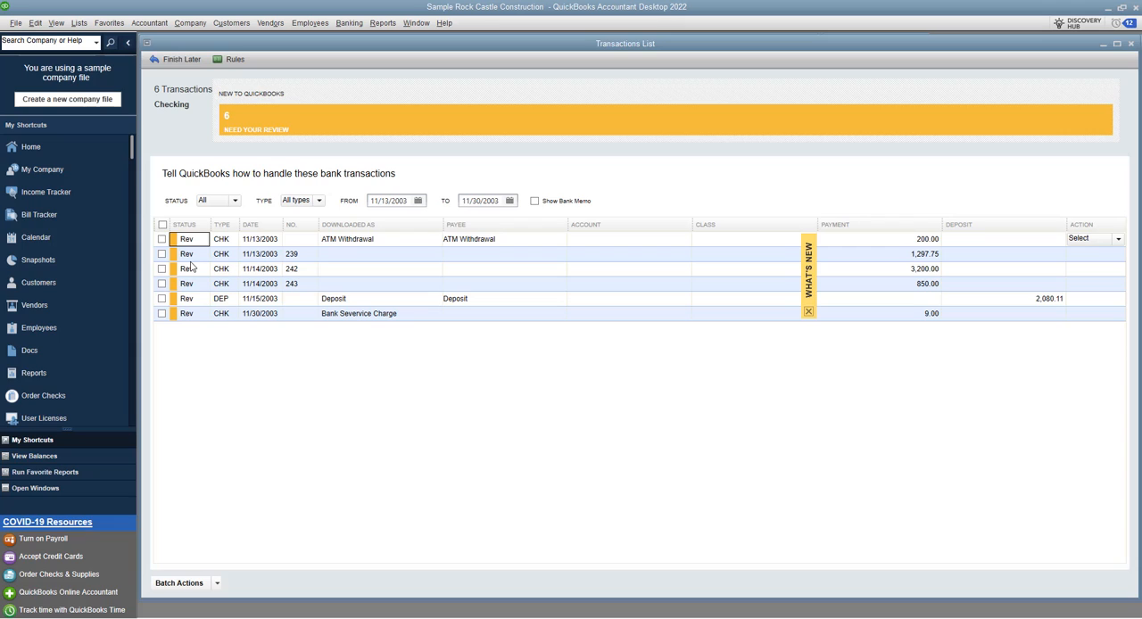
pyautogui.moveTo(200, 257)
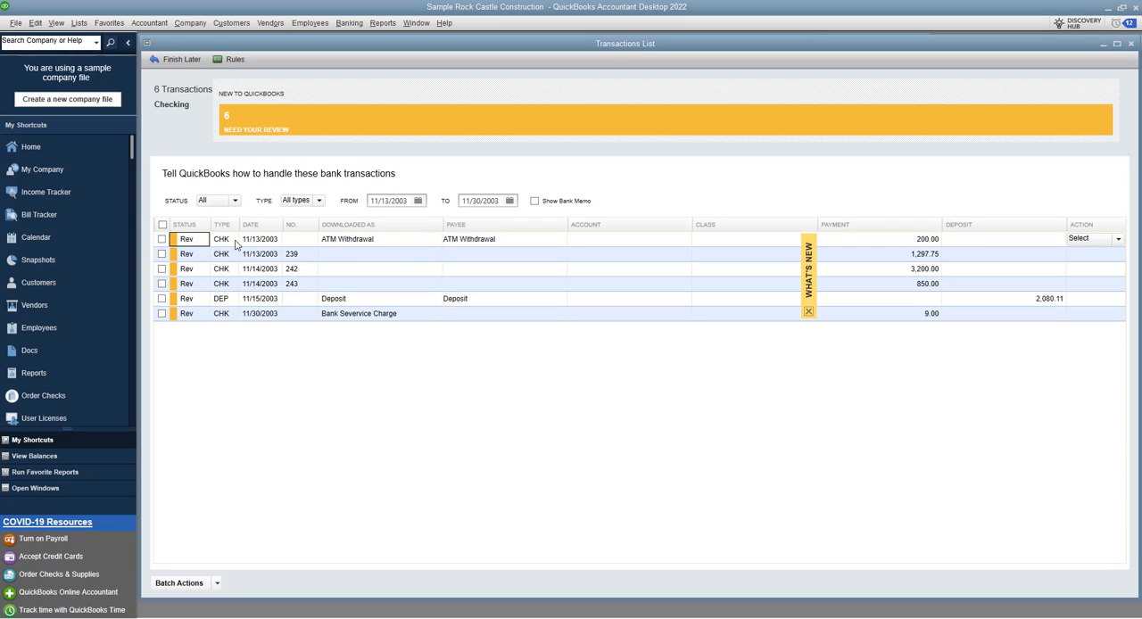
pyautogui.moveTo(343, 250)
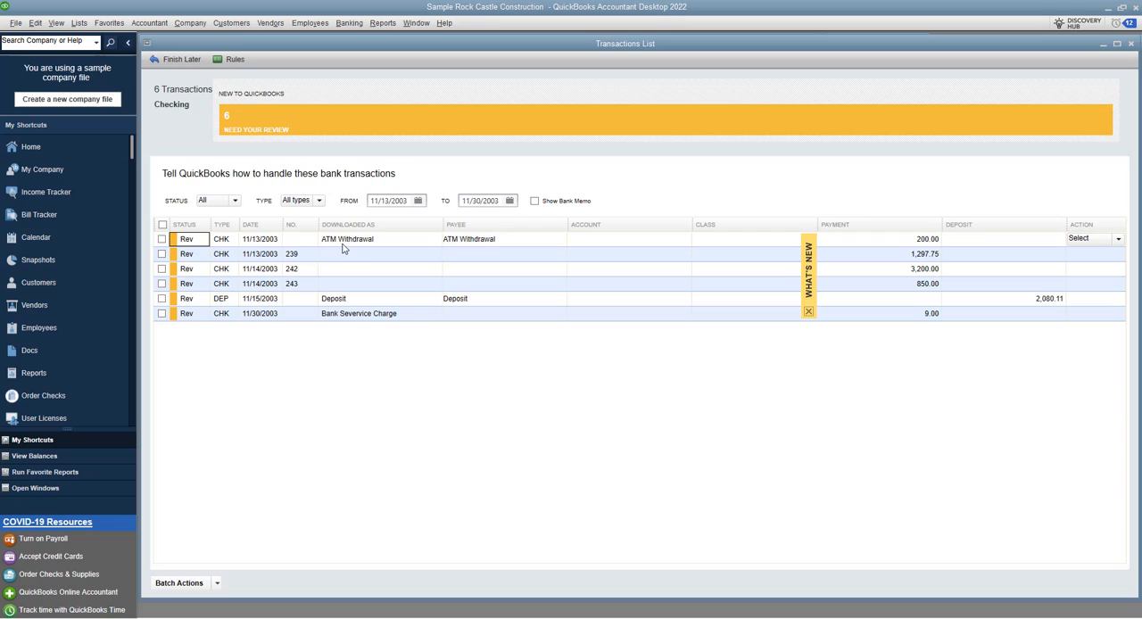
pyautogui.moveTo(335, 290)
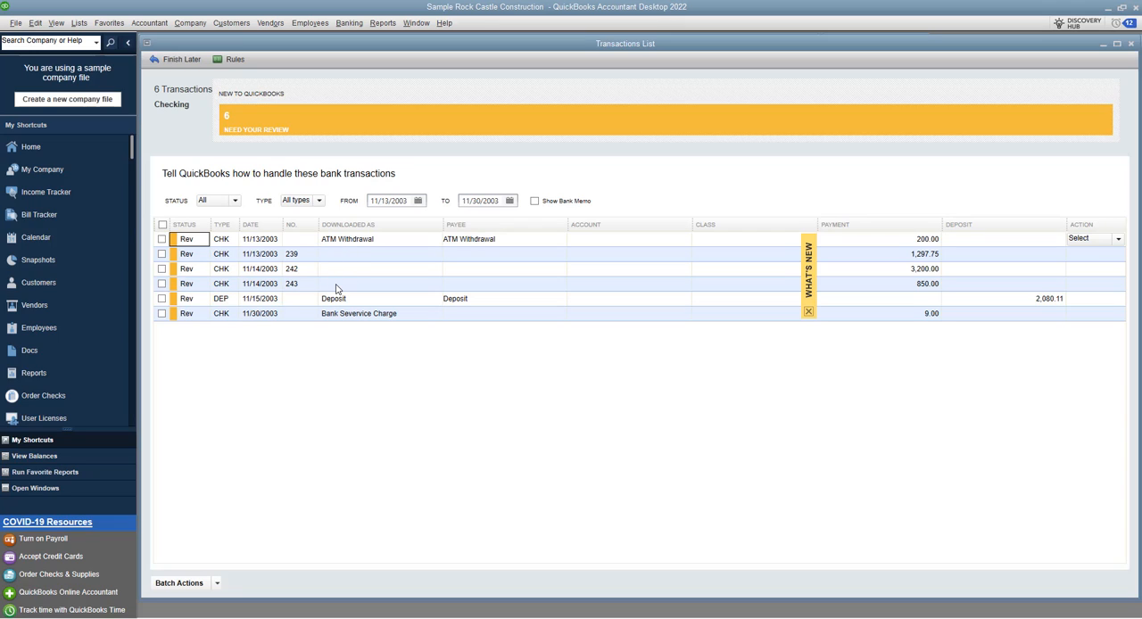
pyautogui.moveTo(357, 318)
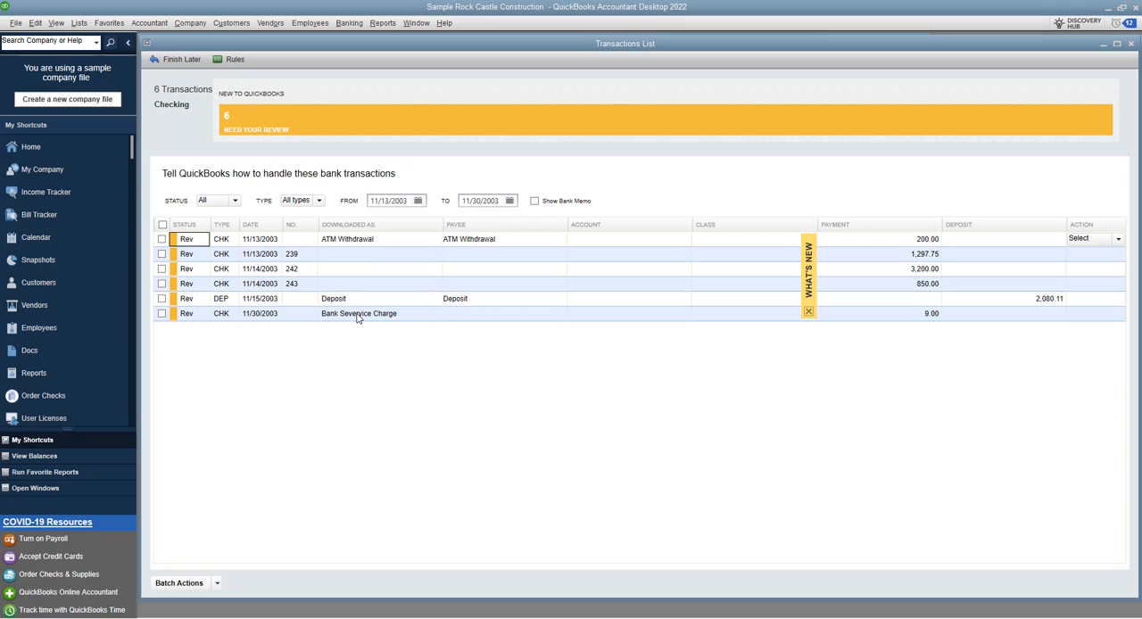
pyautogui.moveTo(378, 253)
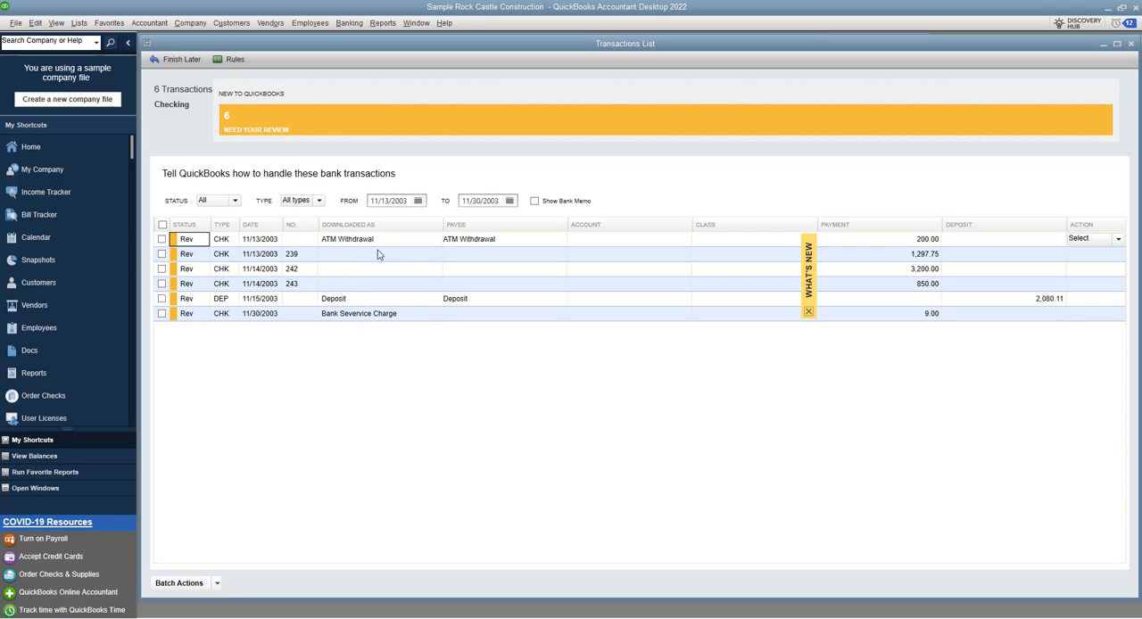
pyautogui.moveTo(528, 246)
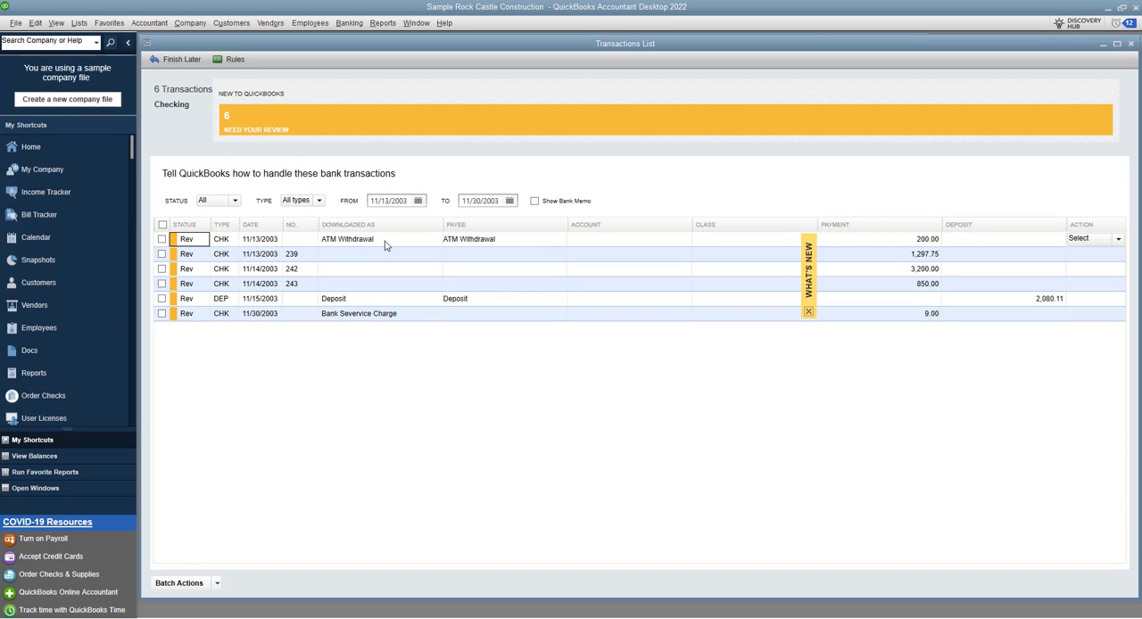
pyautogui.moveTo(507, 243)
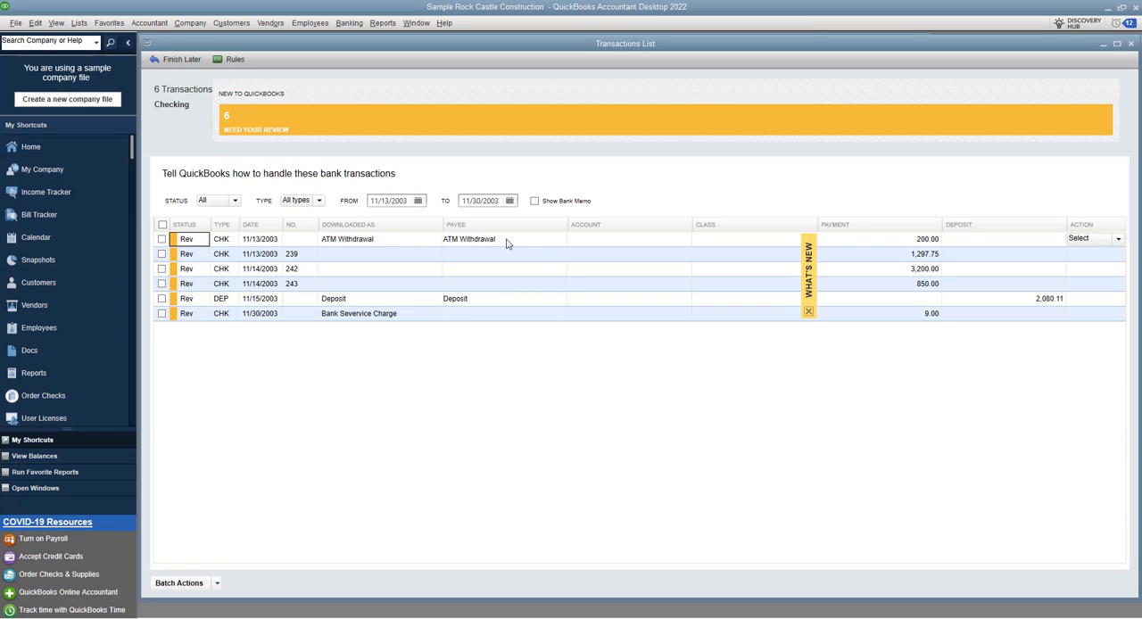
pyautogui.click(624, 239)
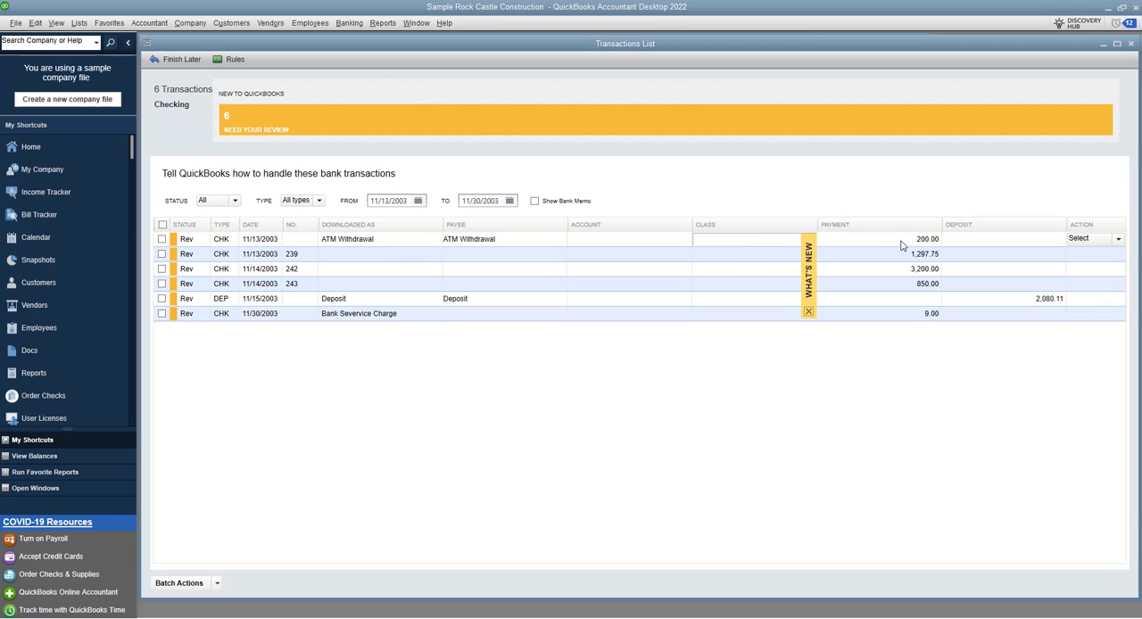
pyautogui.moveTo(1062, 248)
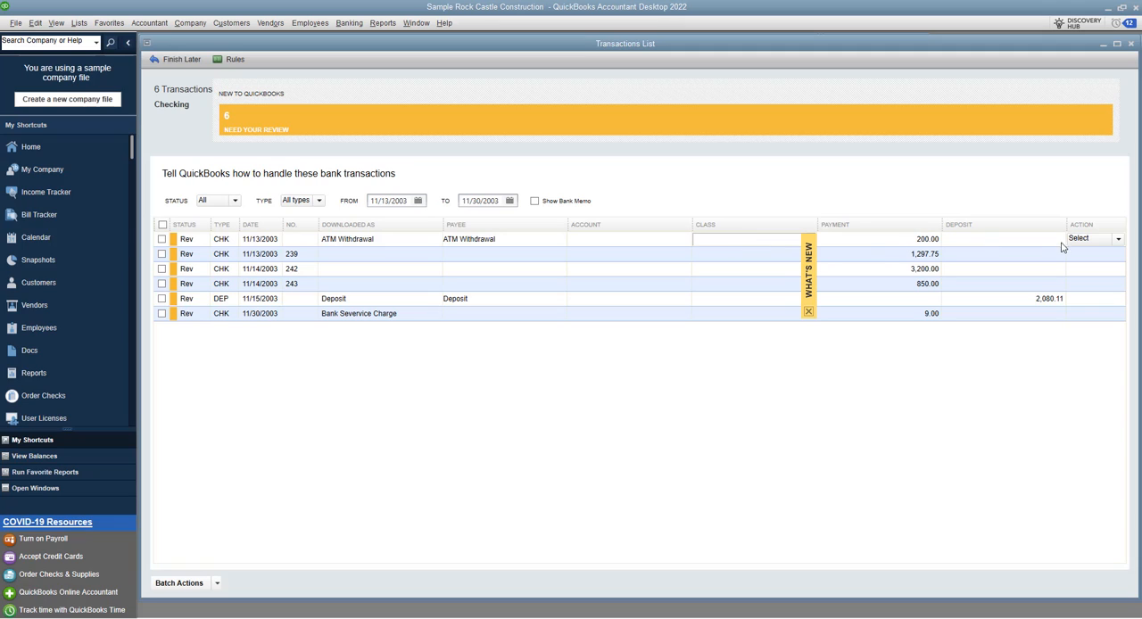
# Step: List the Action choices (Quick Add, Add More Details, Match, Ignore) for the ATM Withdrawal
pyautogui.click(1117, 239)
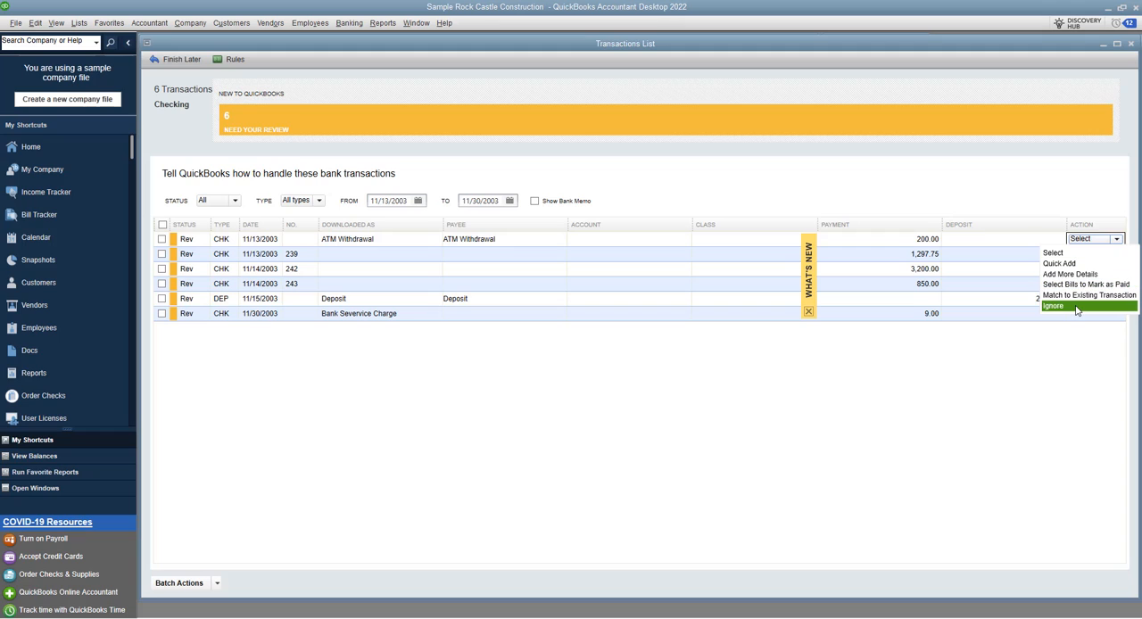
pyautogui.moveTo(1089, 295)
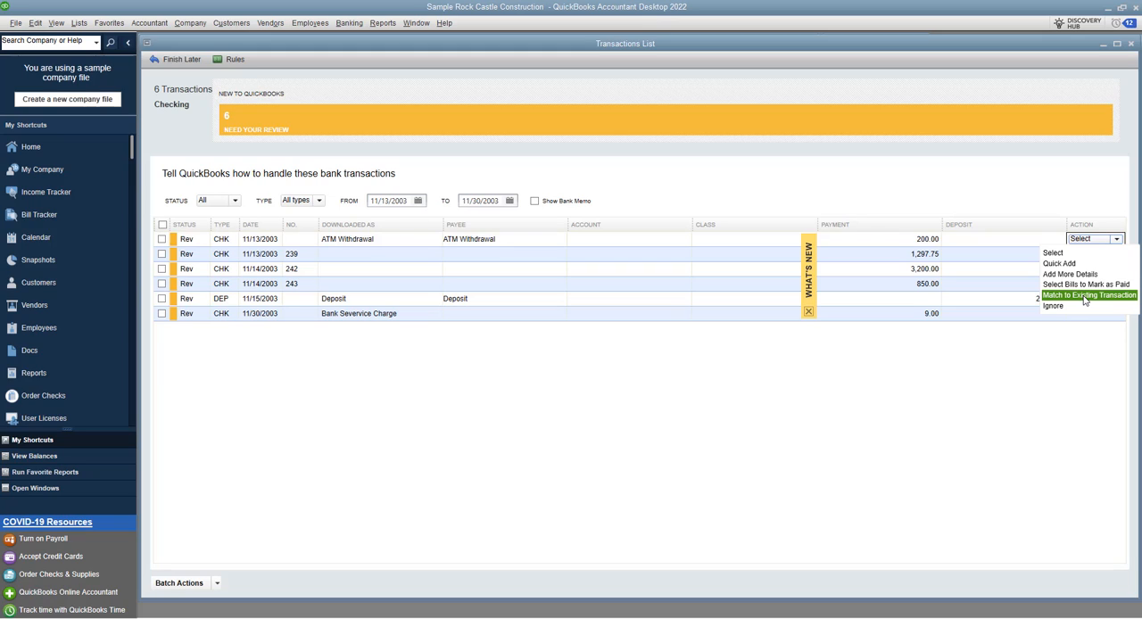
pyautogui.moveTo(1087, 283)
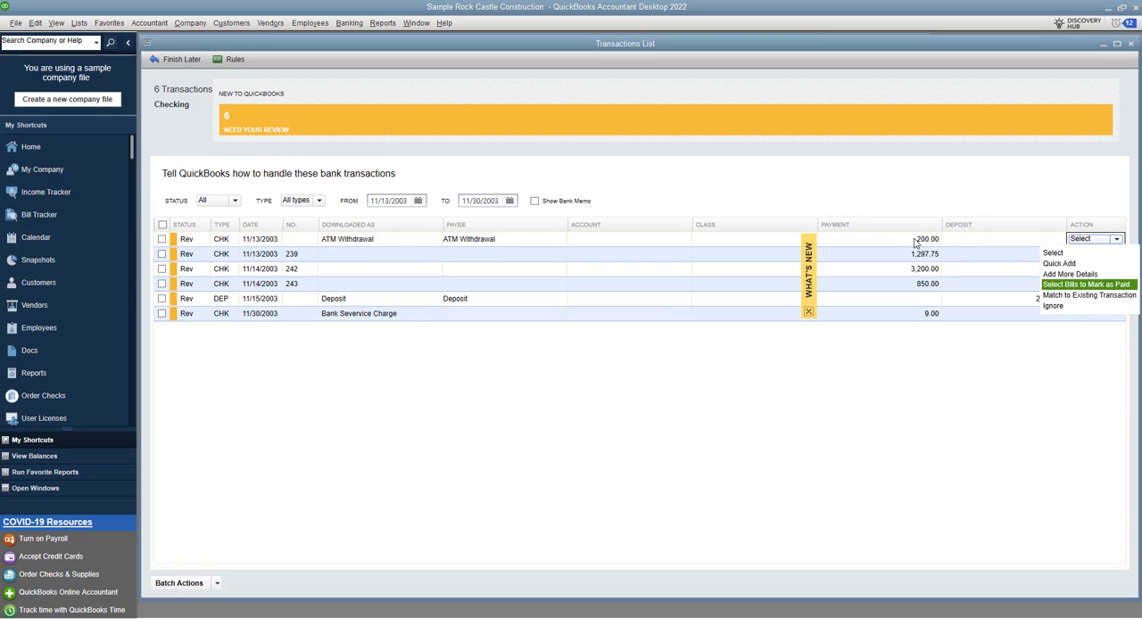
pyautogui.moveTo(1037, 273)
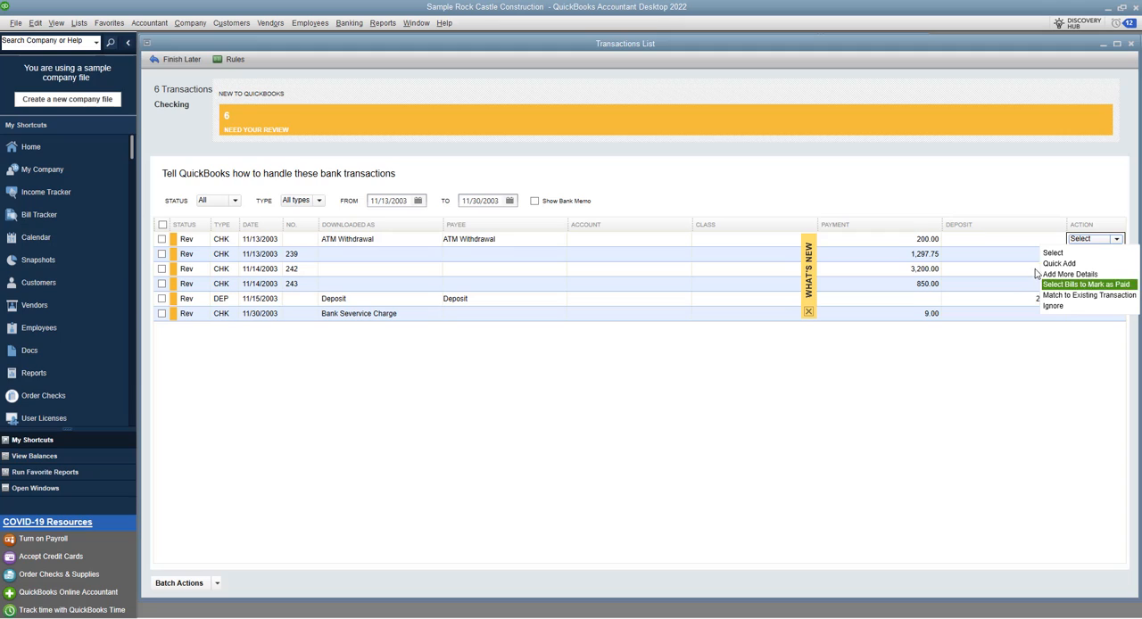
pyautogui.moveTo(1081, 297)
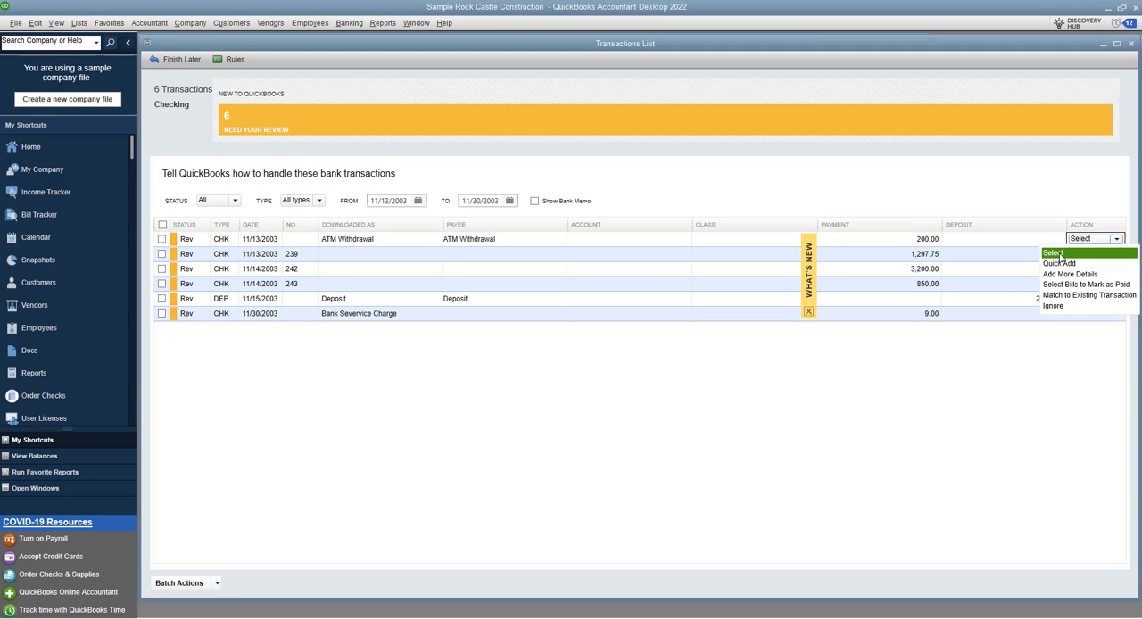
# Step: Quick-add the ATM Withdrawal but answer No to using Uncategorized Expense, leaving 0 of 1 added
pyautogui.click(1069, 275)
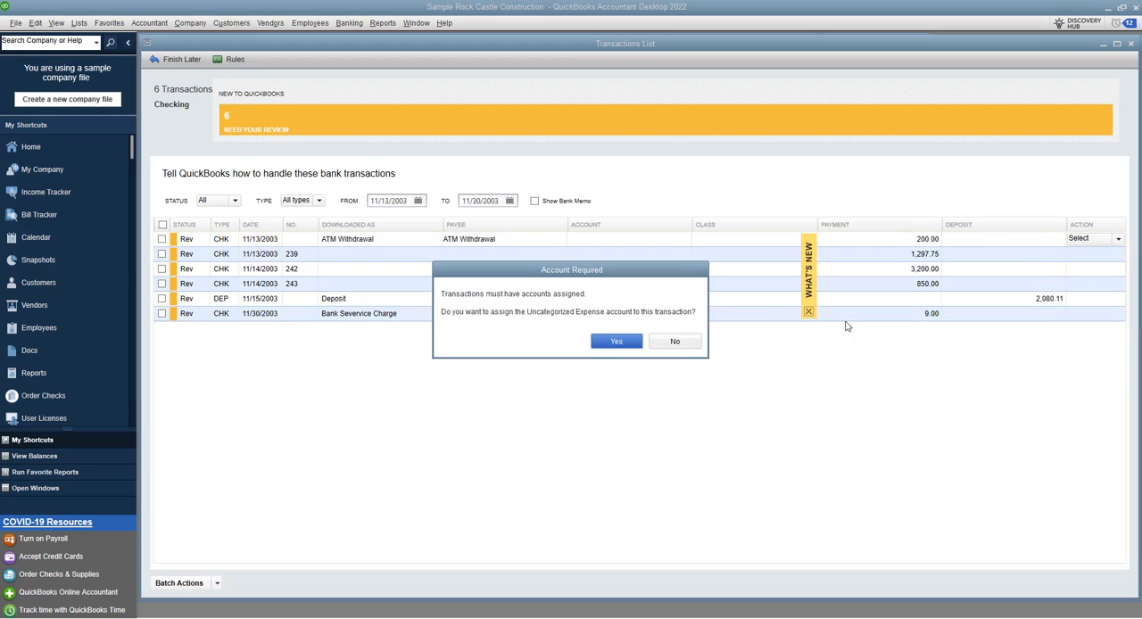
pyautogui.moveTo(486, 322)
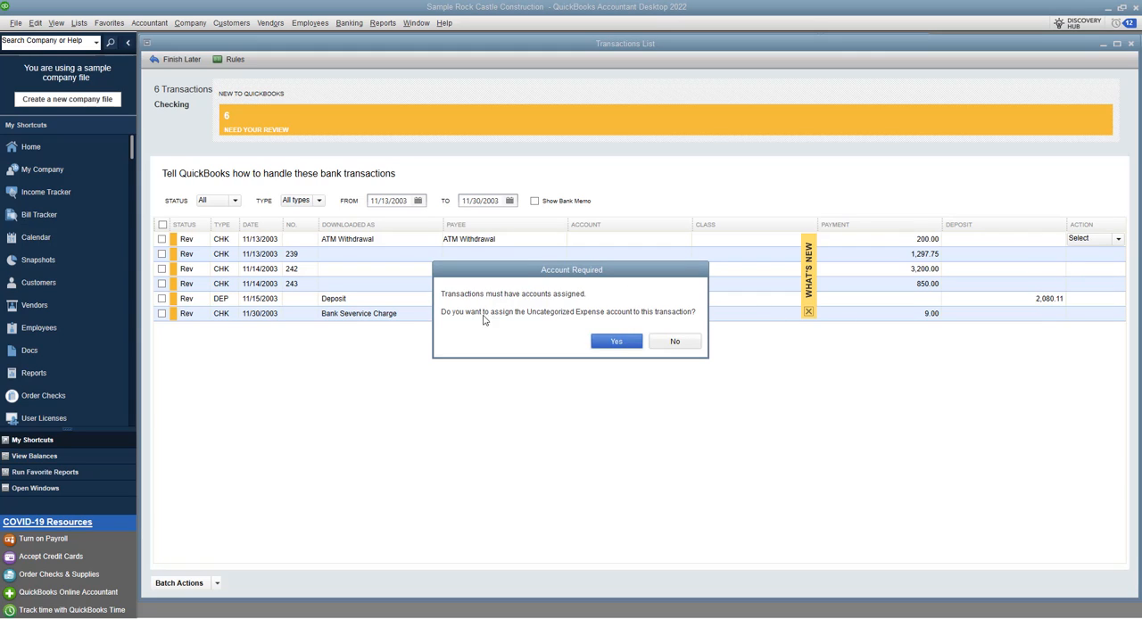
pyautogui.moveTo(617, 321)
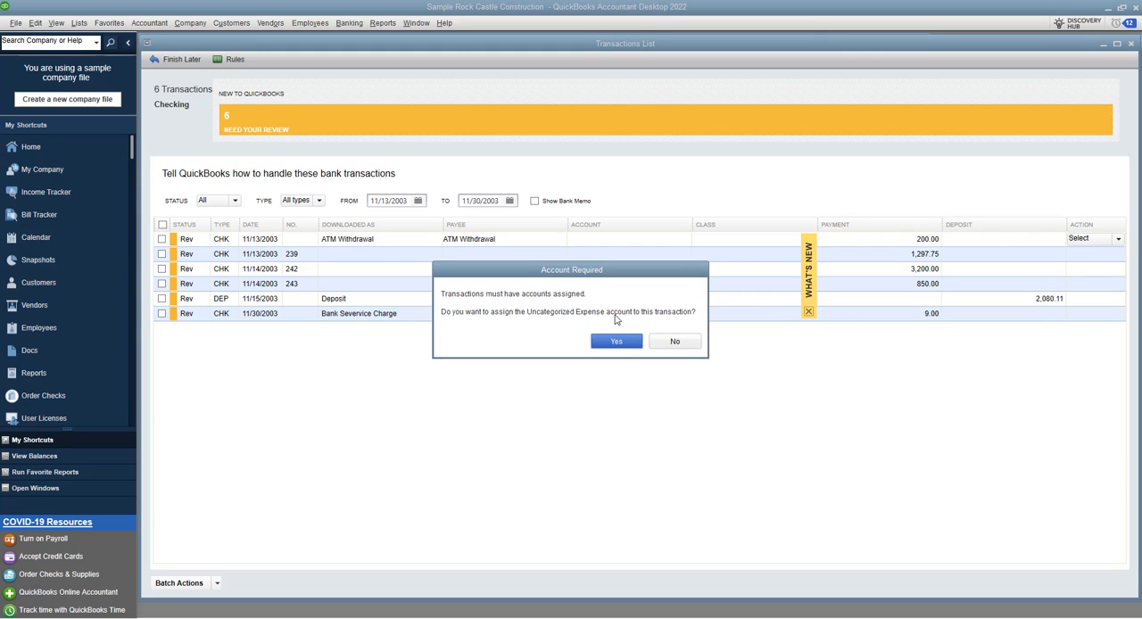
pyautogui.moveTo(675, 321)
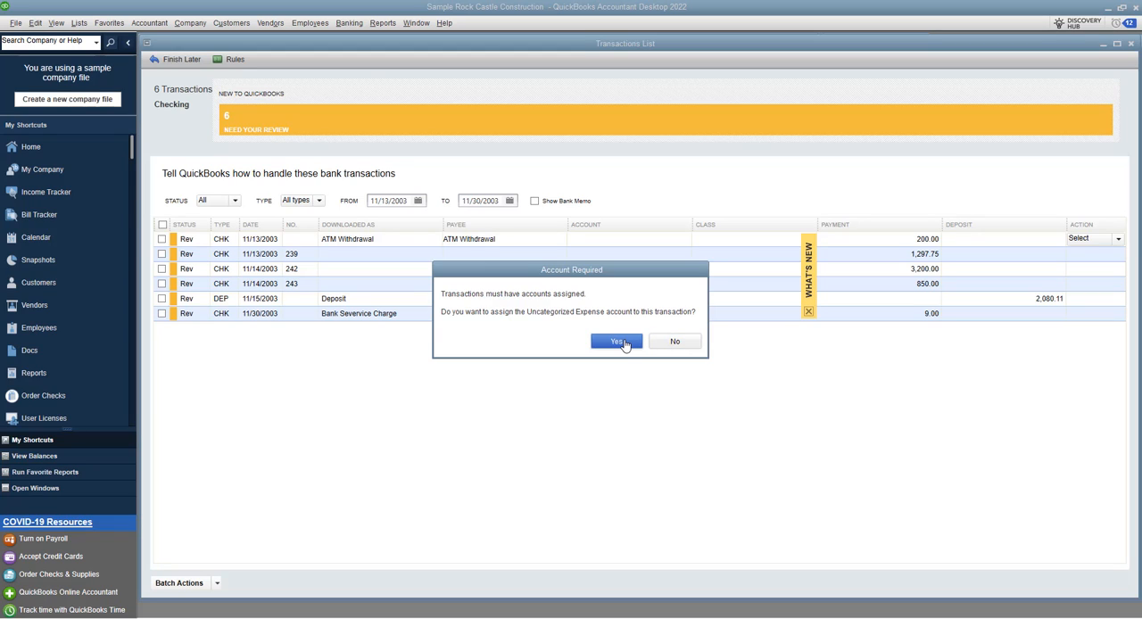
pyautogui.moveTo(129, 250)
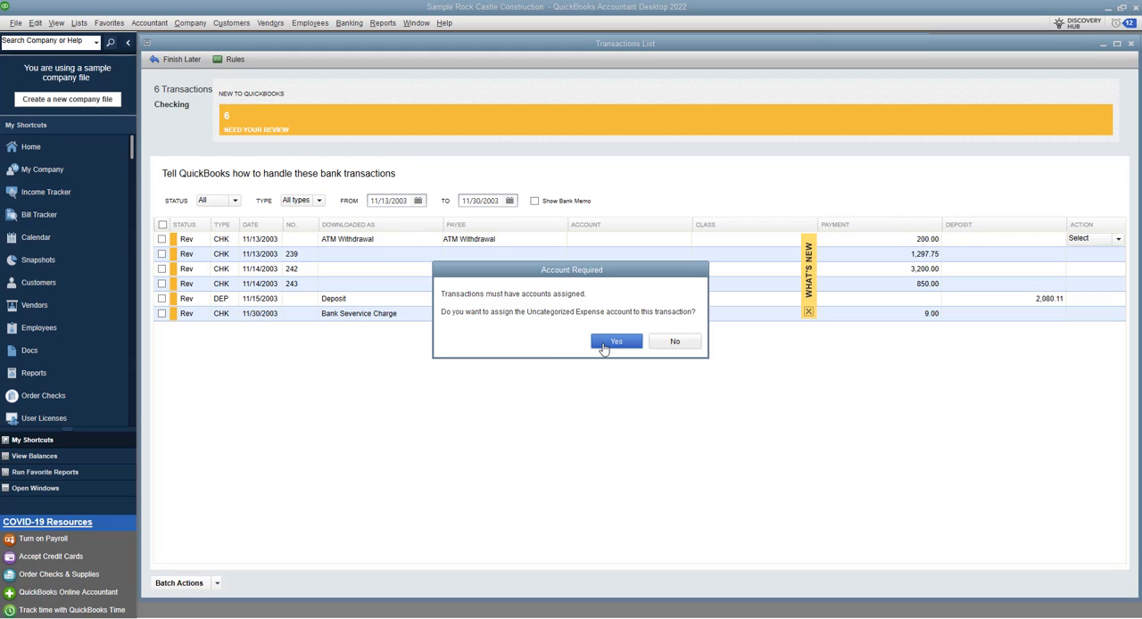
pyautogui.moveTo(675, 341)
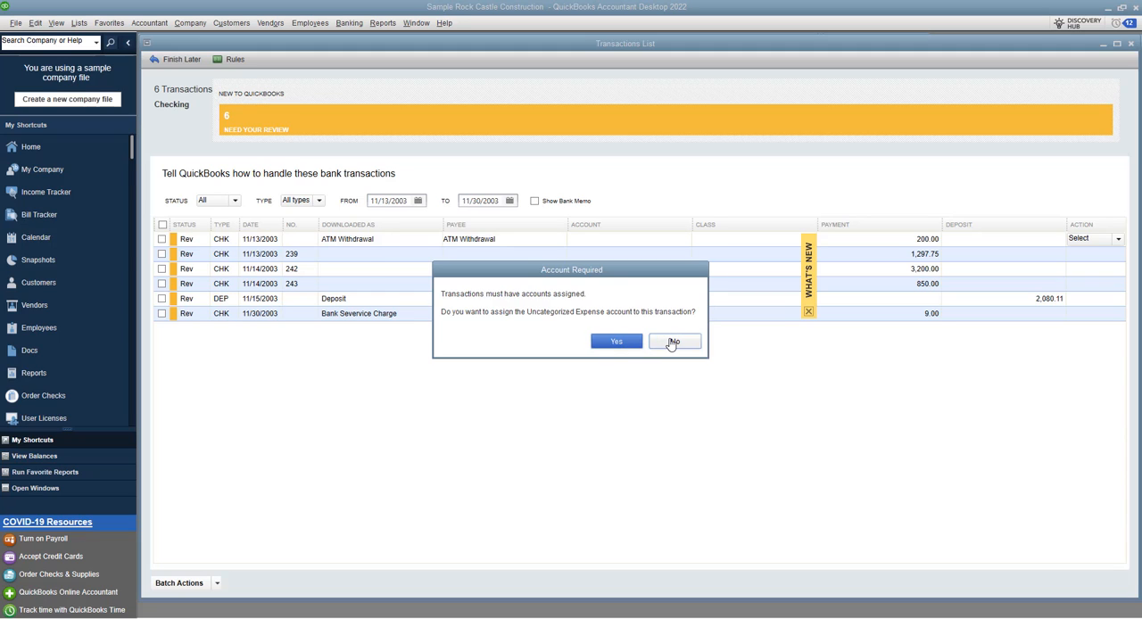
pyautogui.click(675, 341)
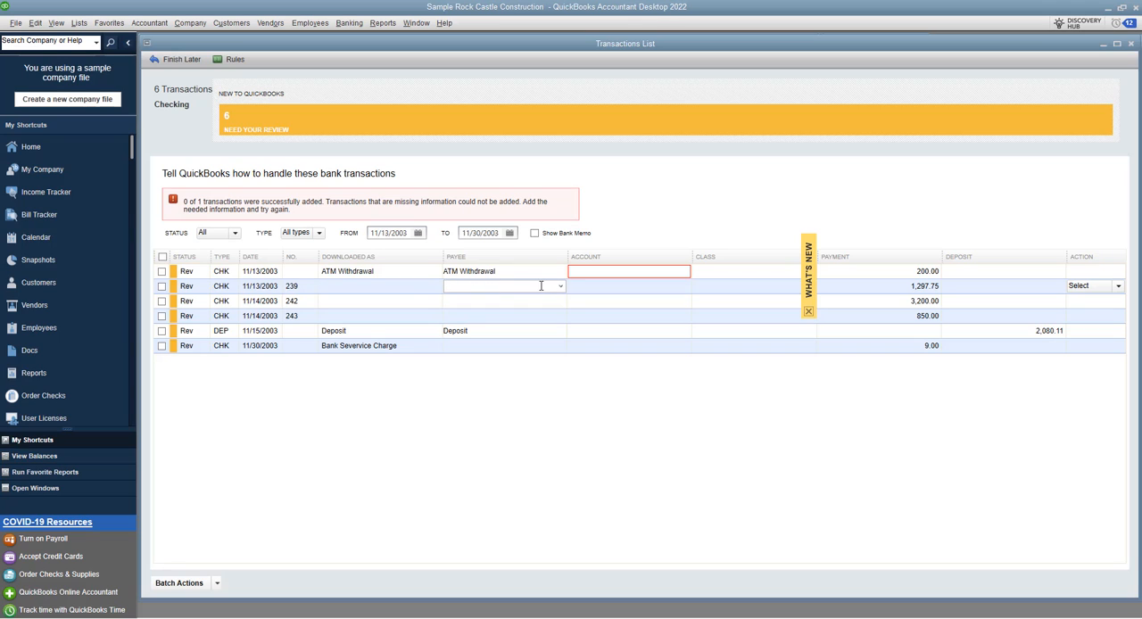
# Step: Set check 239's payee to Fay, Maureen Lynn, CPA (Professional Fees) and its class to Overhead
pyautogui.click(500, 286)
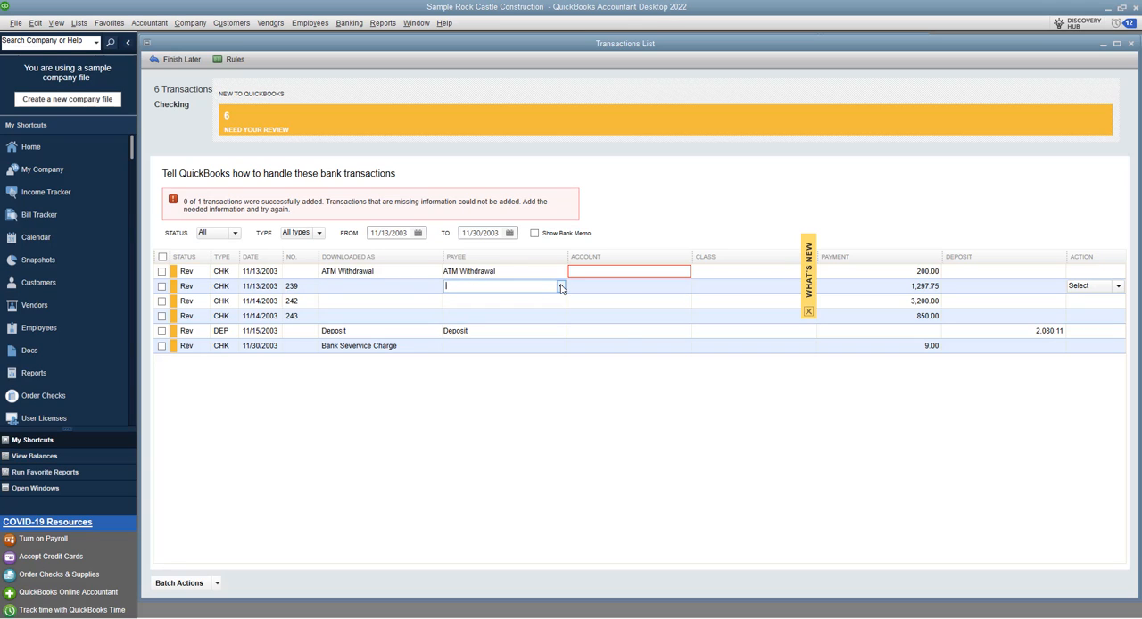
pyautogui.click(560, 285)
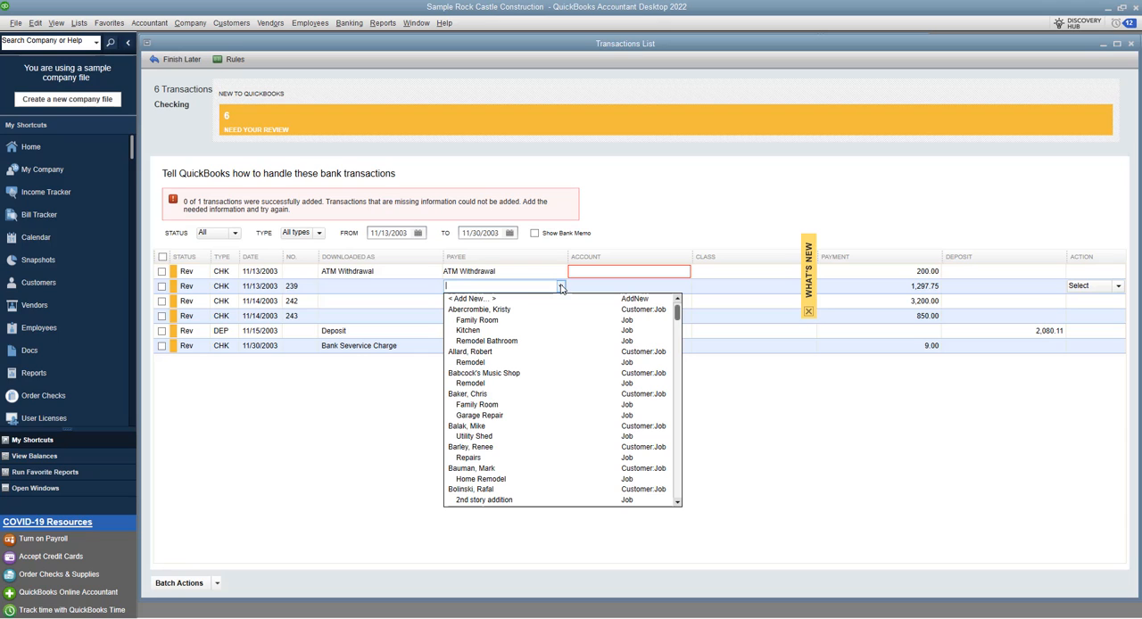
pyautogui.moveTo(472, 468)
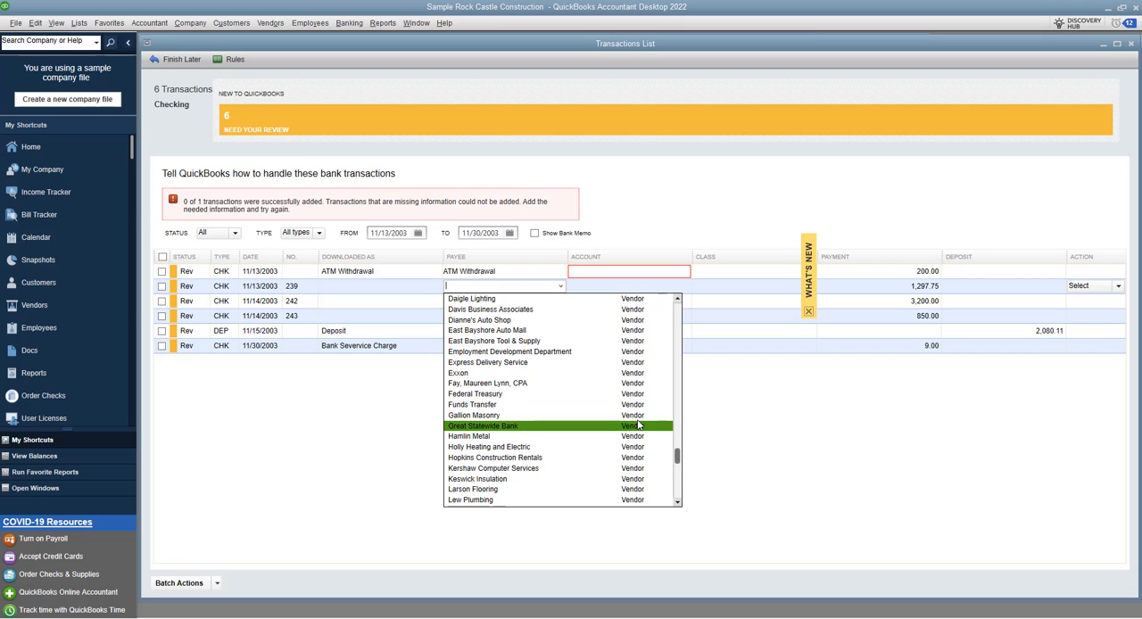
pyautogui.moveTo(549, 382)
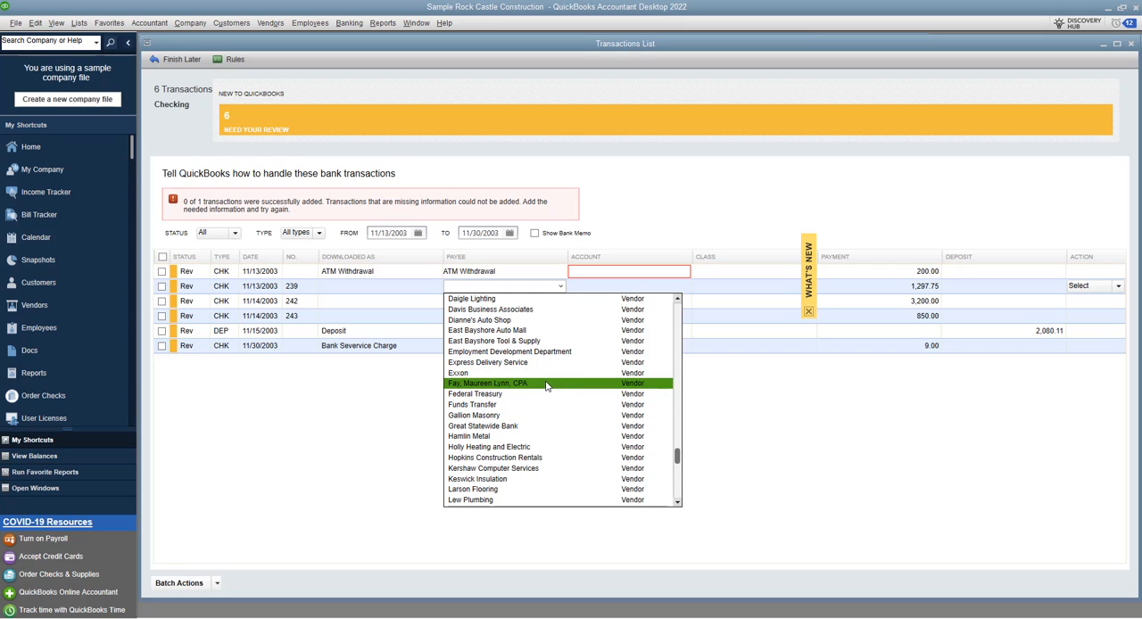
pyautogui.click(488, 382)
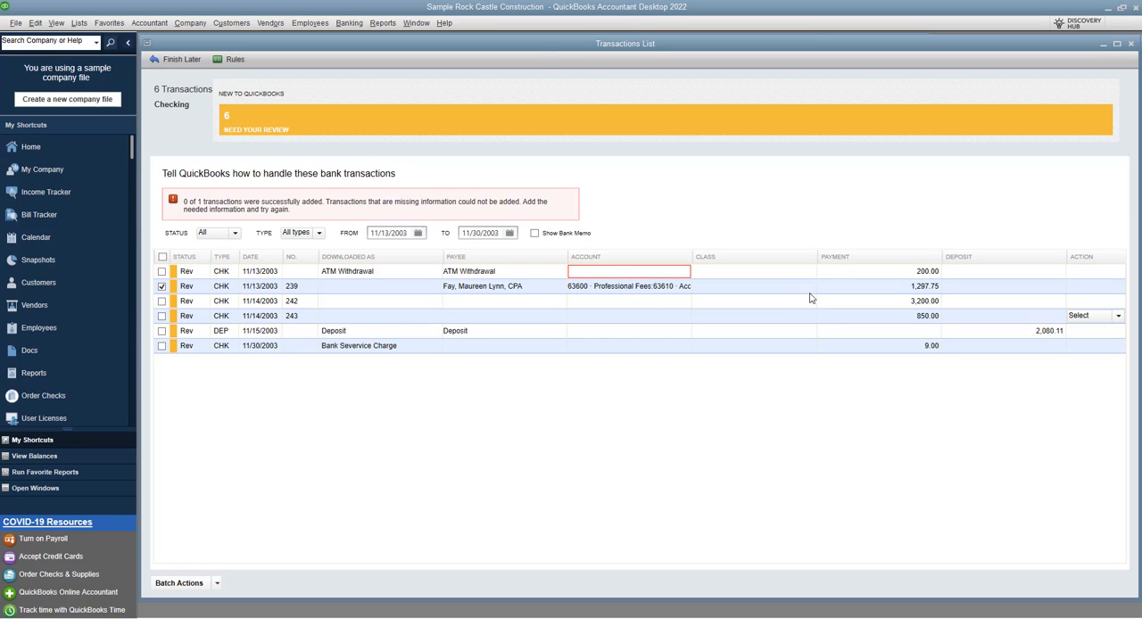
pyautogui.click(810, 286)
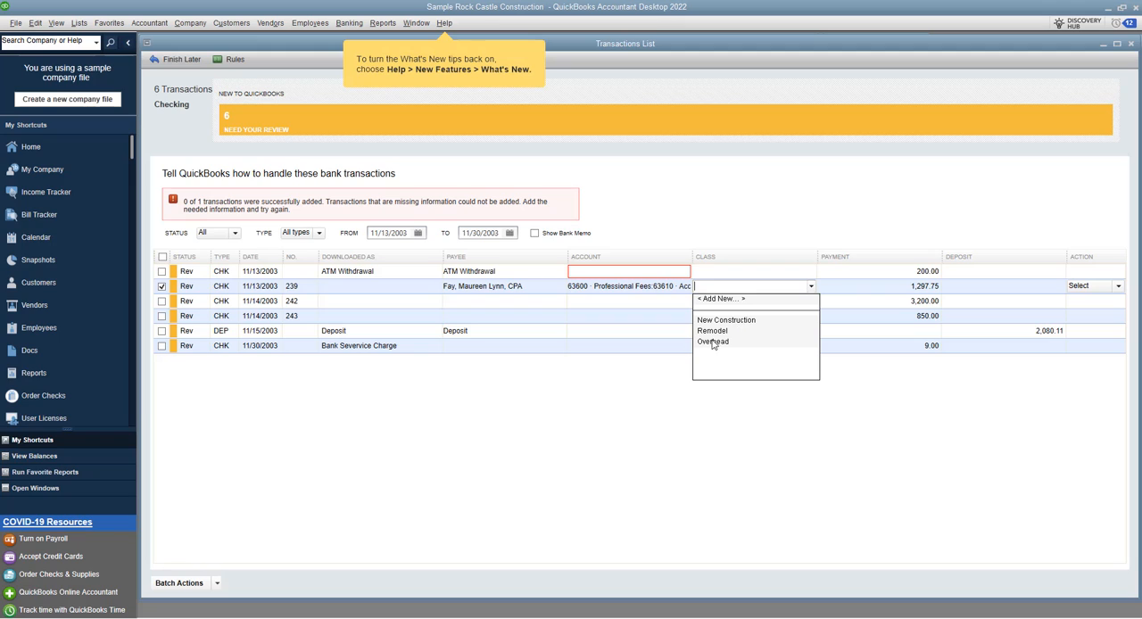
pyautogui.click(714, 343)
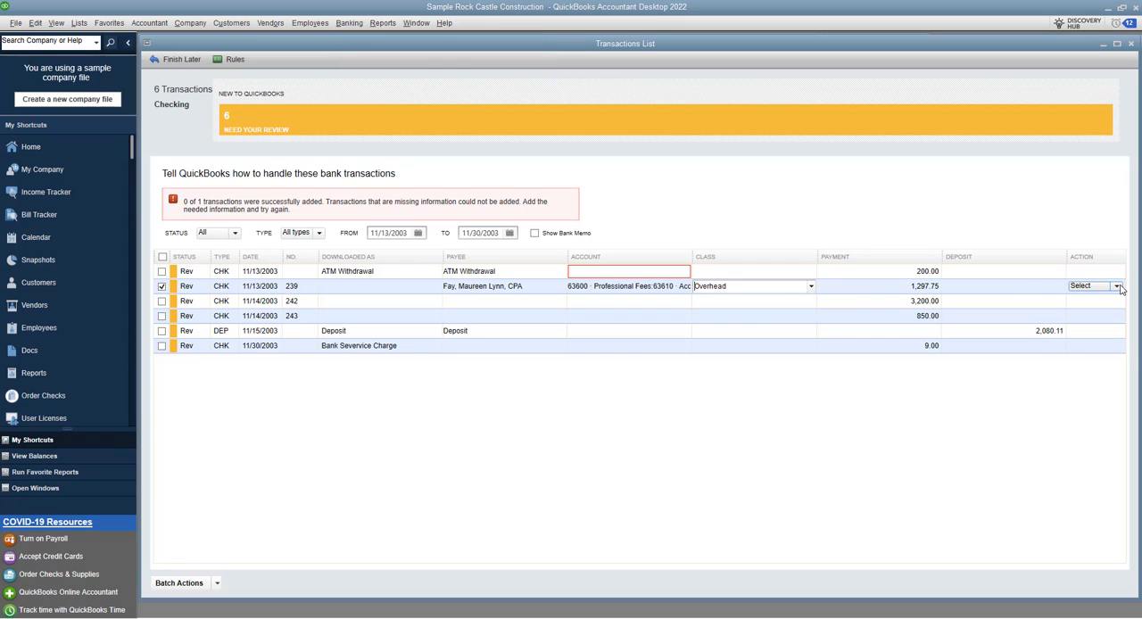
pyautogui.click(1118, 286)
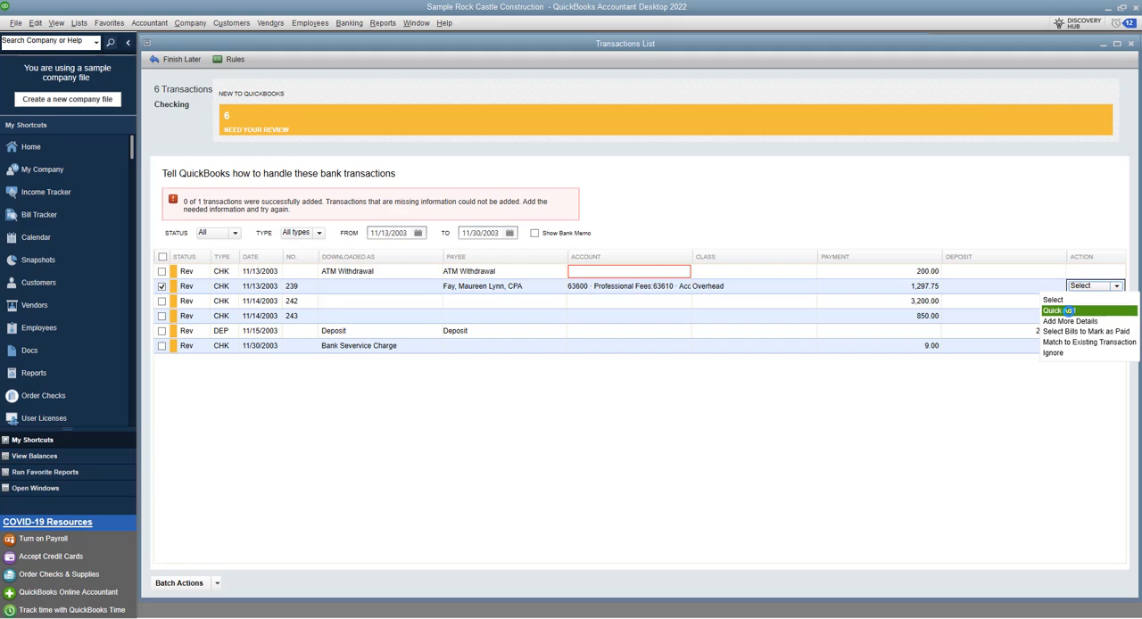
# Step: Add check 239, then set check 242's payee to Sloan Roofing with account 20000 Accounts Payable
pyautogui.click(1060, 310)
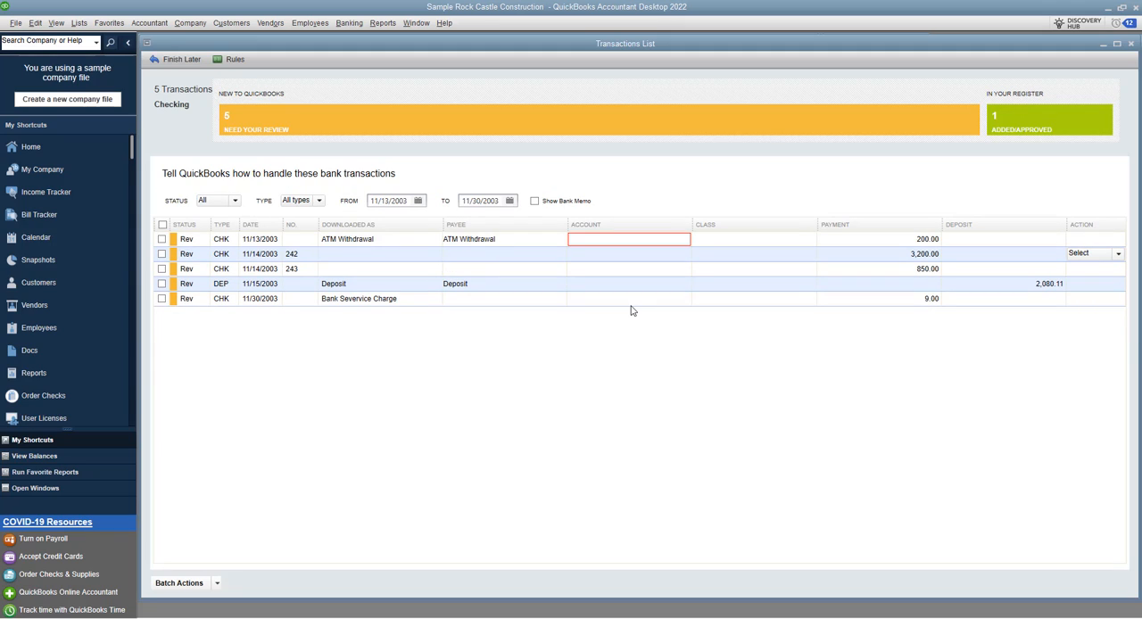
pyautogui.click(379, 253)
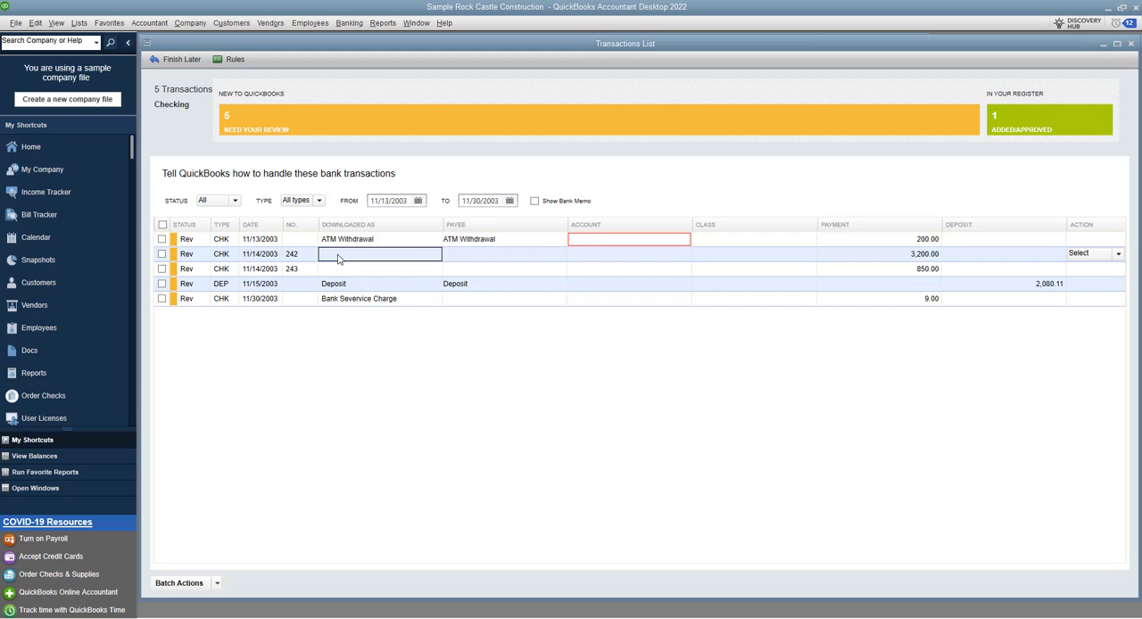
pyautogui.moveTo(311, 260)
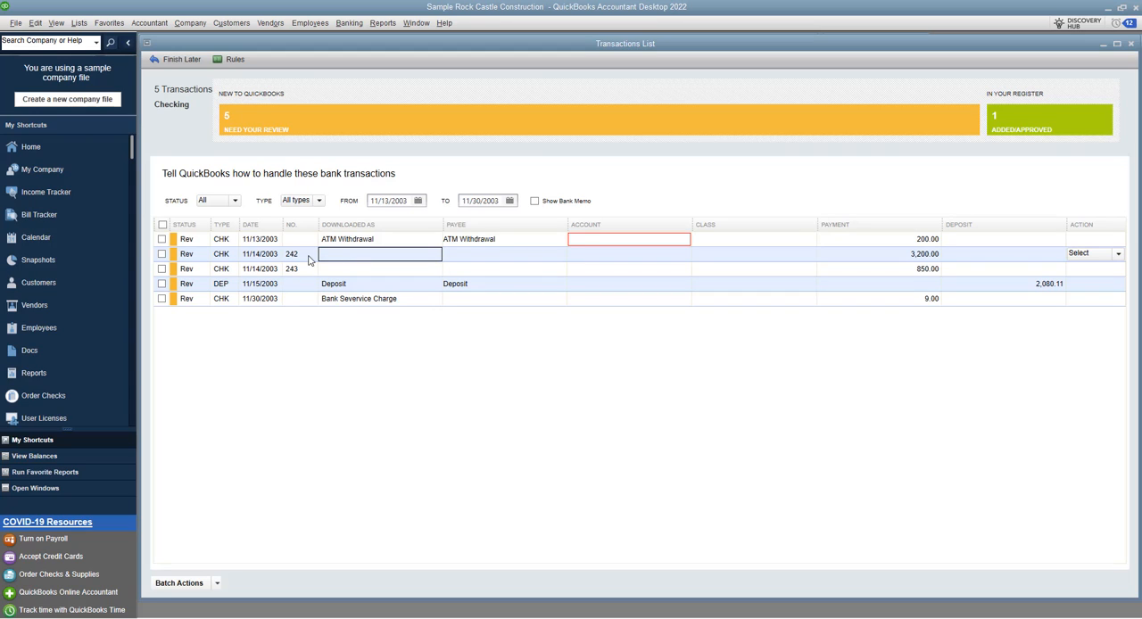
pyautogui.moveTo(537, 257)
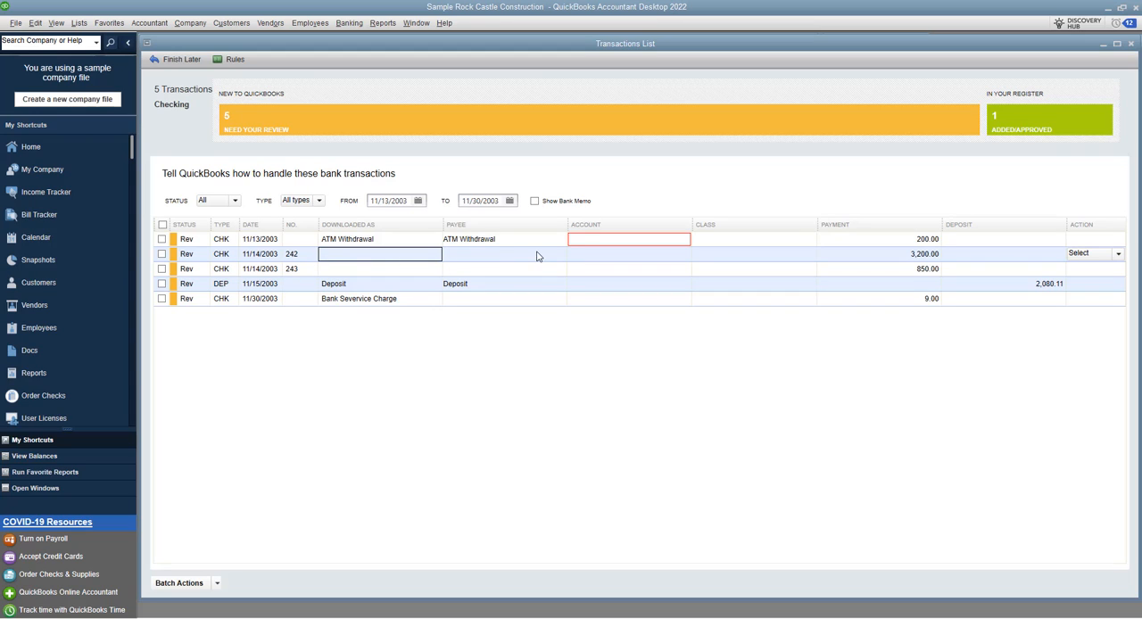
pyautogui.click(557, 253)
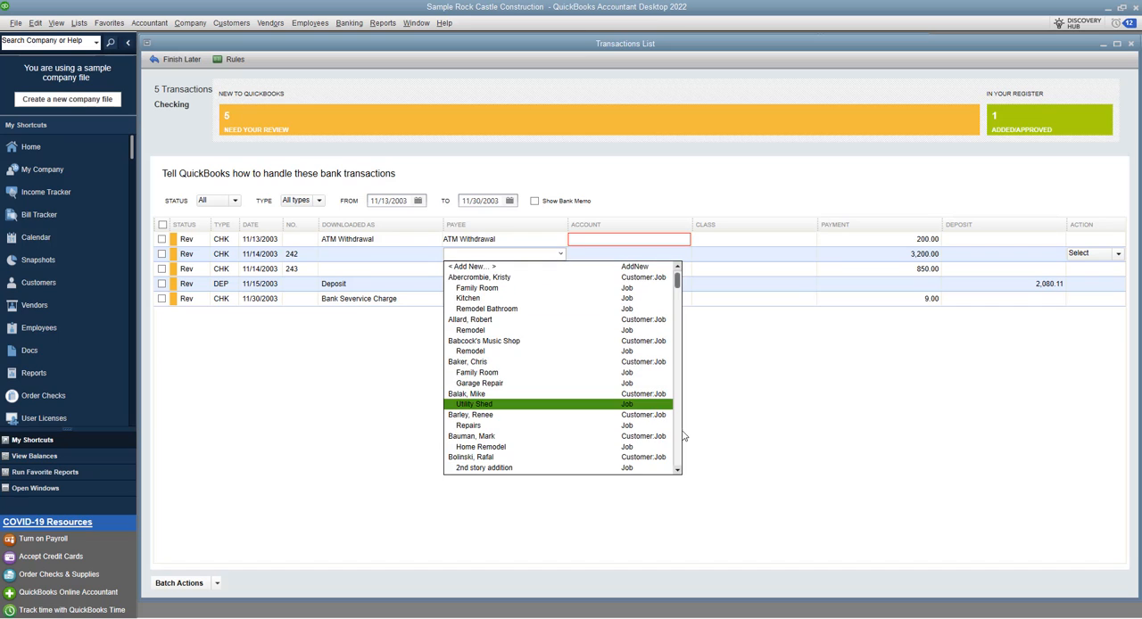
pyautogui.scroll(-3)
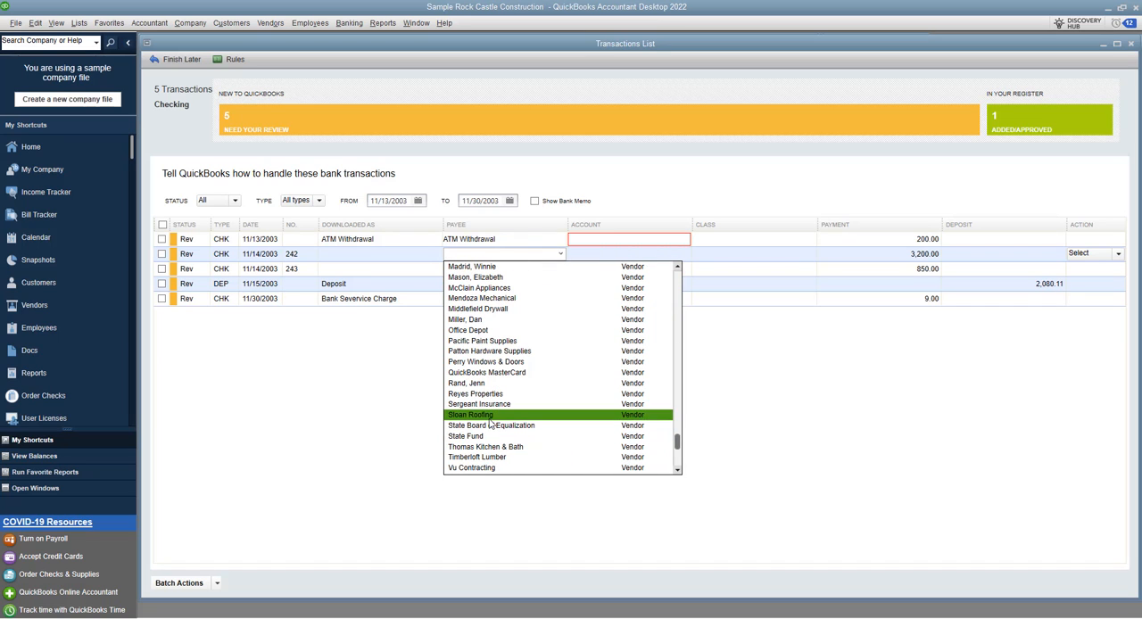
pyautogui.click(471, 414)
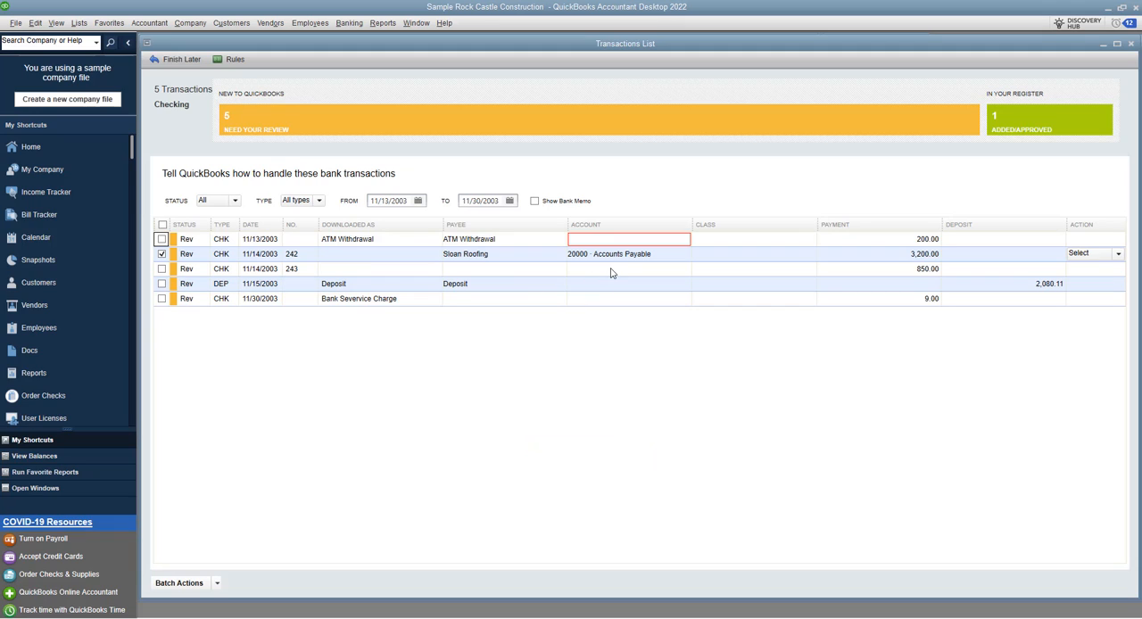
pyautogui.moveTo(605, 259)
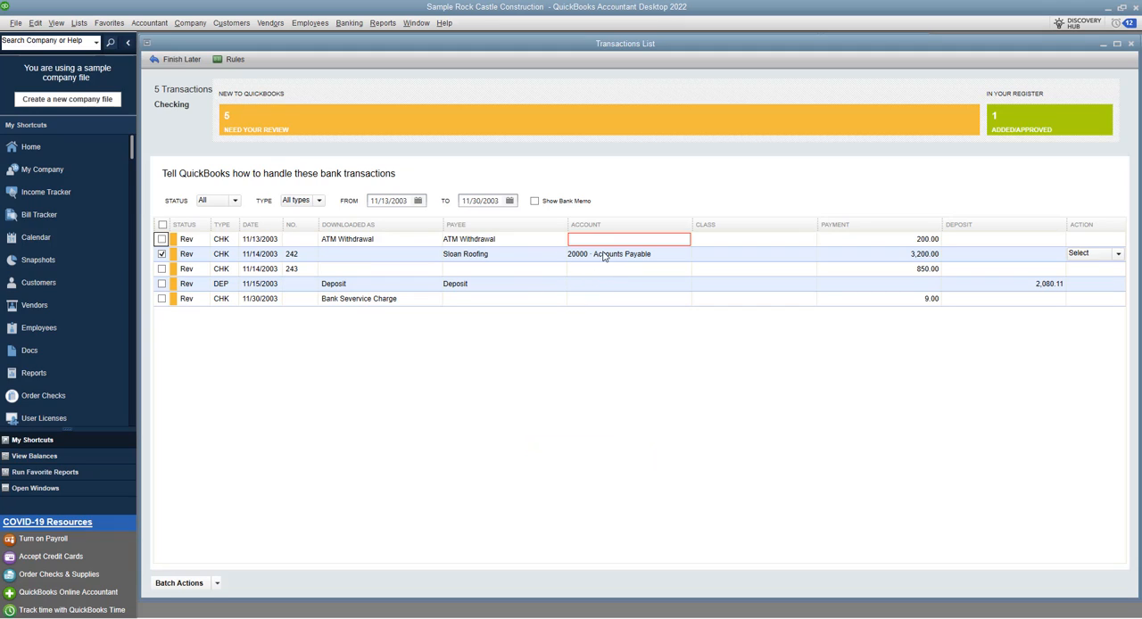
pyautogui.click(624, 254)
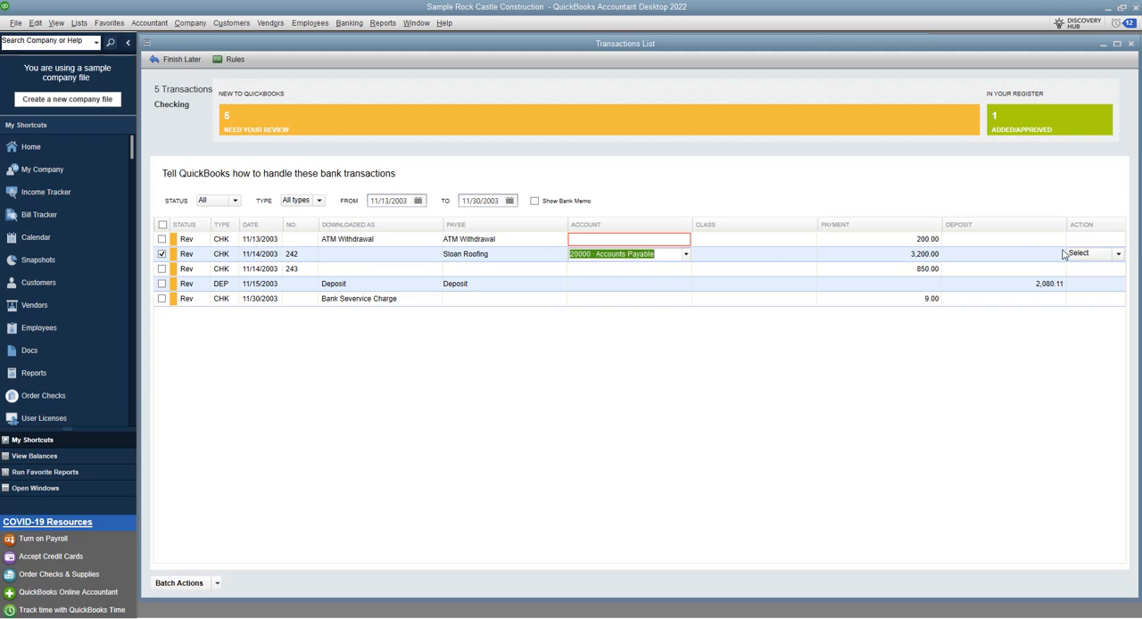
# Step: Choose Select Bills to Mark as Paid for check 242 with vendor Sloan Roofing
pyautogui.click(1117, 254)
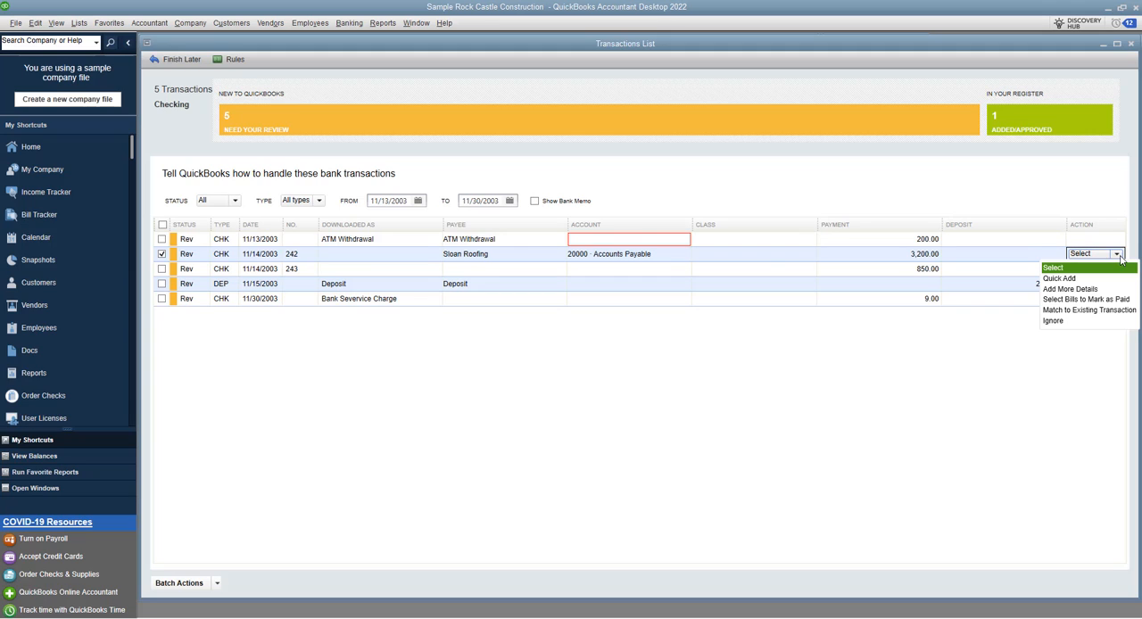
pyautogui.moveTo(1088, 300)
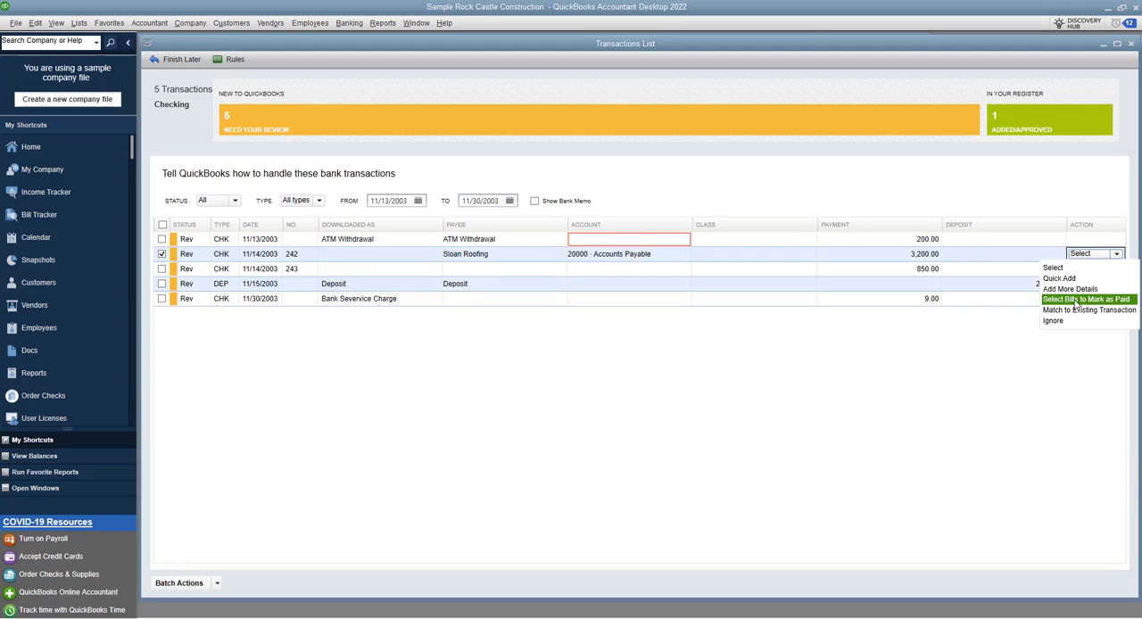
pyautogui.click(1087, 300)
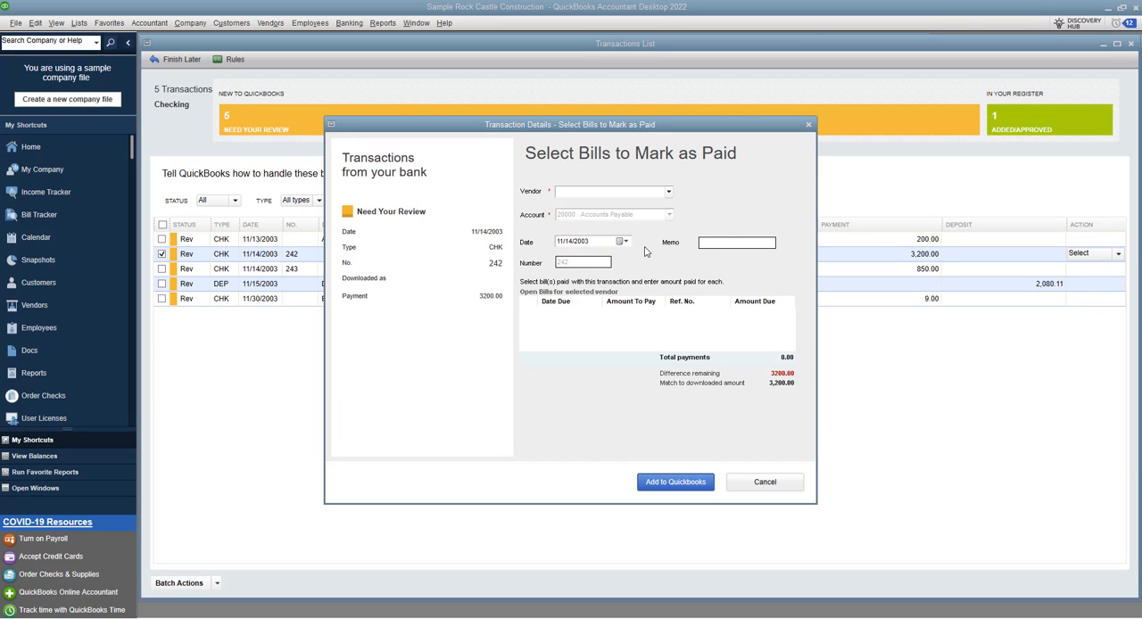
pyautogui.moveTo(646, 203)
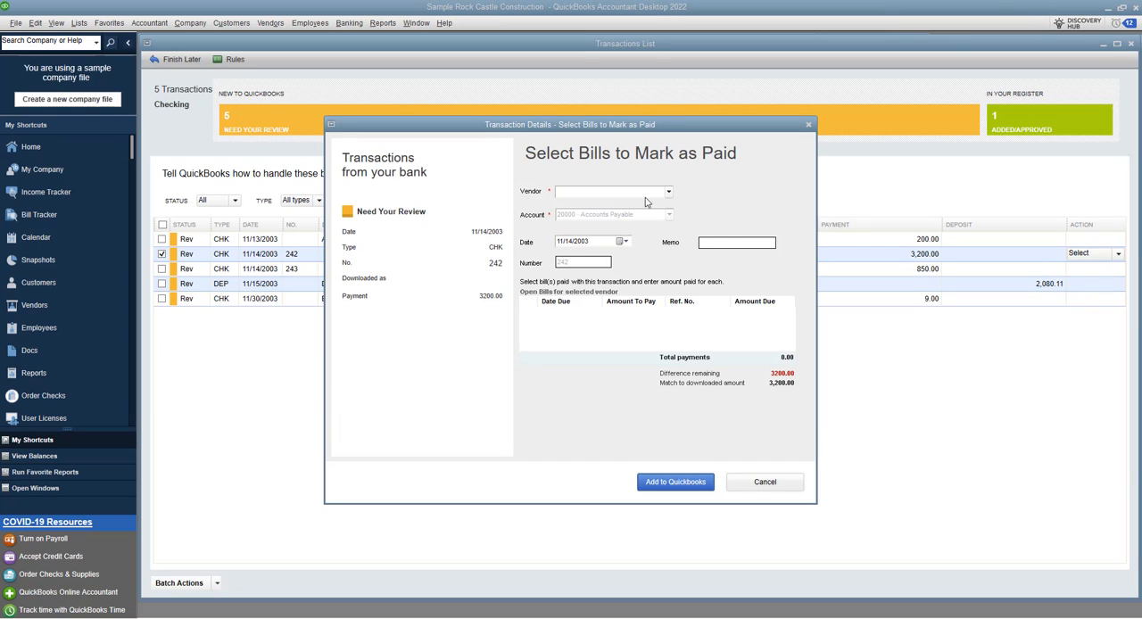
pyautogui.click(668, 191)
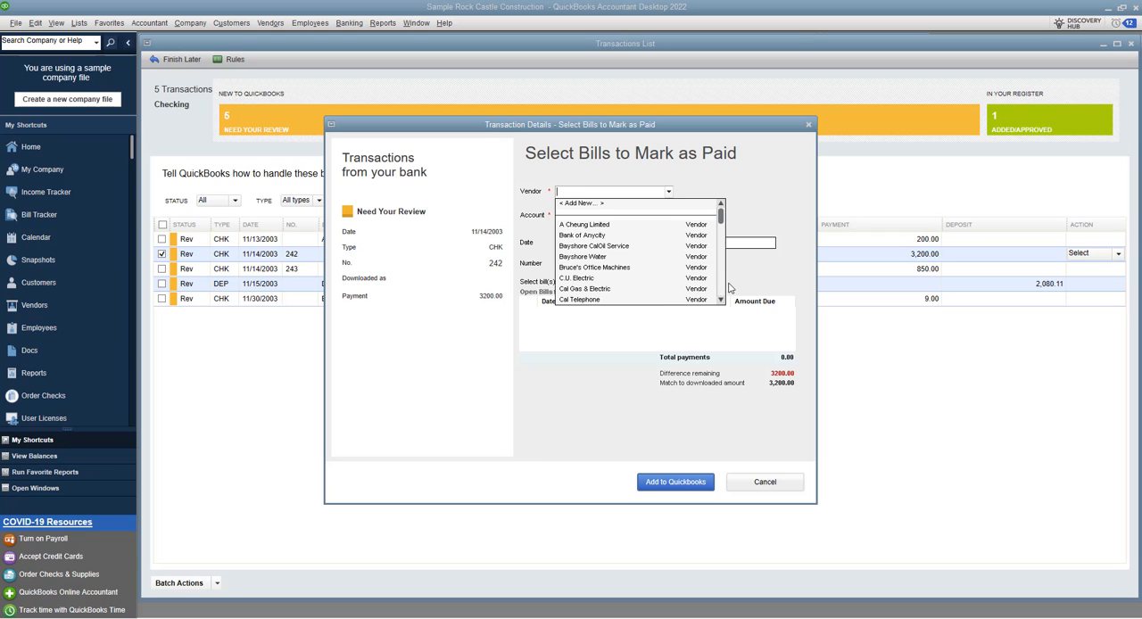
pyautogui.scroll(-3)
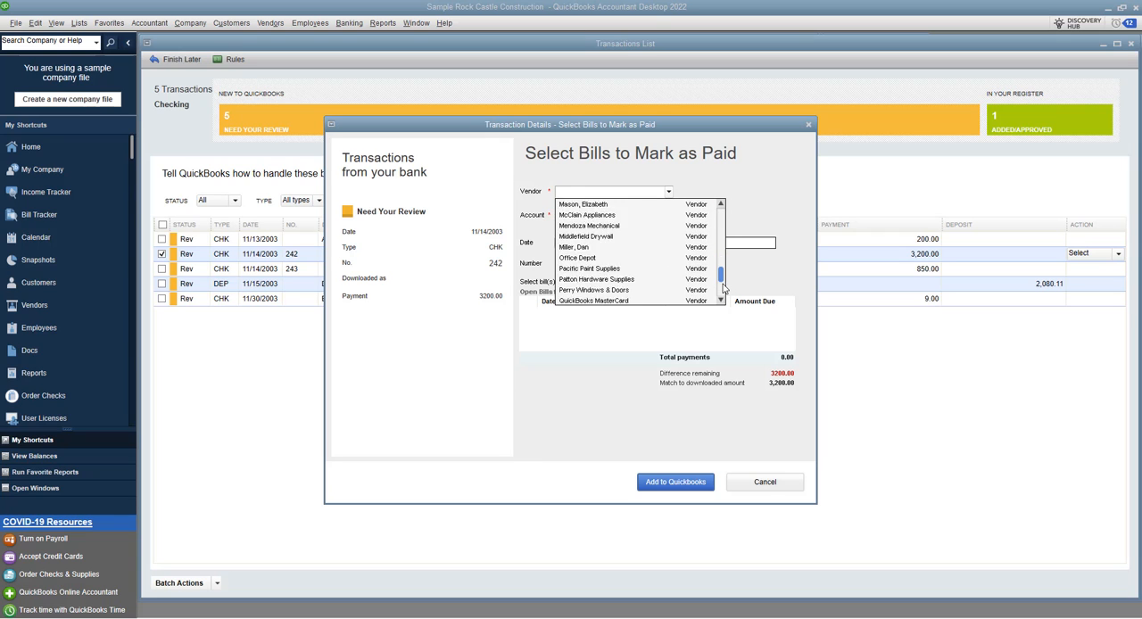
pyautogui.scroll(-3)
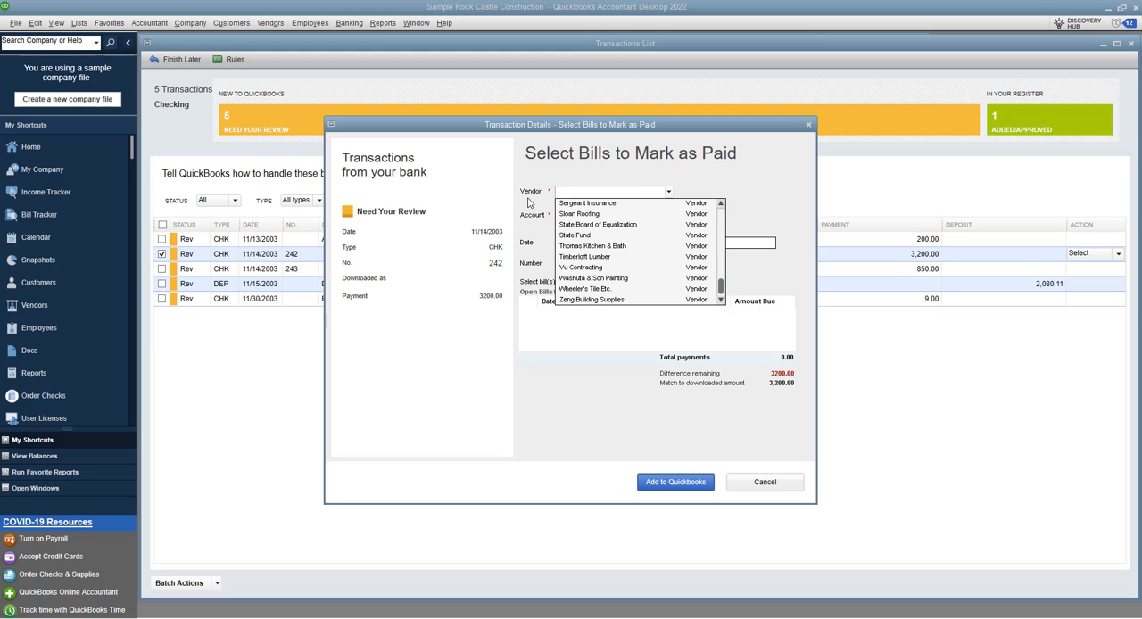
pyautogui.click(578, 214)
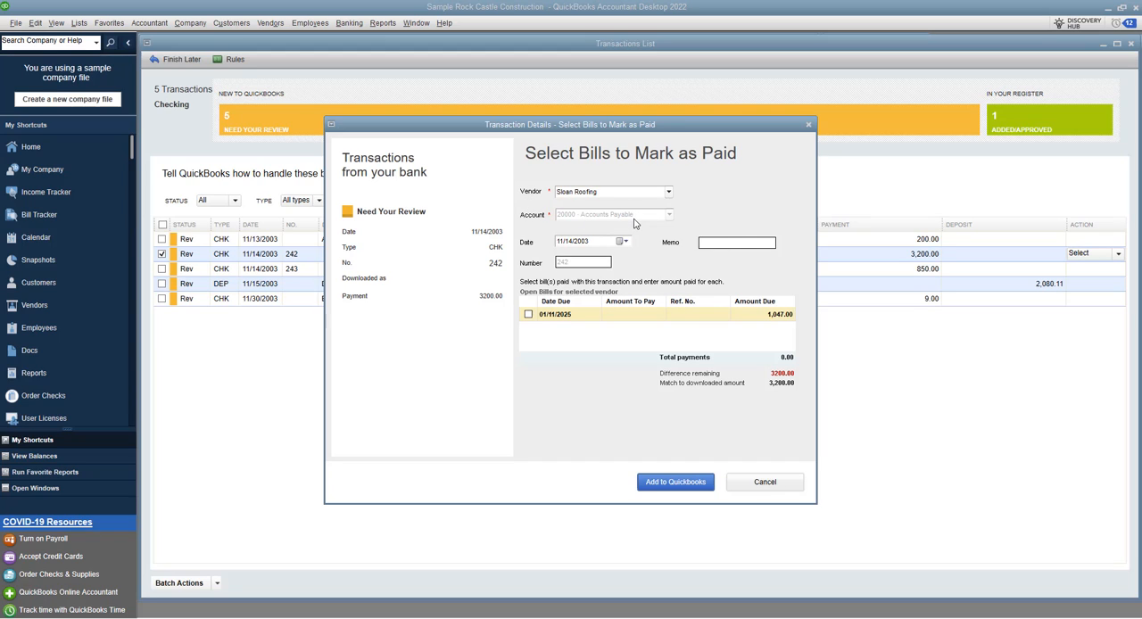
pyautogui.moveTo(613, 313)
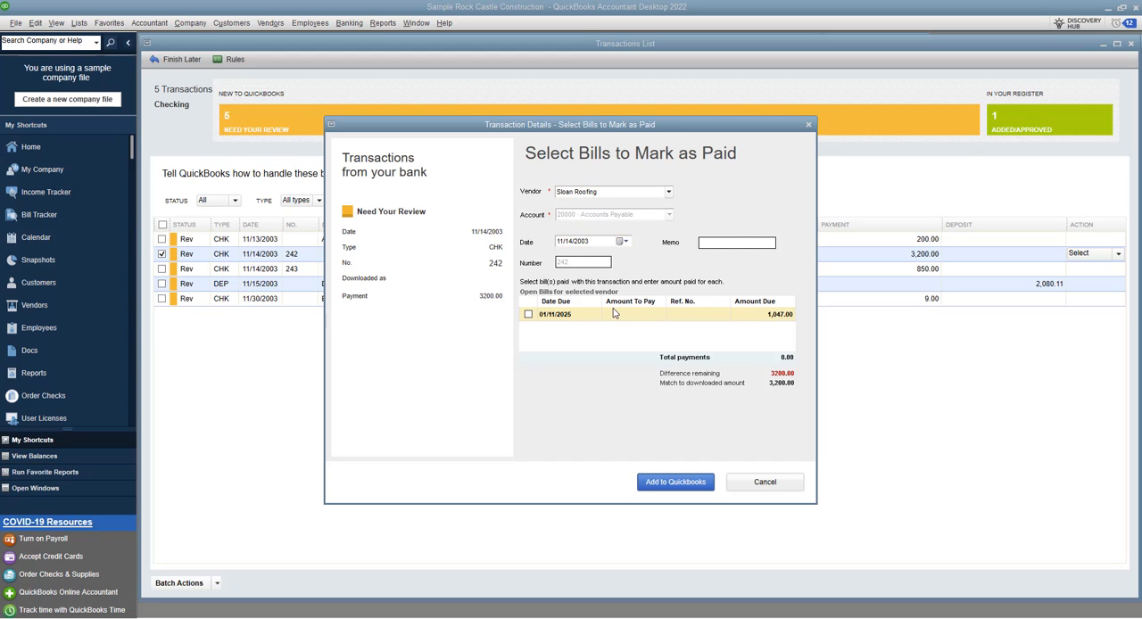
# Step: Mark Sloan Roofing's 1,047.00 open bill as paid, leaving 2,153.00 unapplied
pyautogui.click(528, 315)
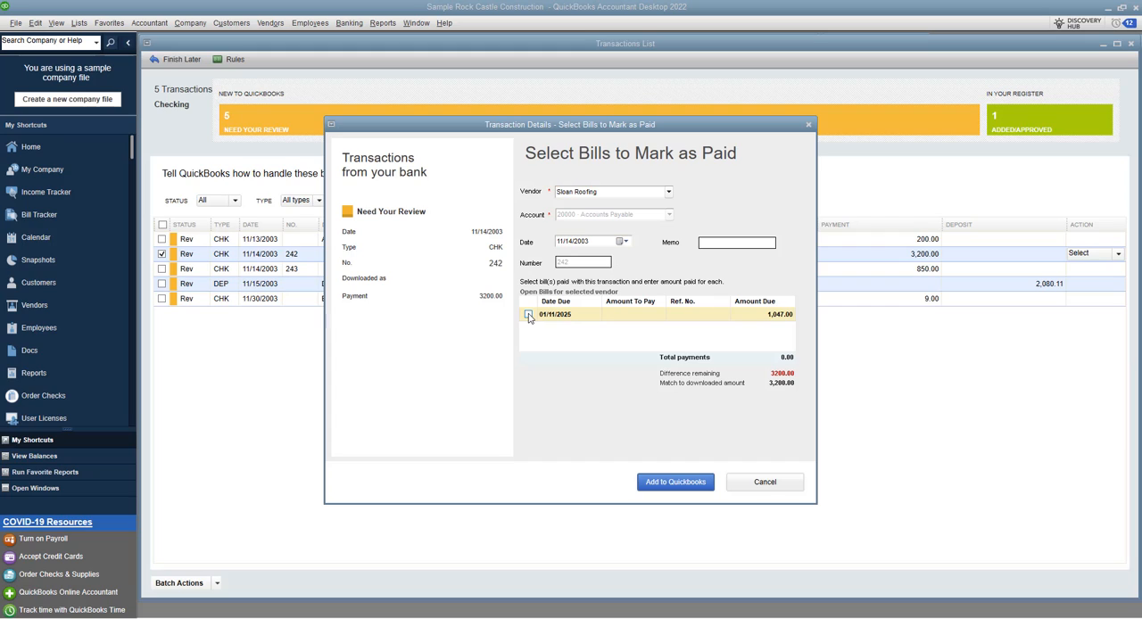
pyautogui.click(528, 314)
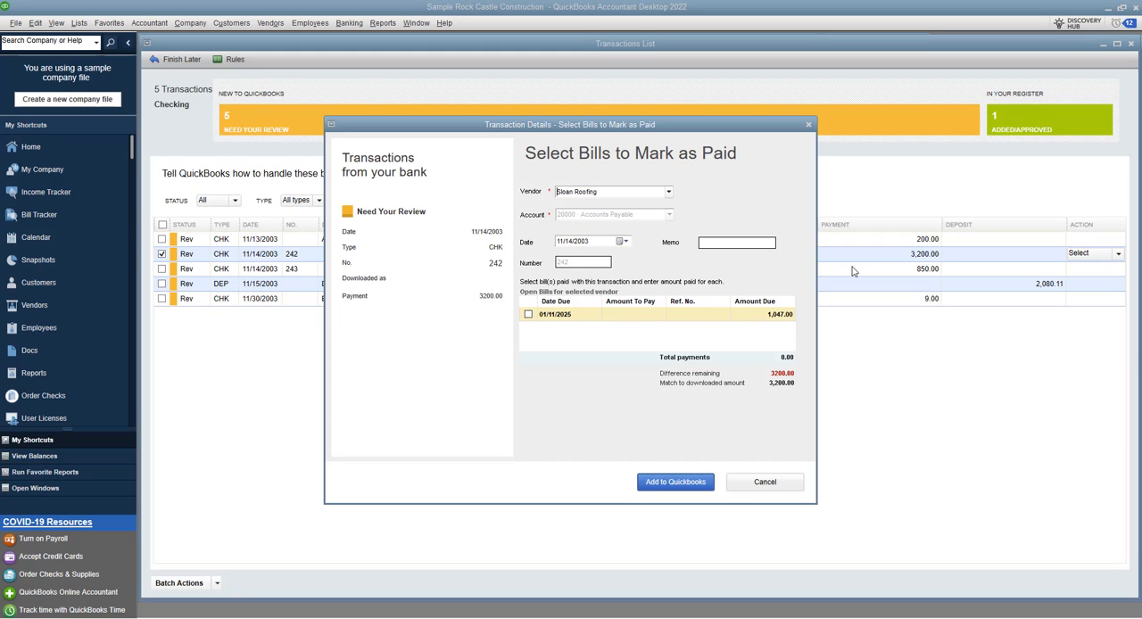
pyautogui.moveTo(818, 300)
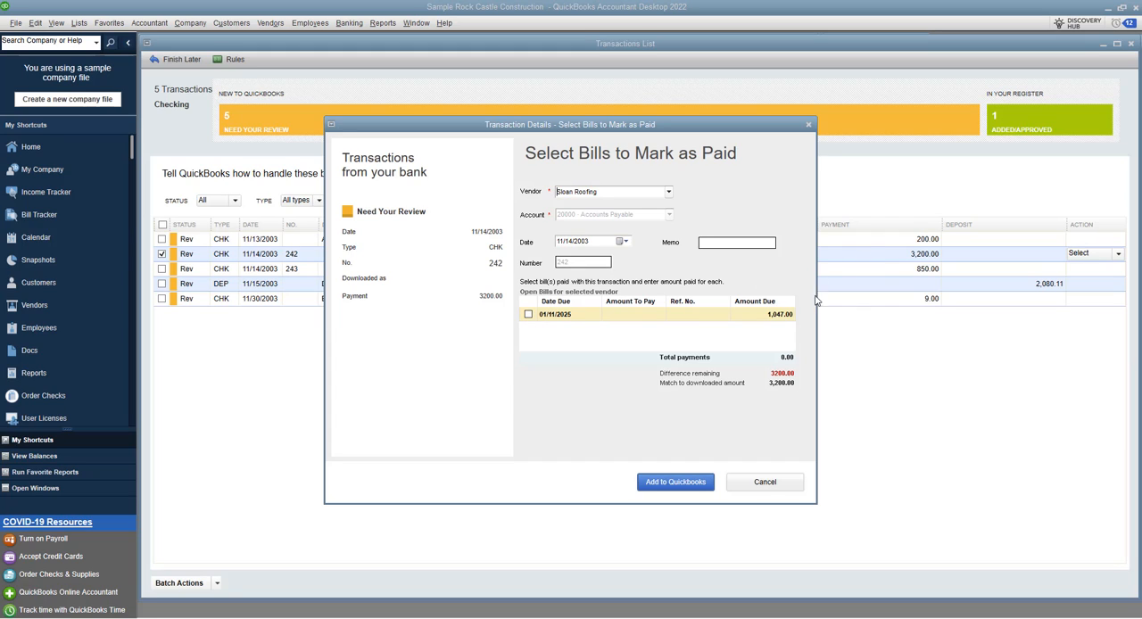
pyautogui.moveTo(753, 318)
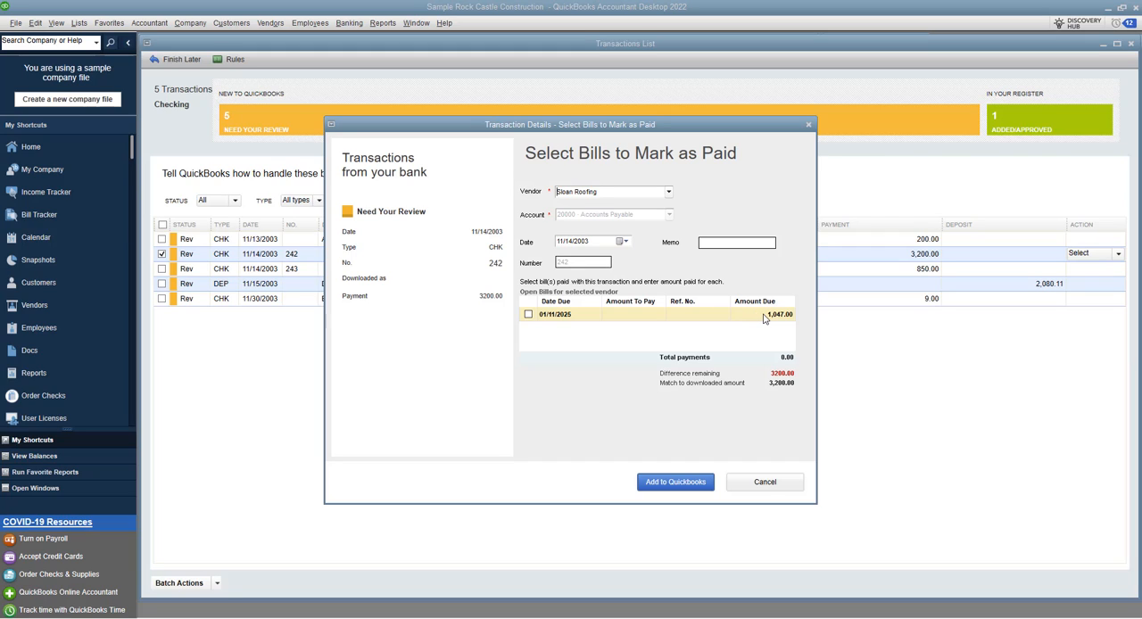
pyautogui.moveTo(850, 243)
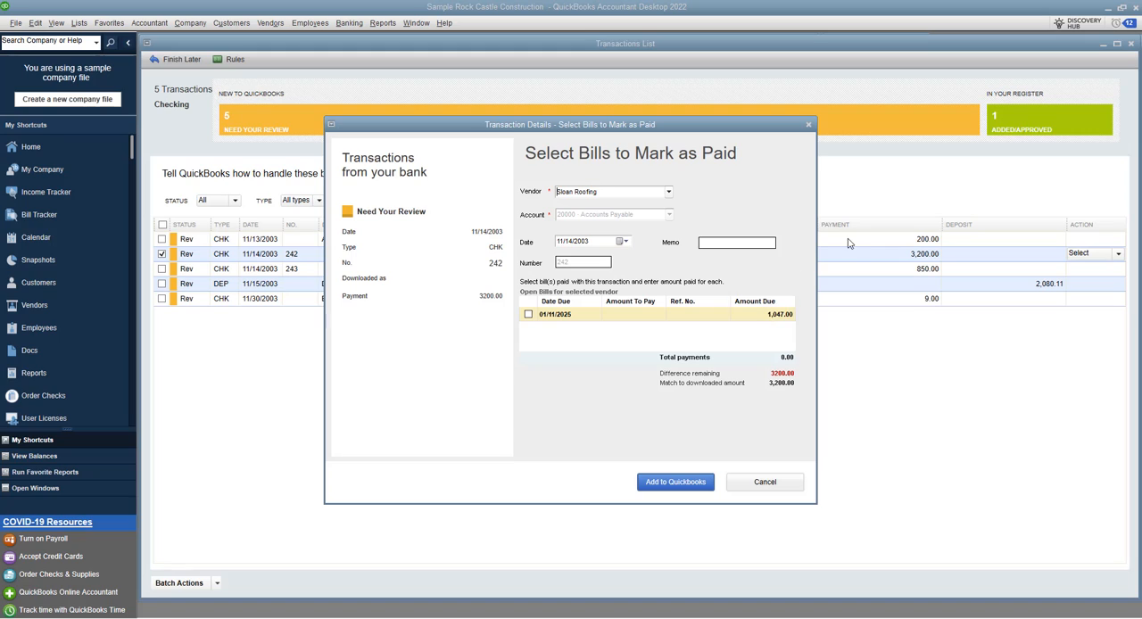
pyautogui.moveTo(789, 269)
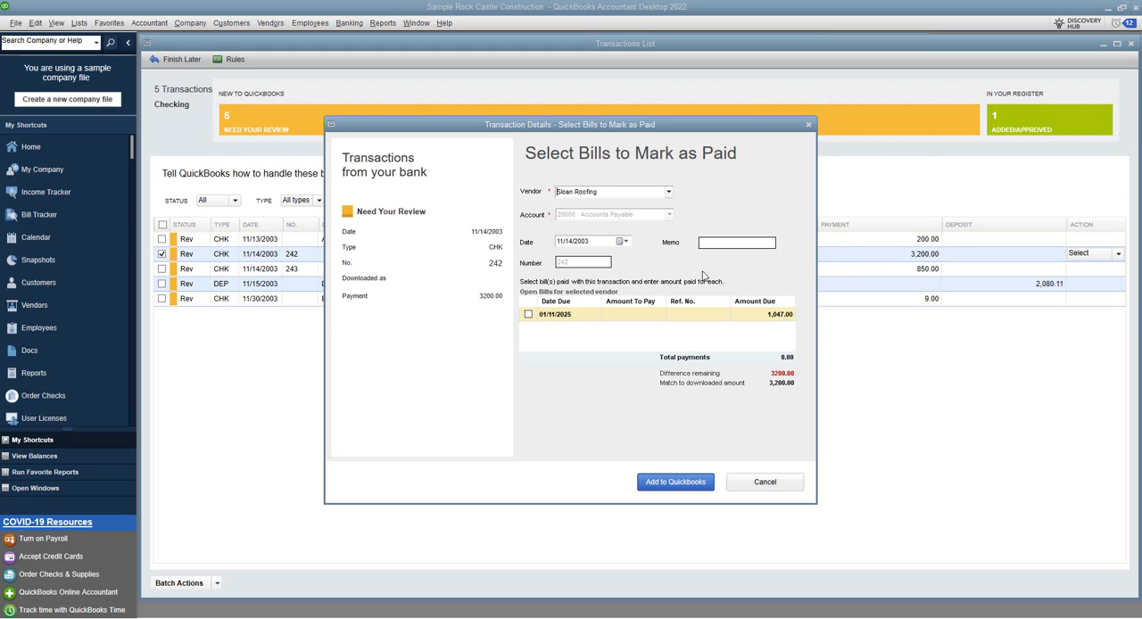
pyautogui.moveTo(746, 175)
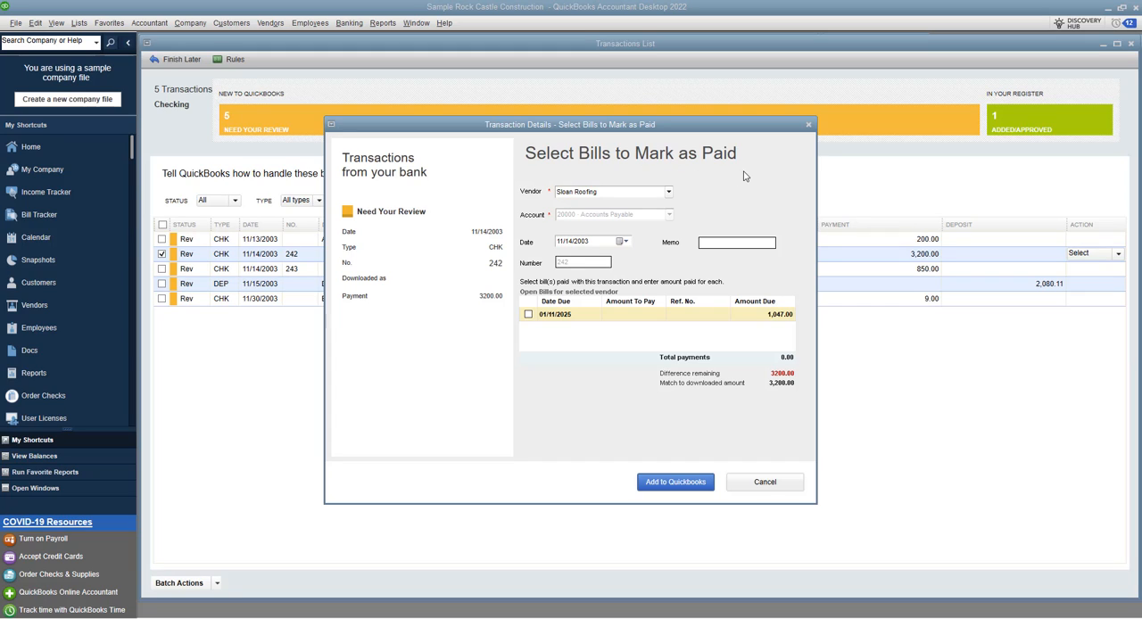
pyautogui.moveTo(746, 216)
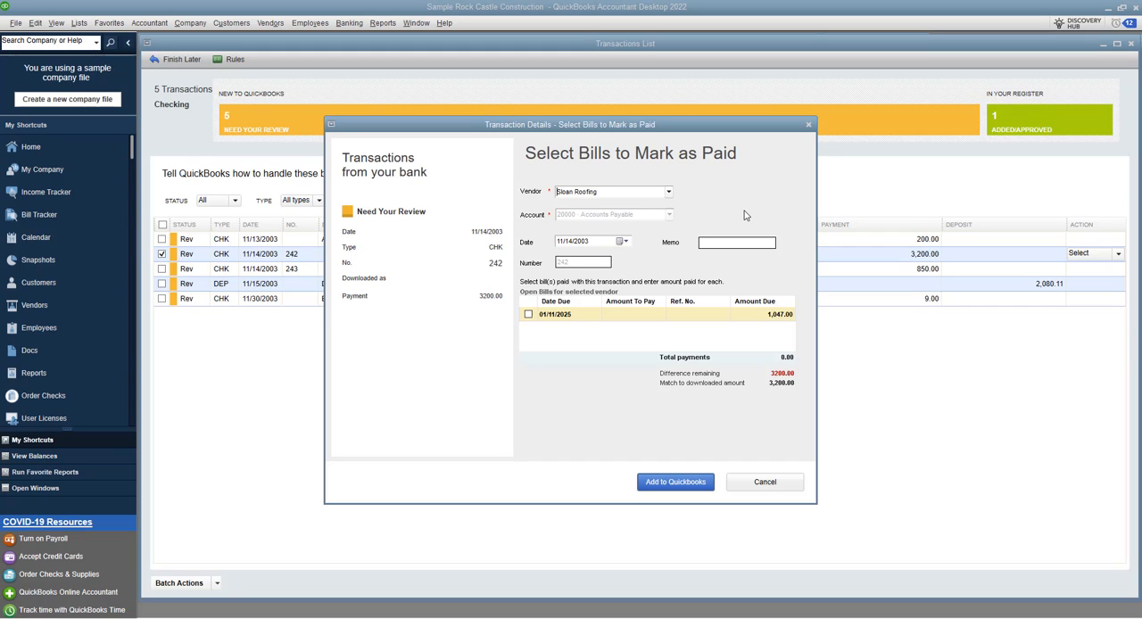
pyautogui.moveTo(591, 332)
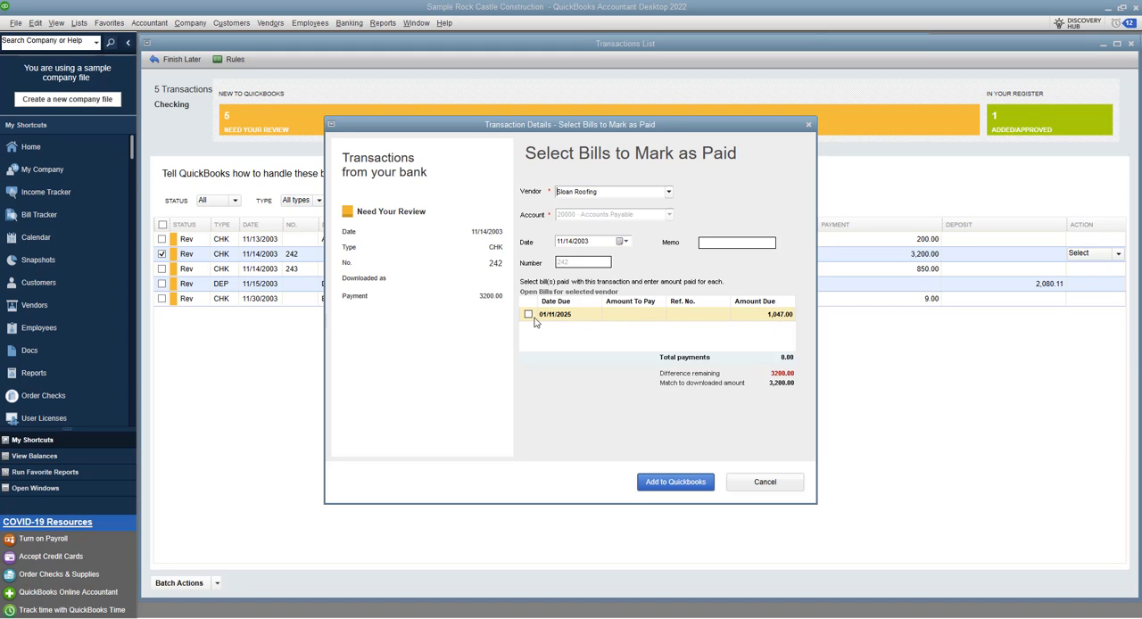
pyautogui.click(528, 314)
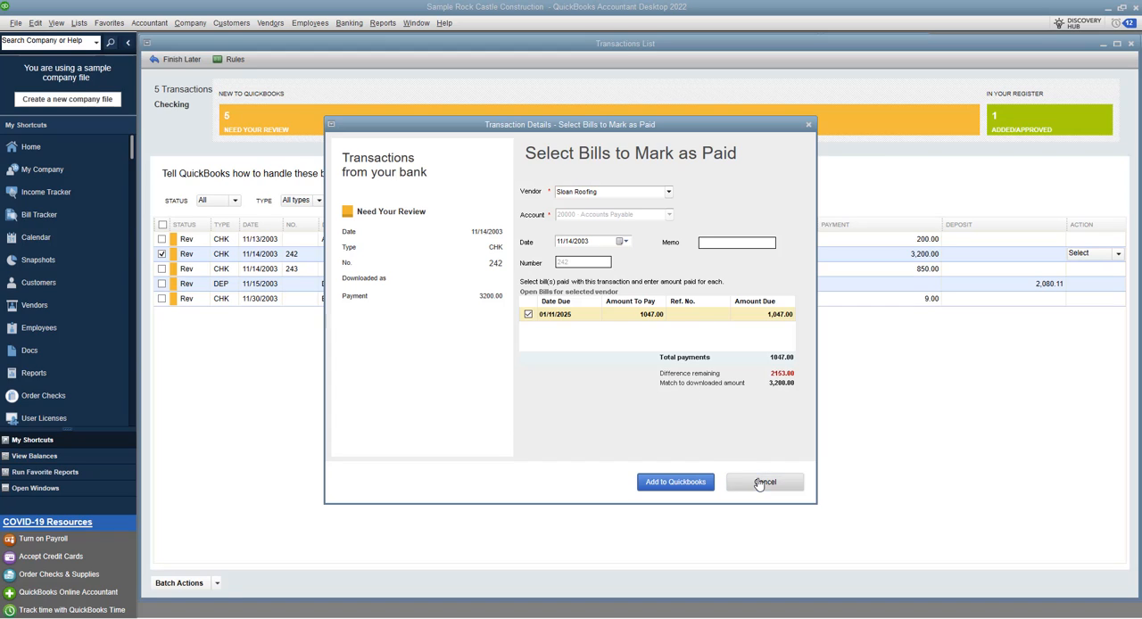
# Step: Cancel the bill selection for check 242 and confirm discarding the changes
pyautogui.click(764, 482)
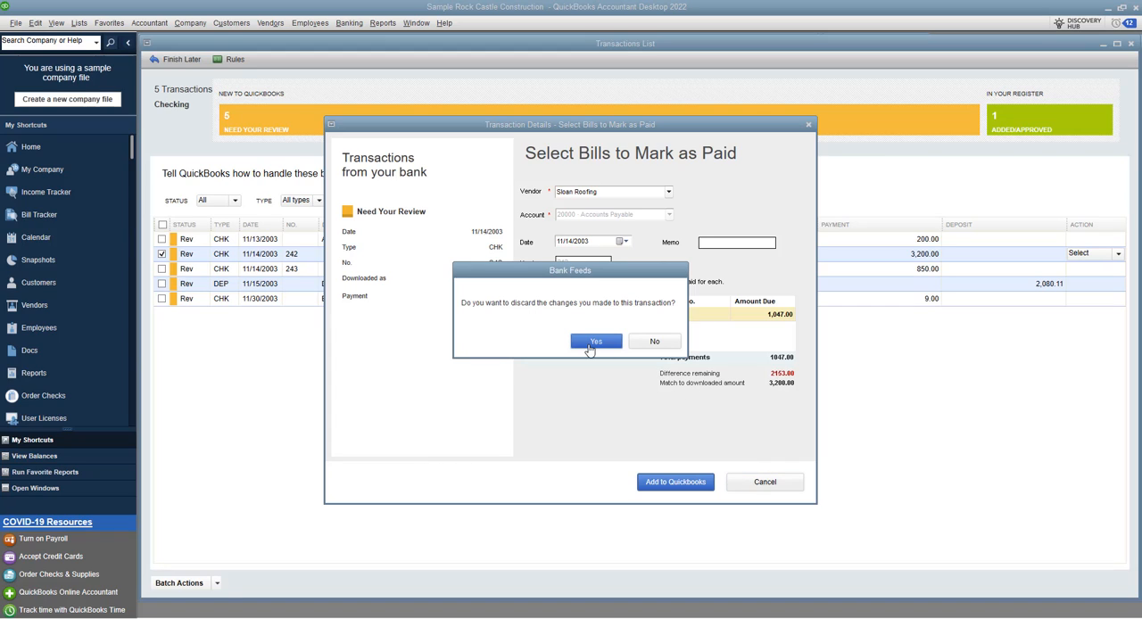
pyautogui.click(596, 341)
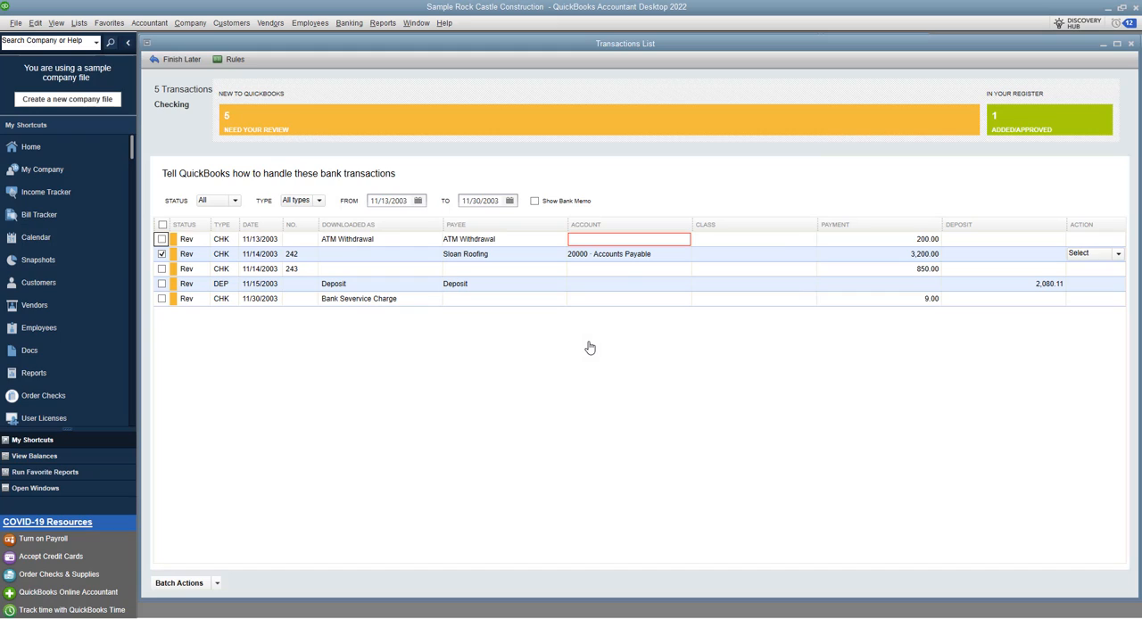
pyautogui.moveTo(675, 259)
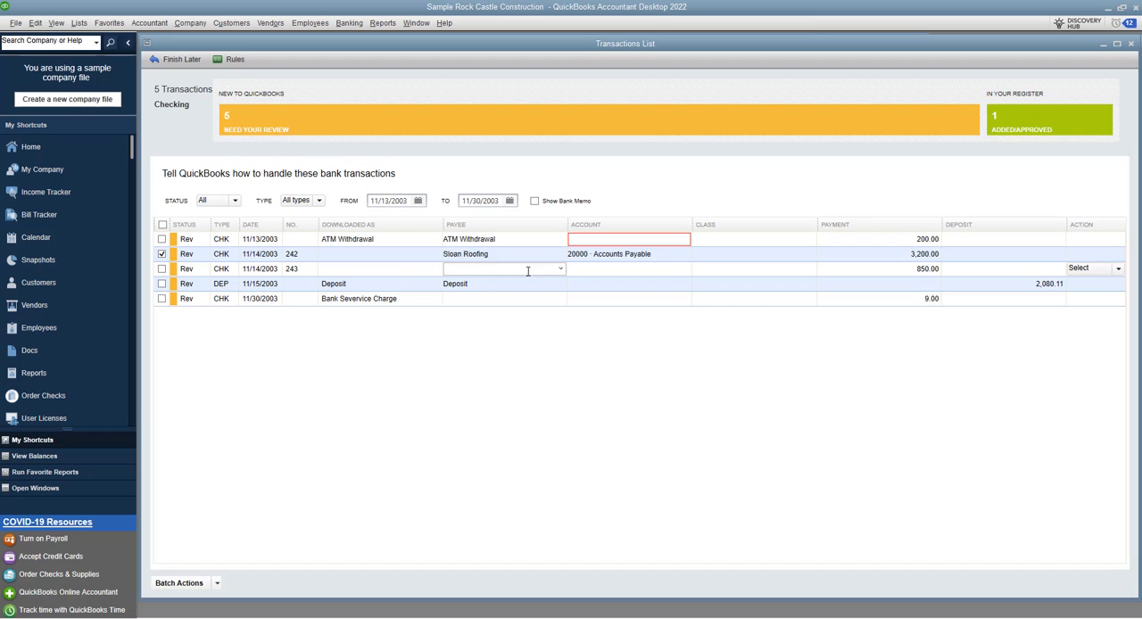
# Step: Set check 243's payee to Office Depot (63000 Office Supplies) and its class to Overhead
pyautogui.click(560, 268)
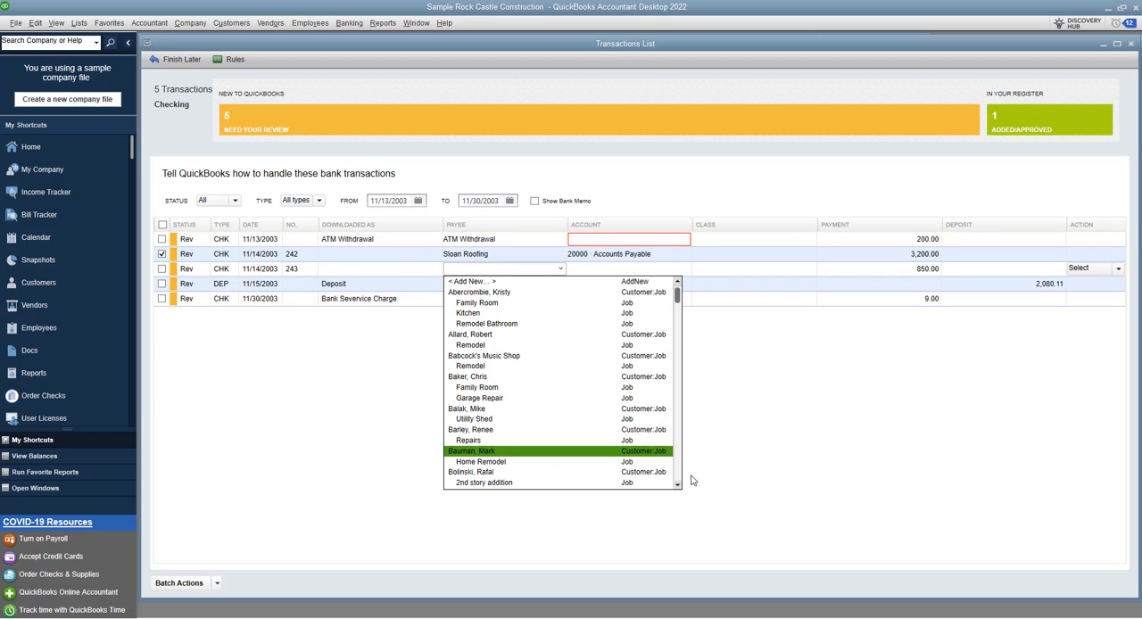
pyautogui.scroll(-3)
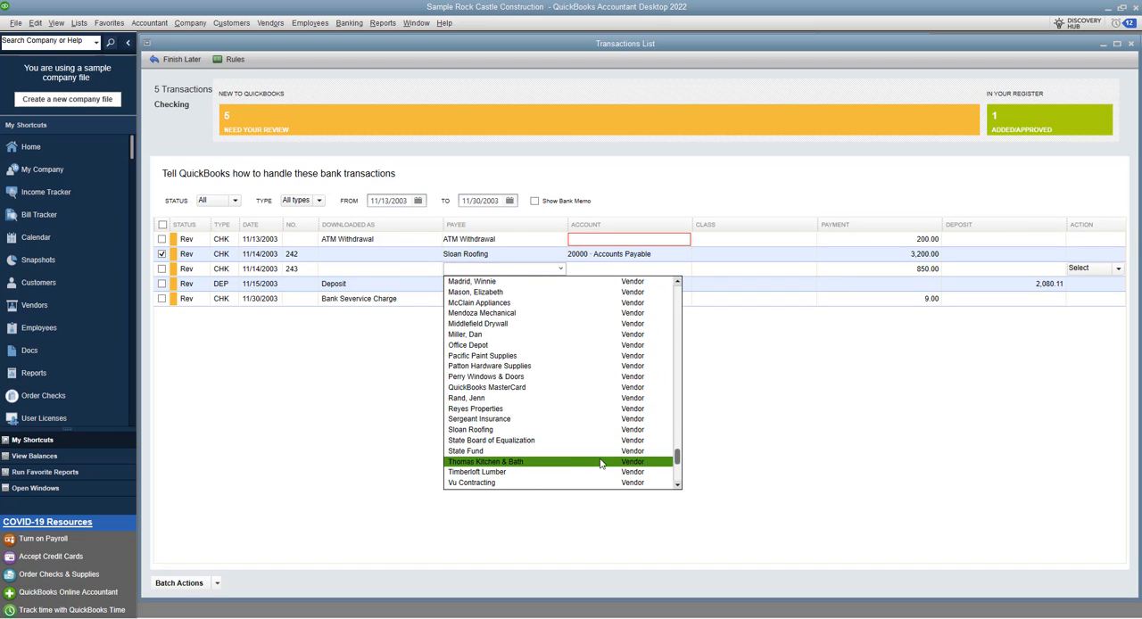
pyautogui.moveTo(477, 346)
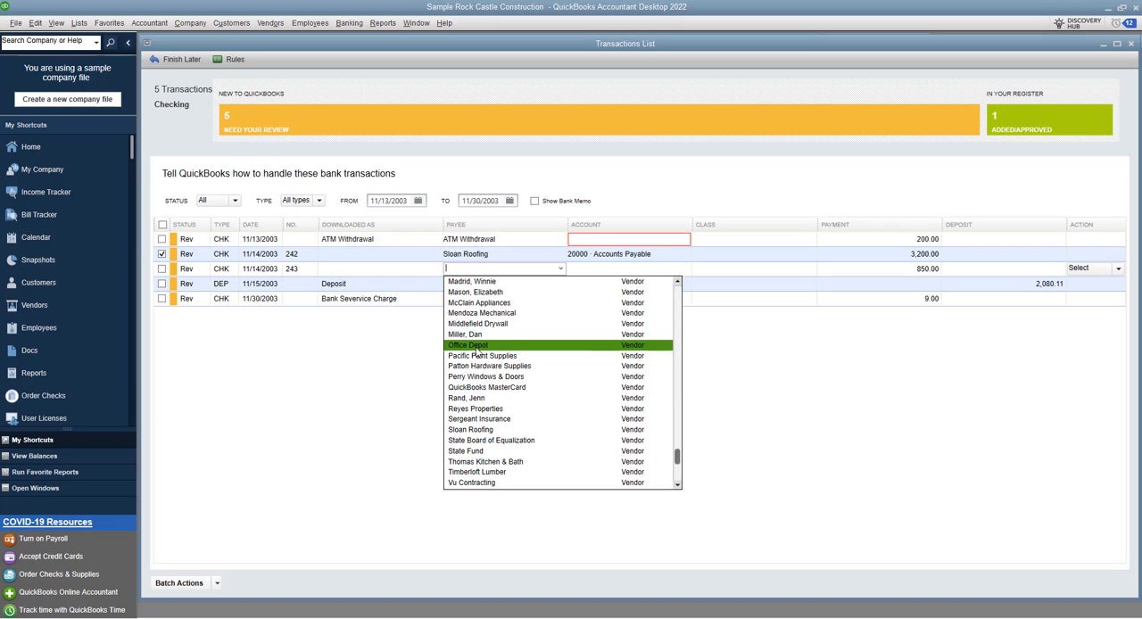
pyautogui.click(468, 346)
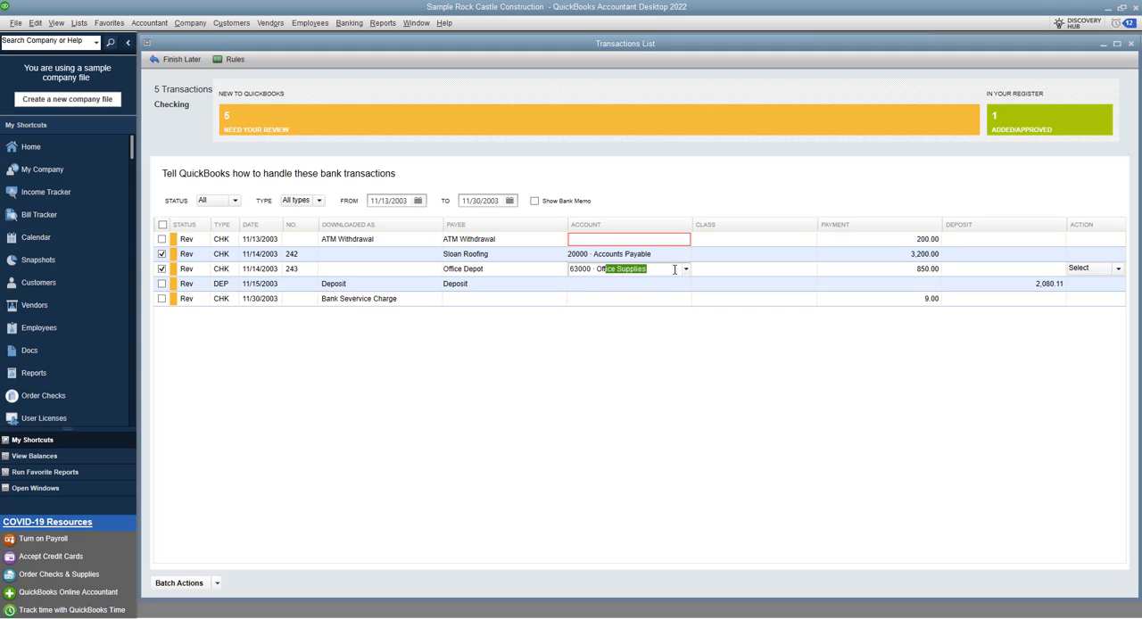
pyautogui.click(749, 268)
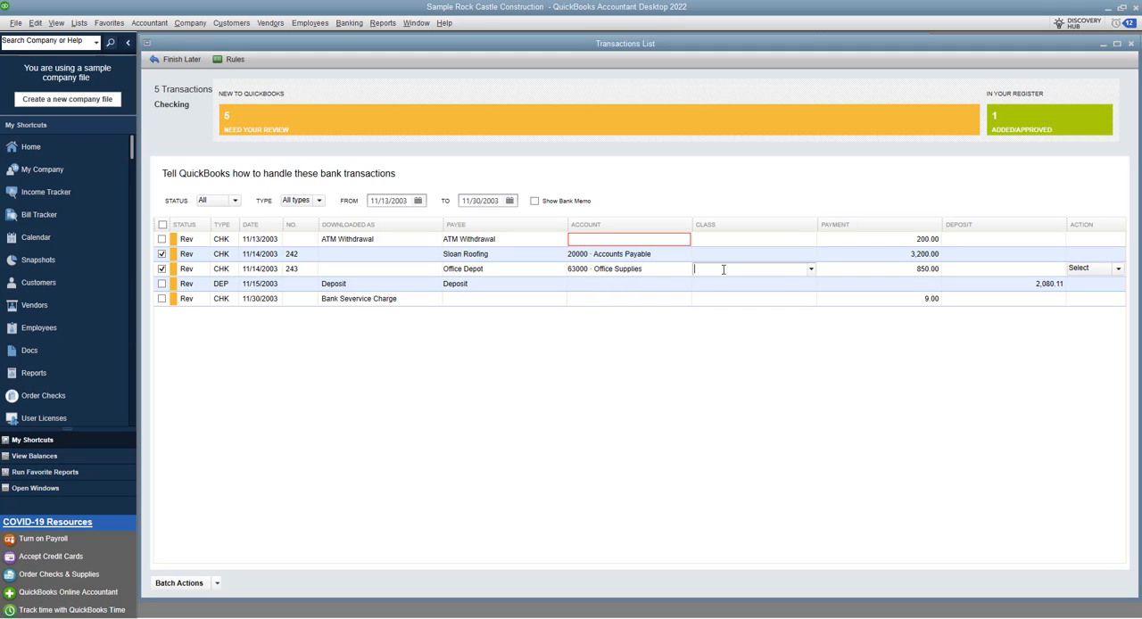
pyautogui.click(811, 268)
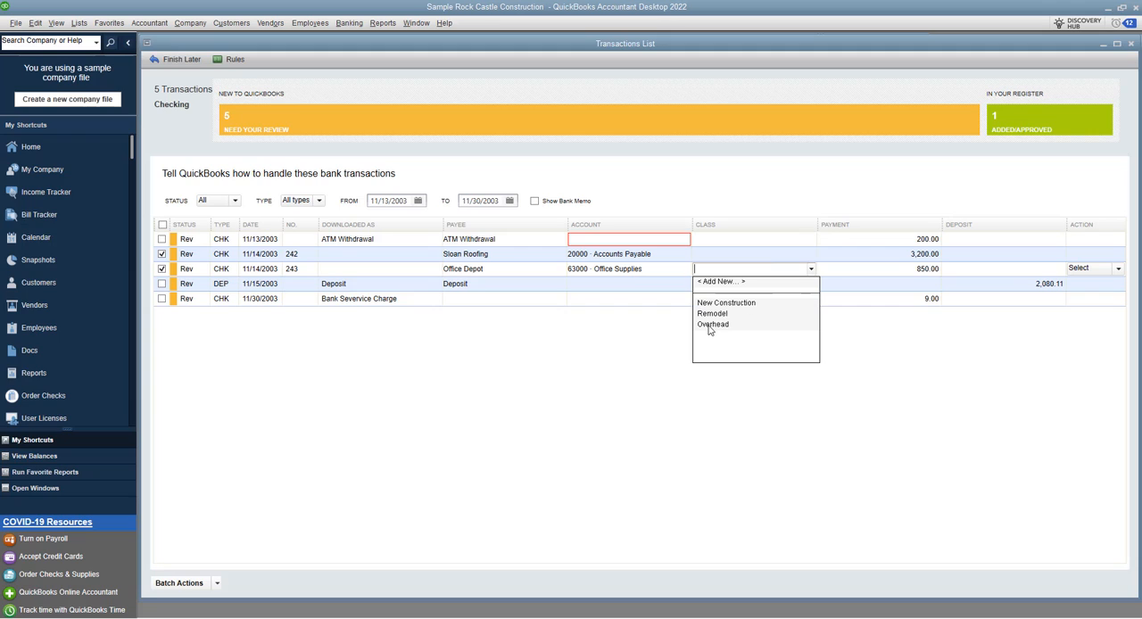
pyautogui.click(712, 325)
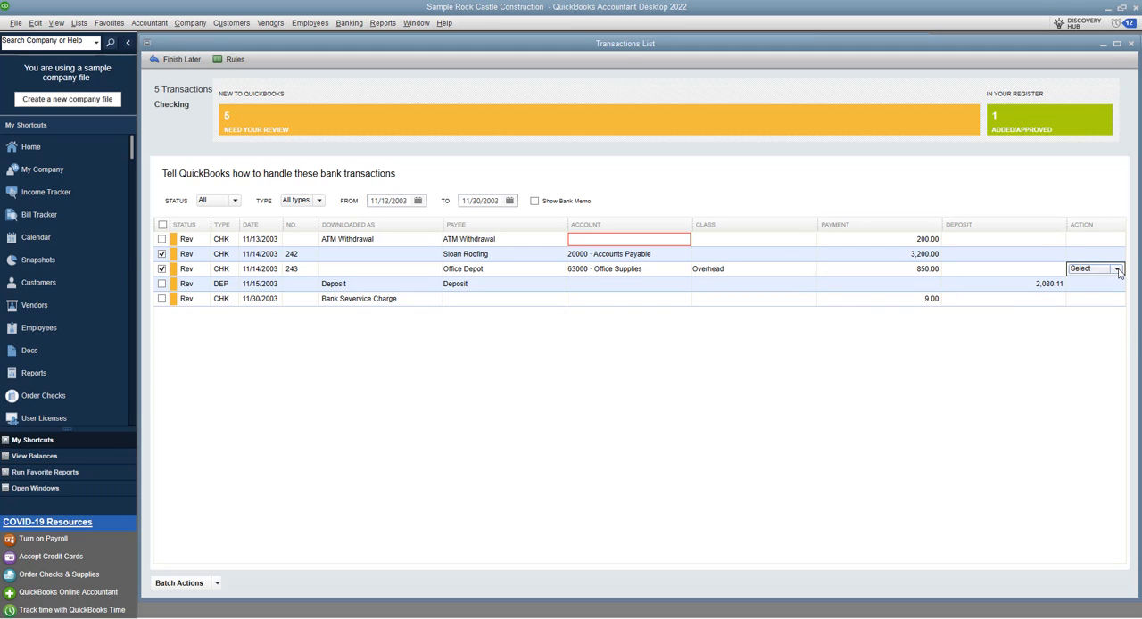
pyautogui.click(1114, 268)
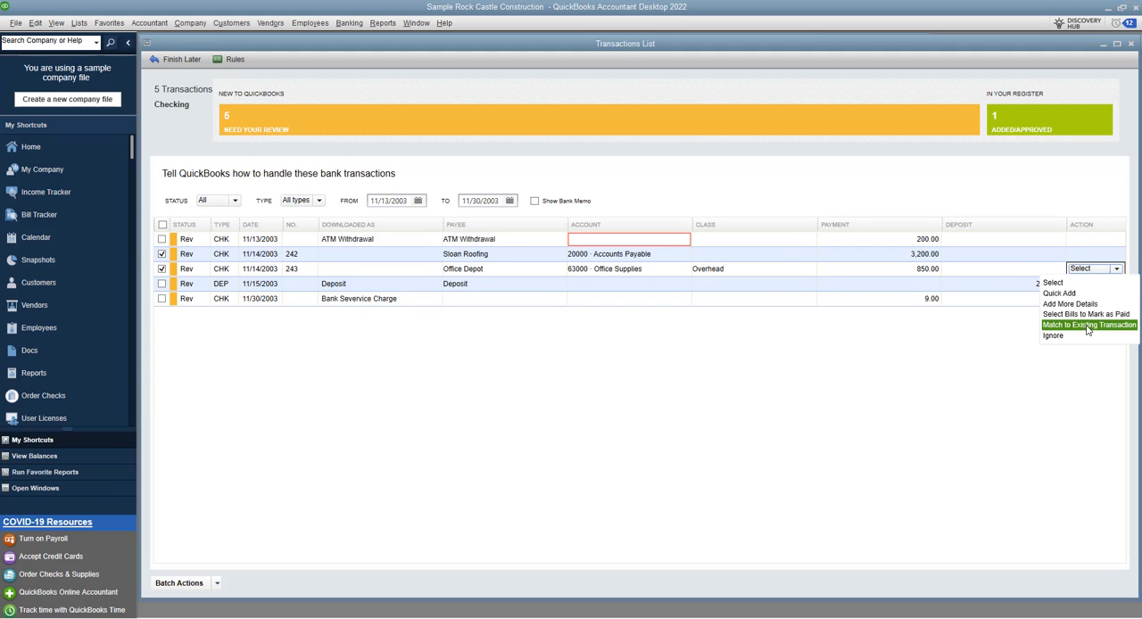
# Step: Choose Match to Existing Transaction for check 243's 850.00 payment, discarding other unsaved changes
pyautogui.click(1089, 325)
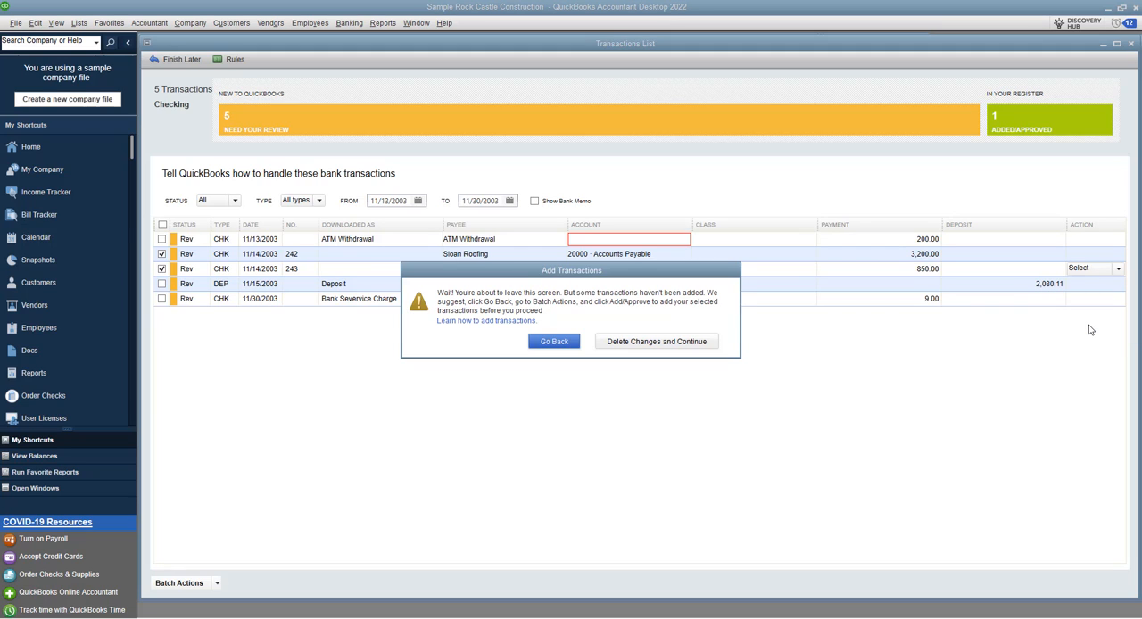
pyautogui.moveTo(489, 307)
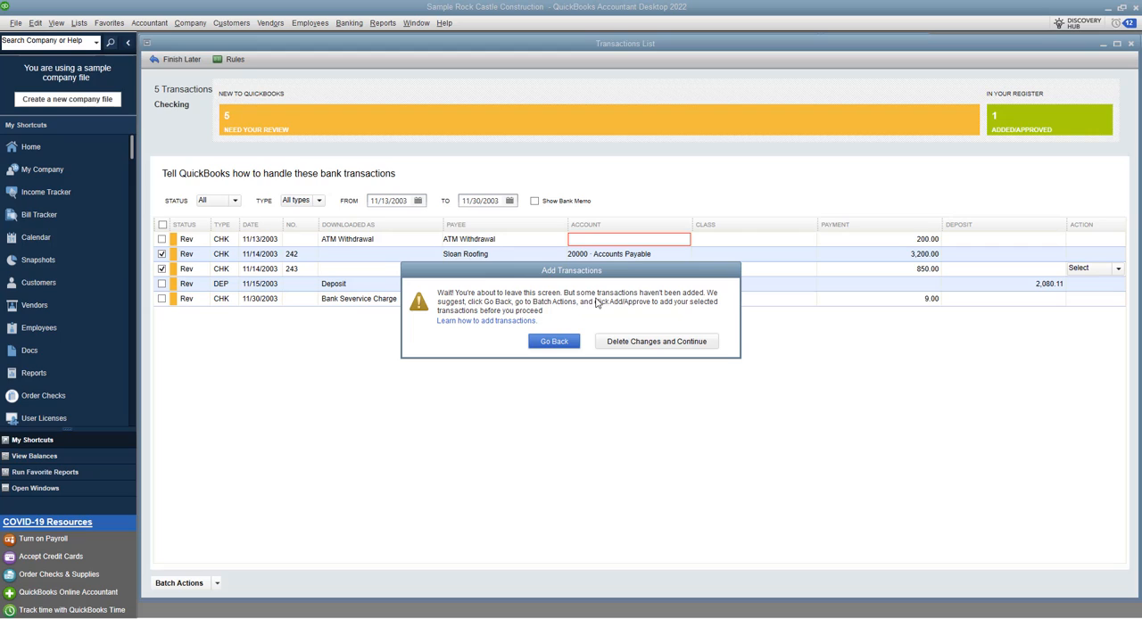
pyautogui.moveTo(657, 344)
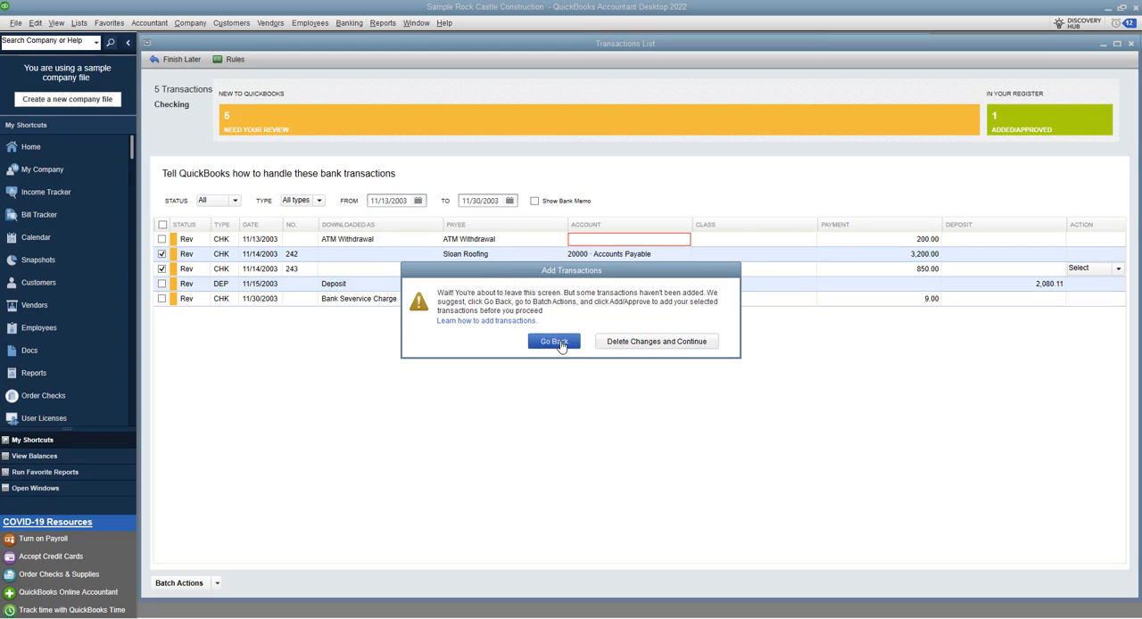
pyautogui.click(554, 341)
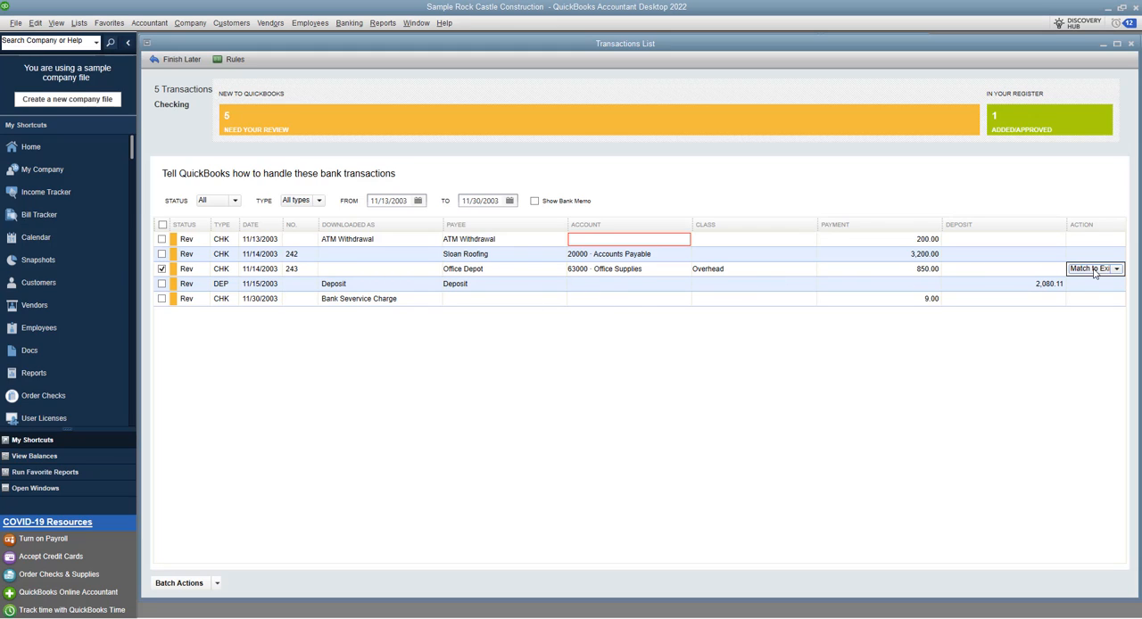
pyautogui.click(1117, 268)
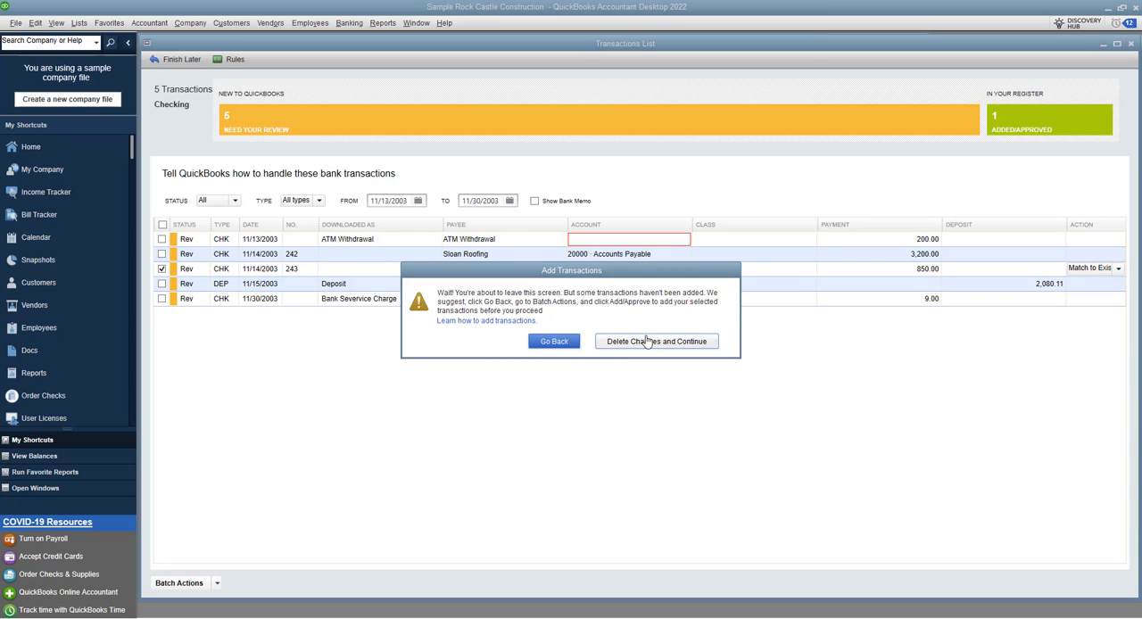
pyautogui.click(553, 341)
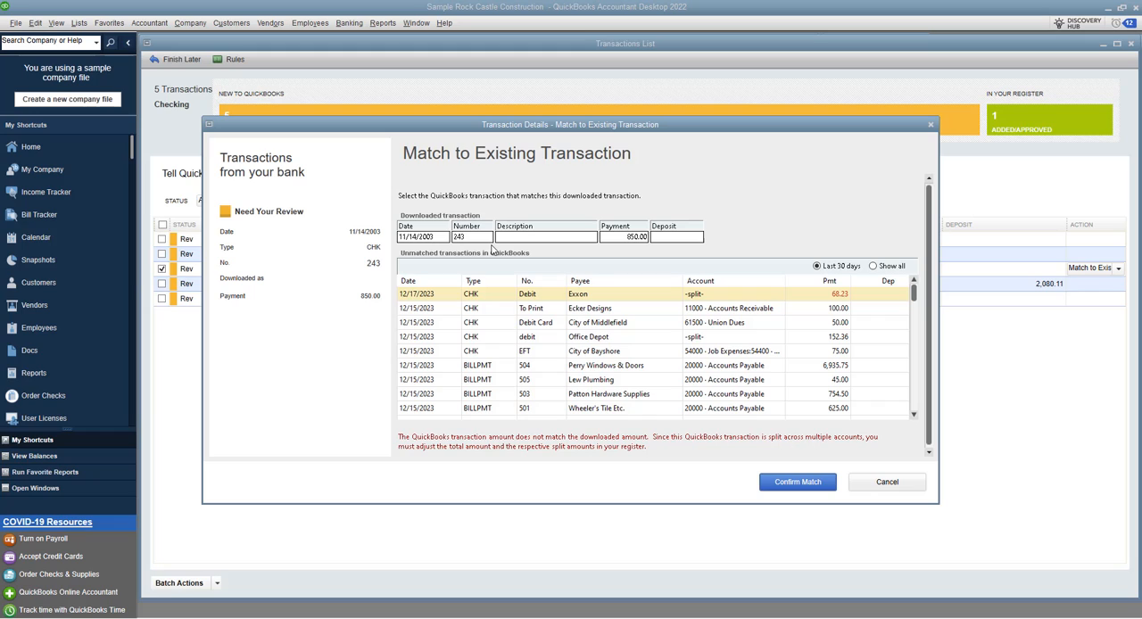
pyautogui.moveTo(490, 250)
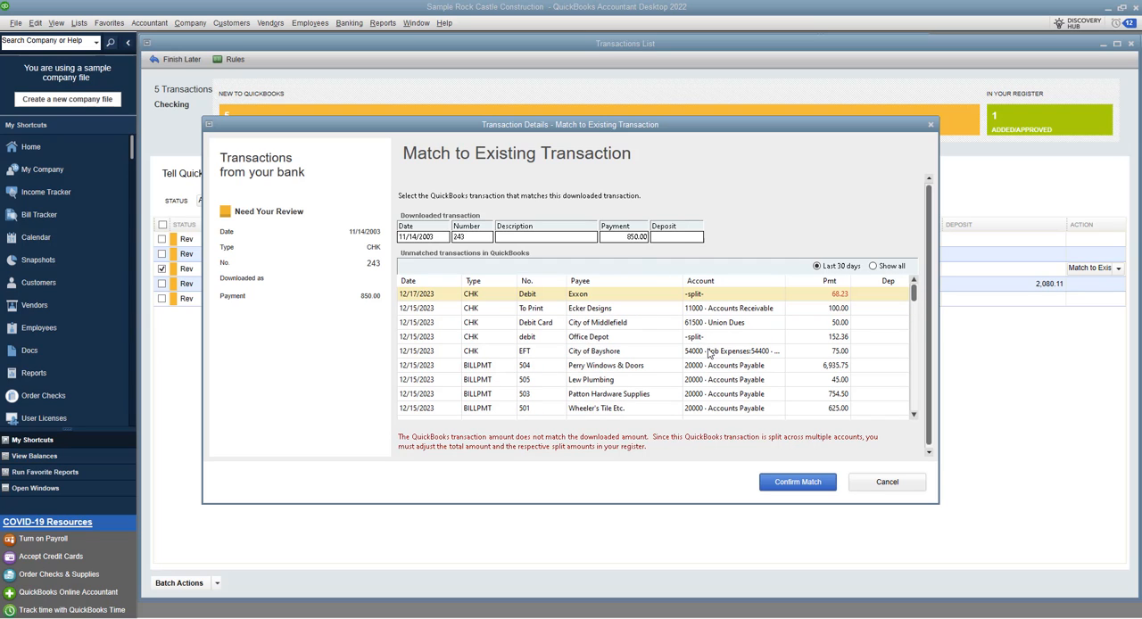
pyautogui.moveTo(578, 344)
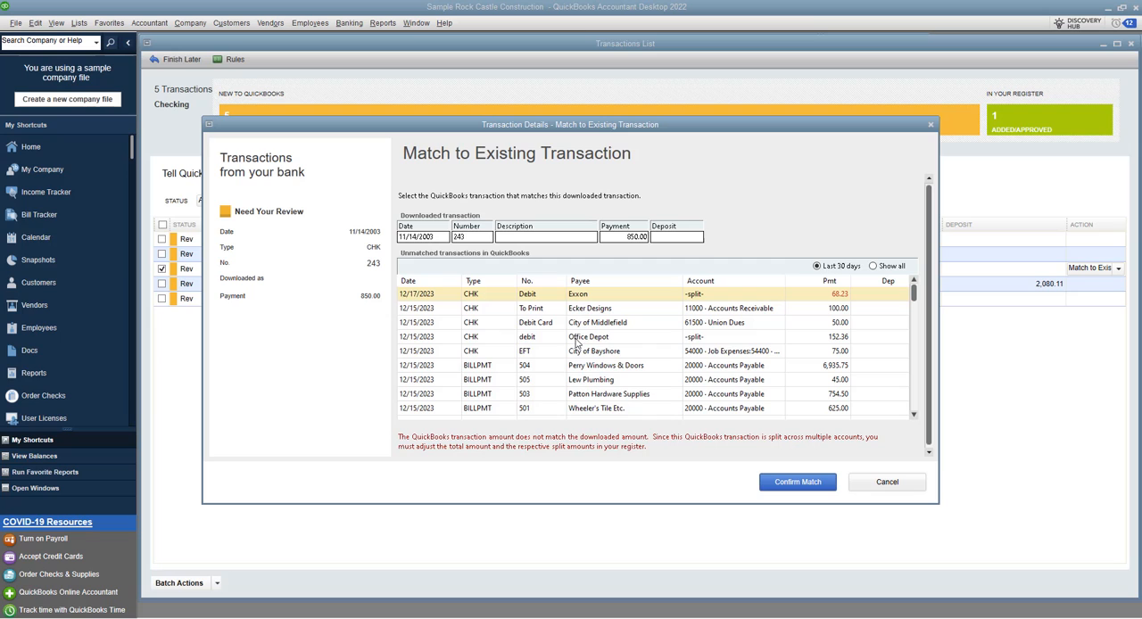
pyautogui.moveTo(619, 339)
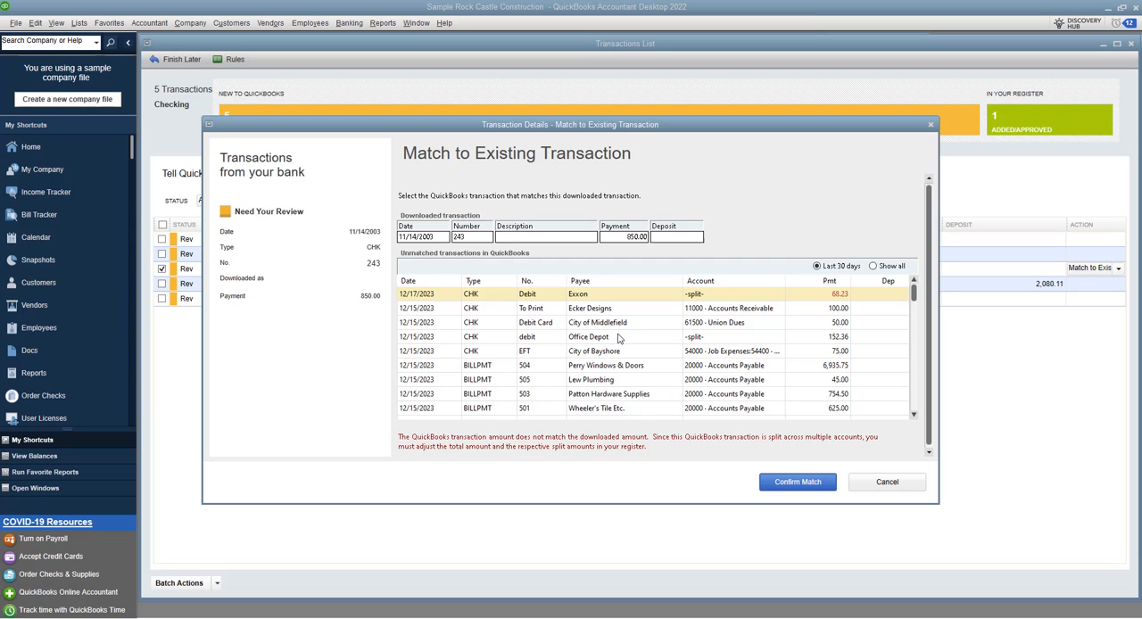
# Step: Try matching check 243 to East Bayshore Tool & Supply's 696.12 bill payment, then discard the match
pyautogui.scroll(-3)
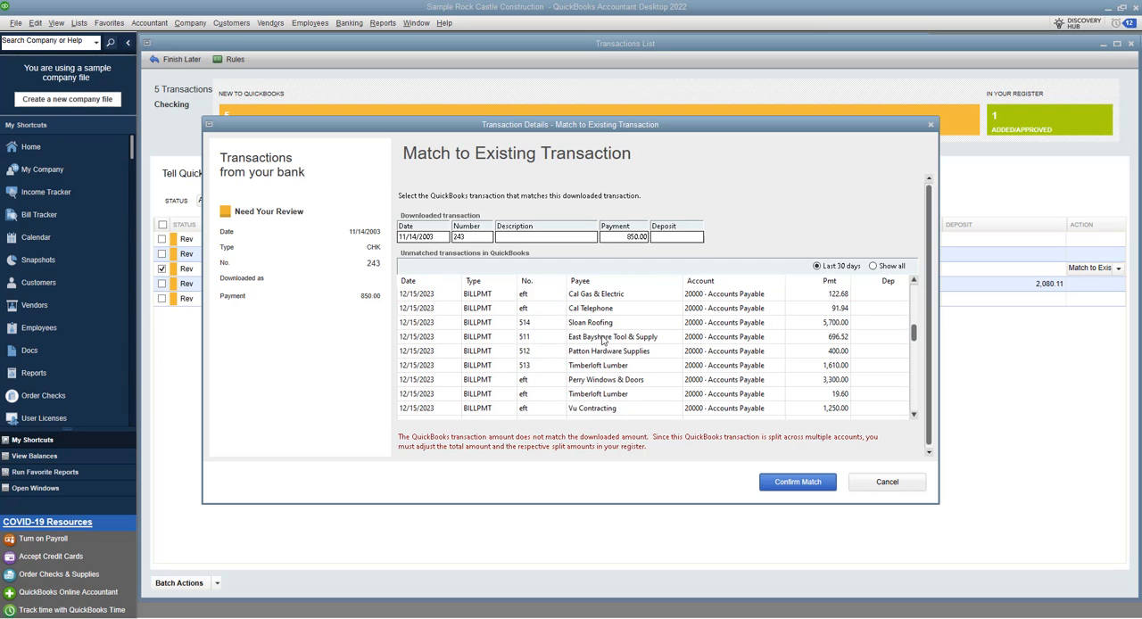
pyautogui.click(614, 336)
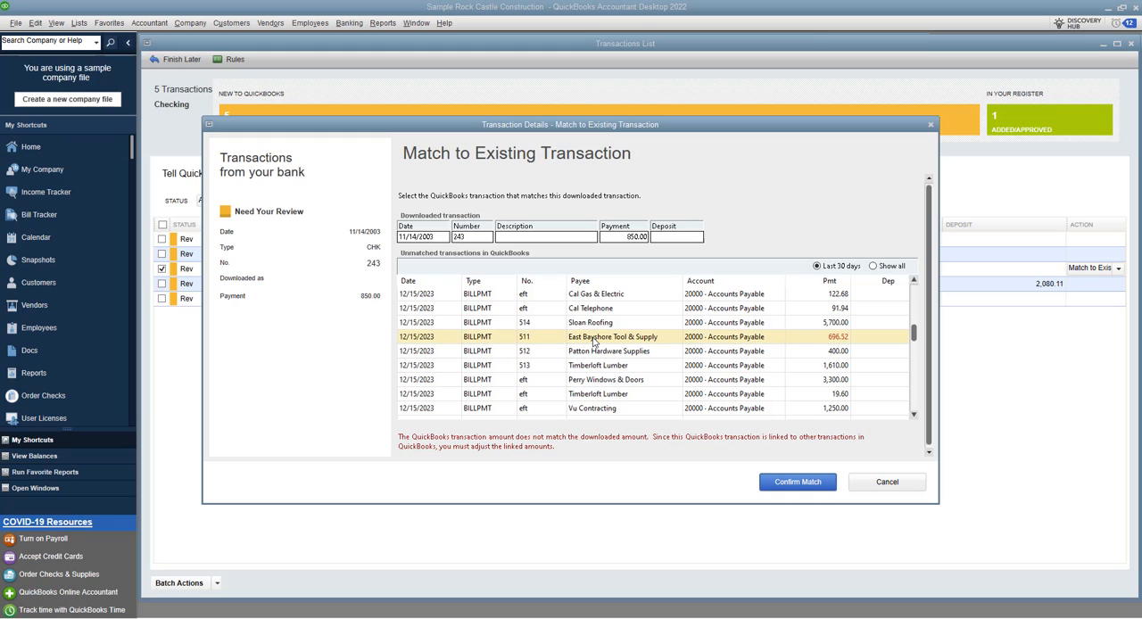
pyautogui.moveTo(675, 336)
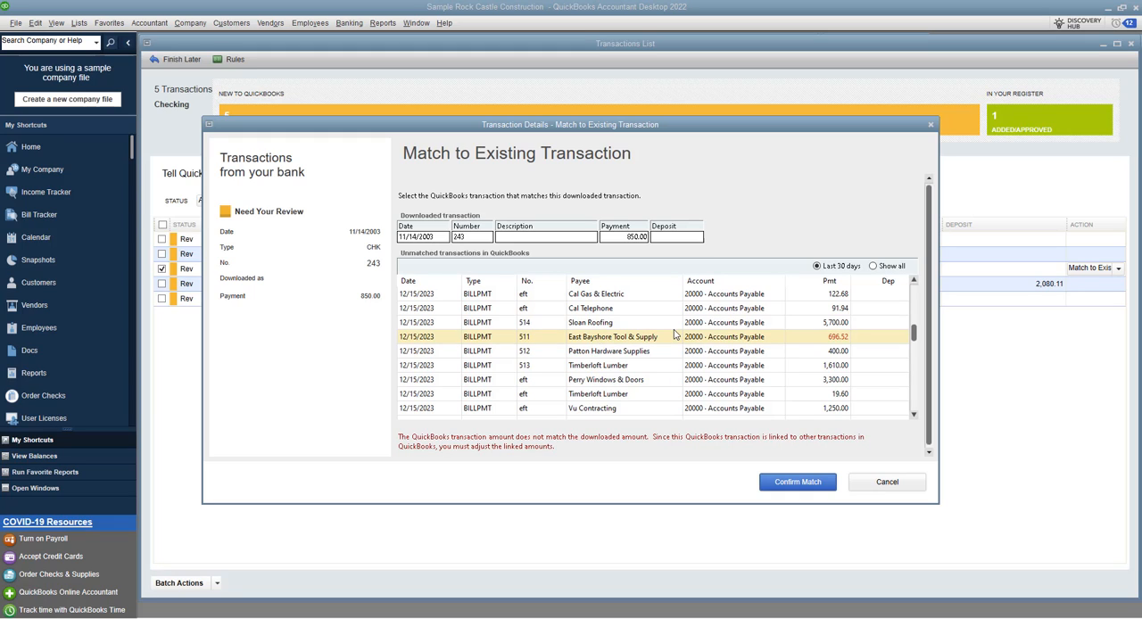
pyautogui.moveTo(771, 328)
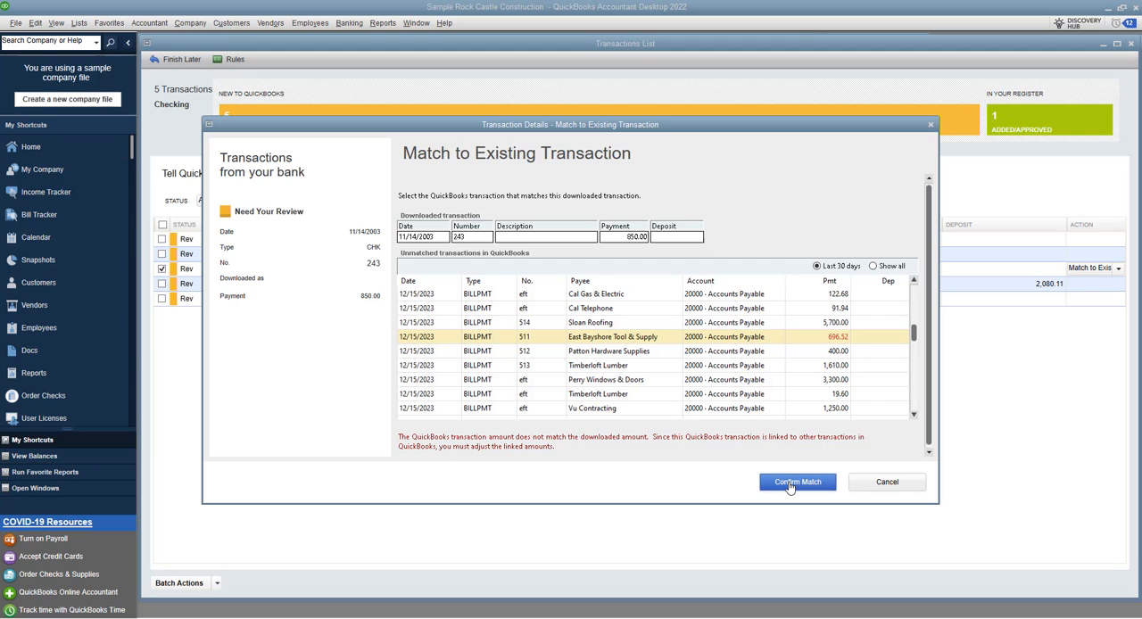
pyautogui.click(796, 482)
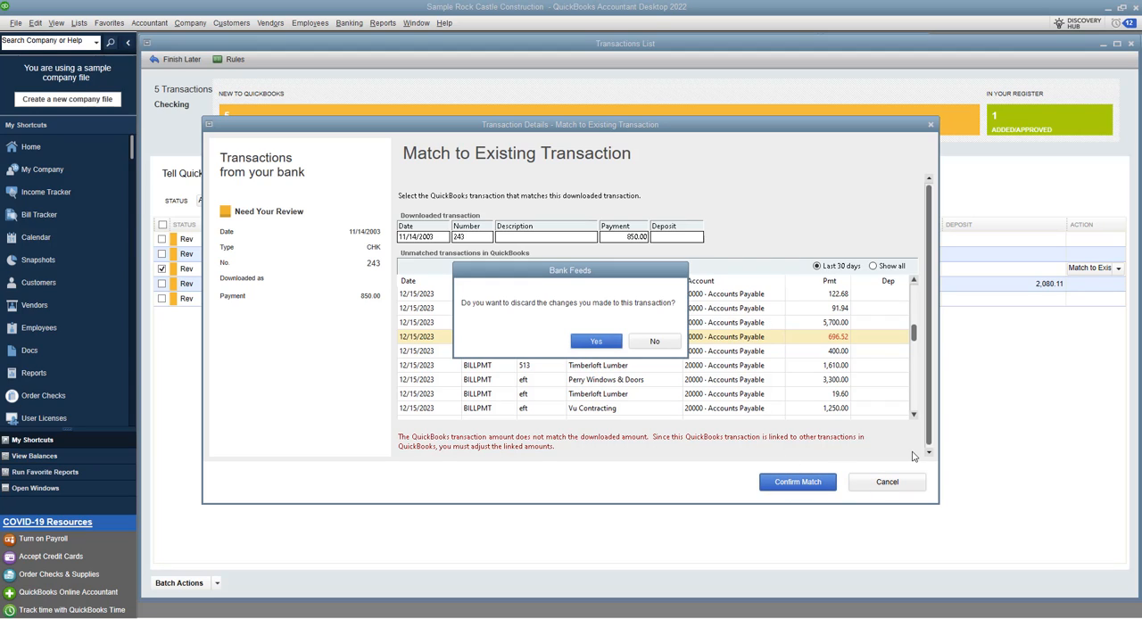
pyautogui.click(596, 341)
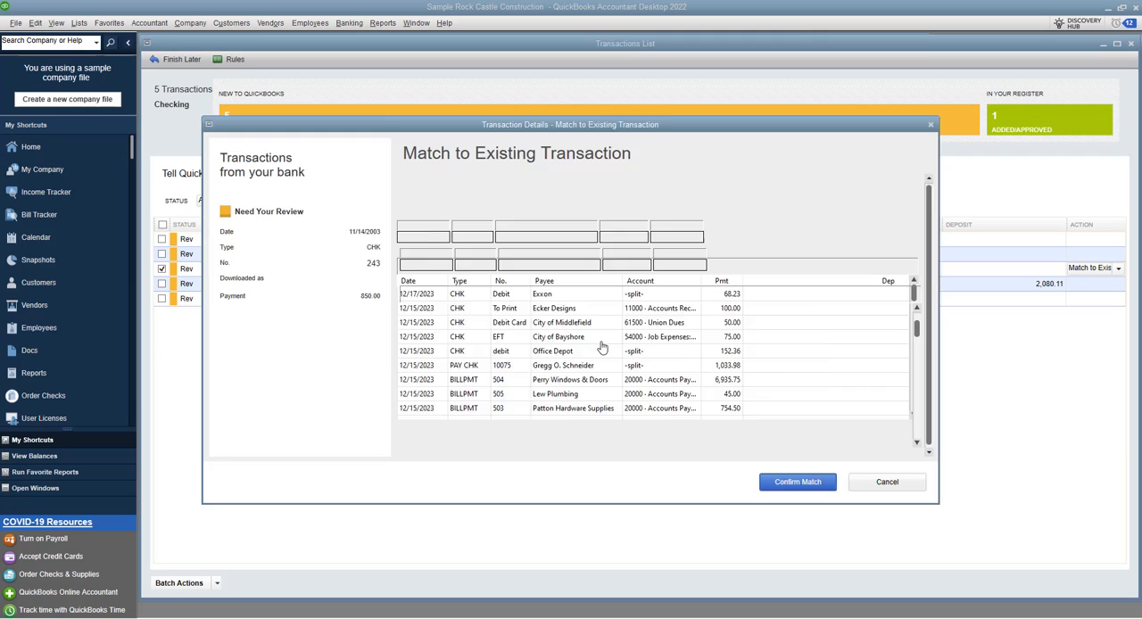